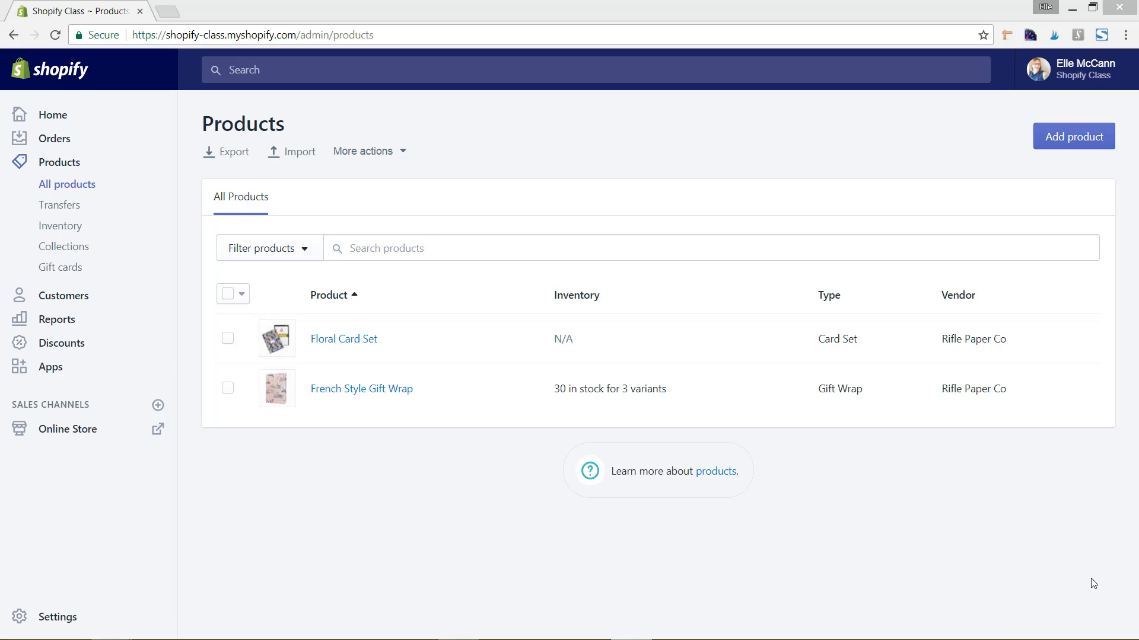
mouse_move(1062, 576)
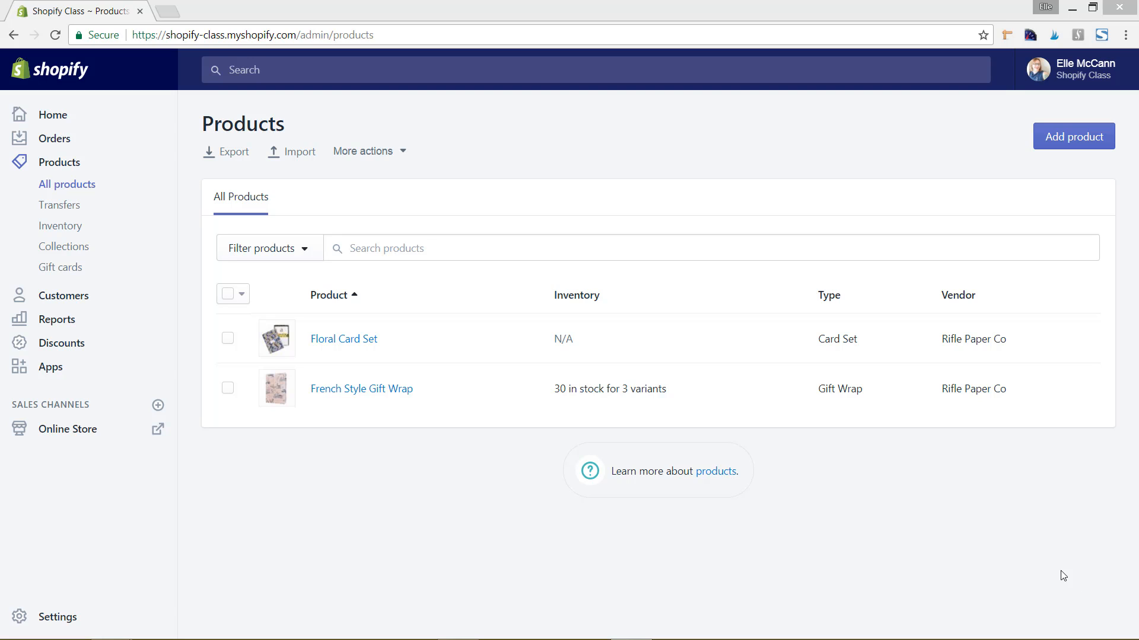
mouse_move(61, 162)
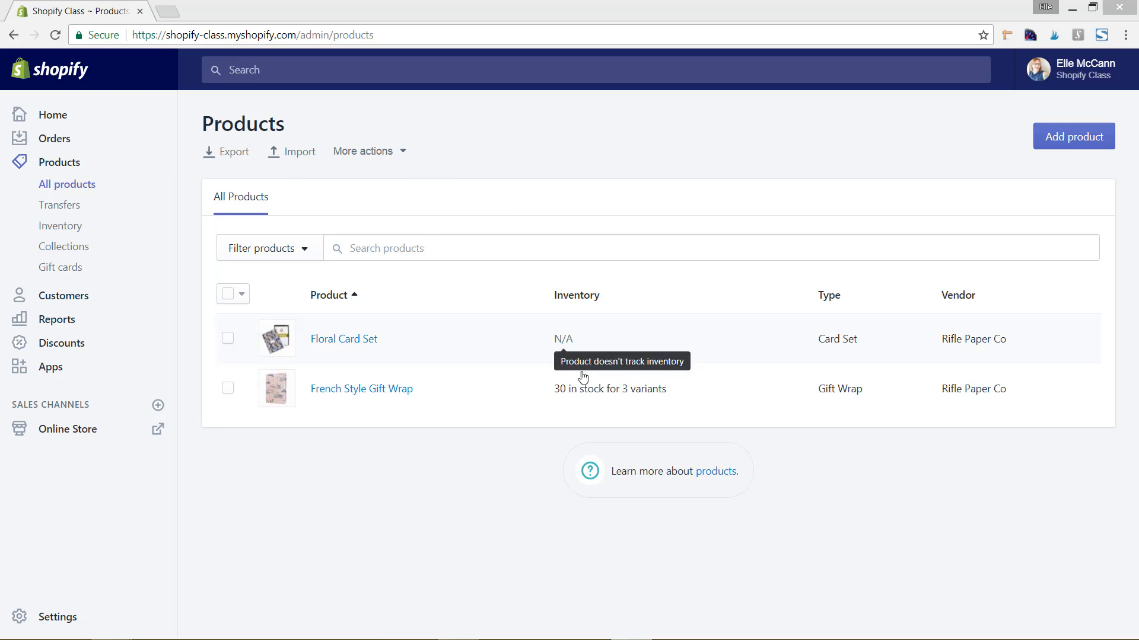
mouse_move(681, 425)
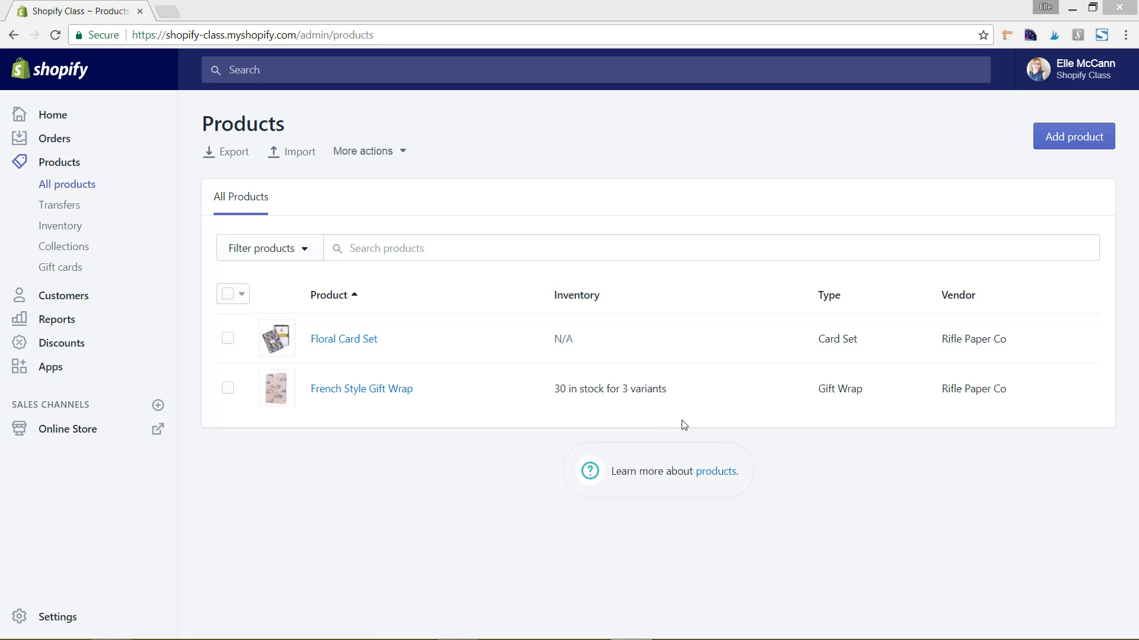
mouse_move(577, 295)
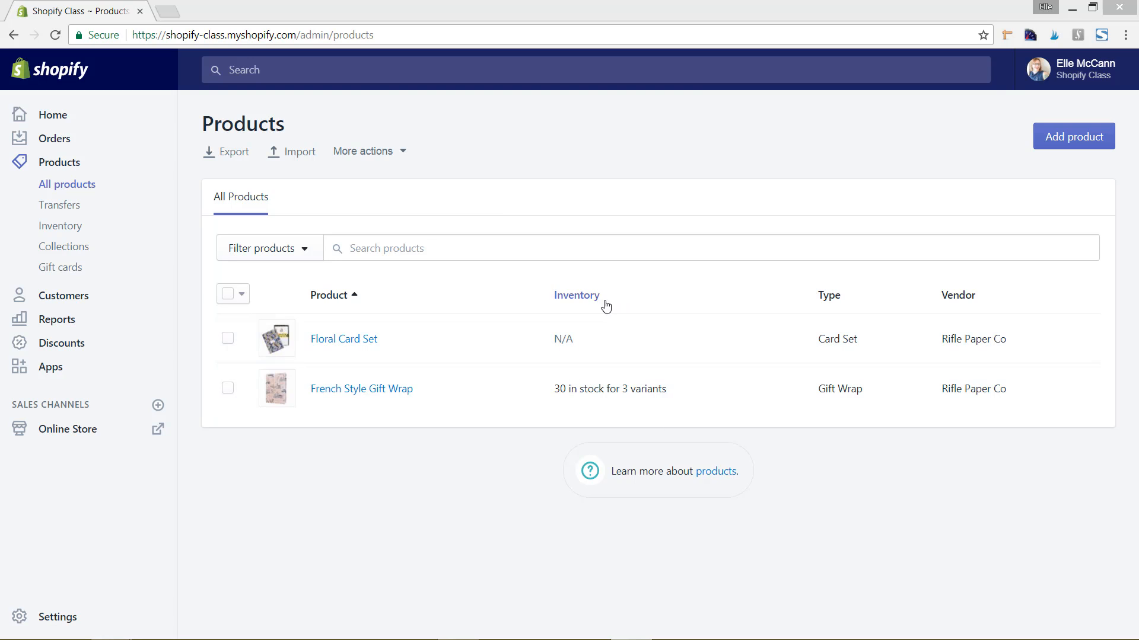
mouse_move(641, 349)
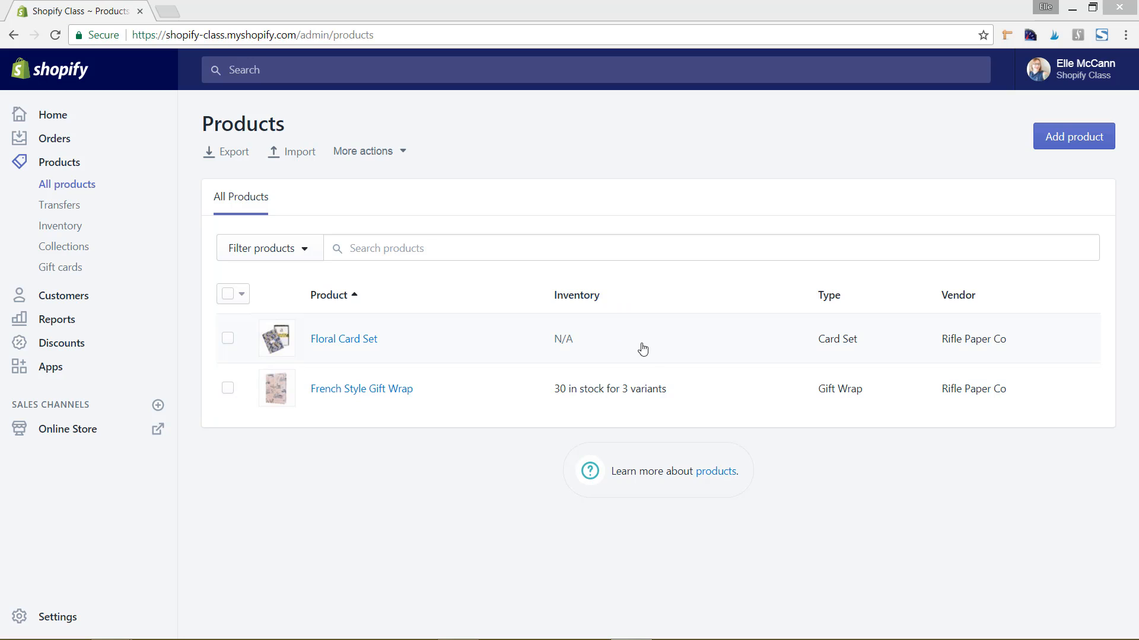
mouse_move(567, 402)
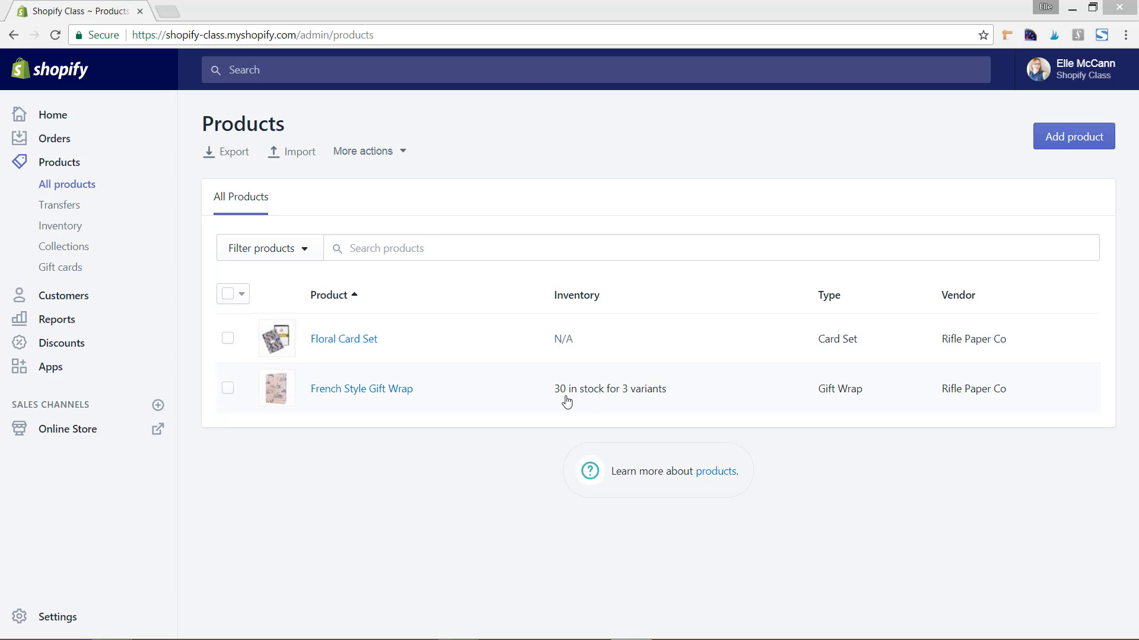
mouse_move(645, 398)
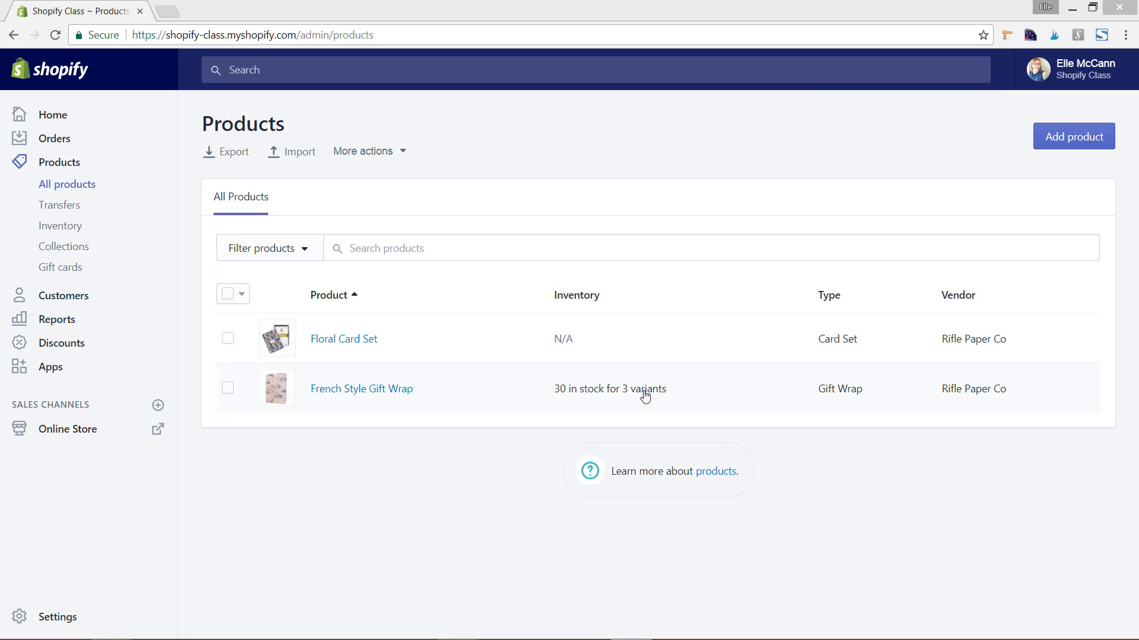
mouse_move(573, 355)
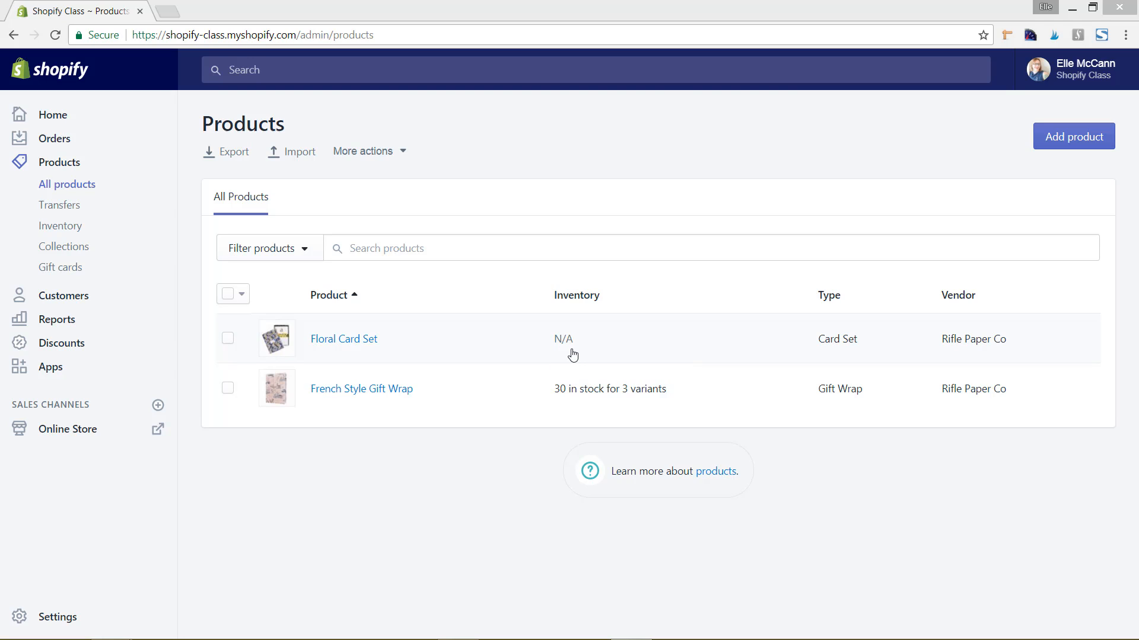
mouse_move(571, 358)
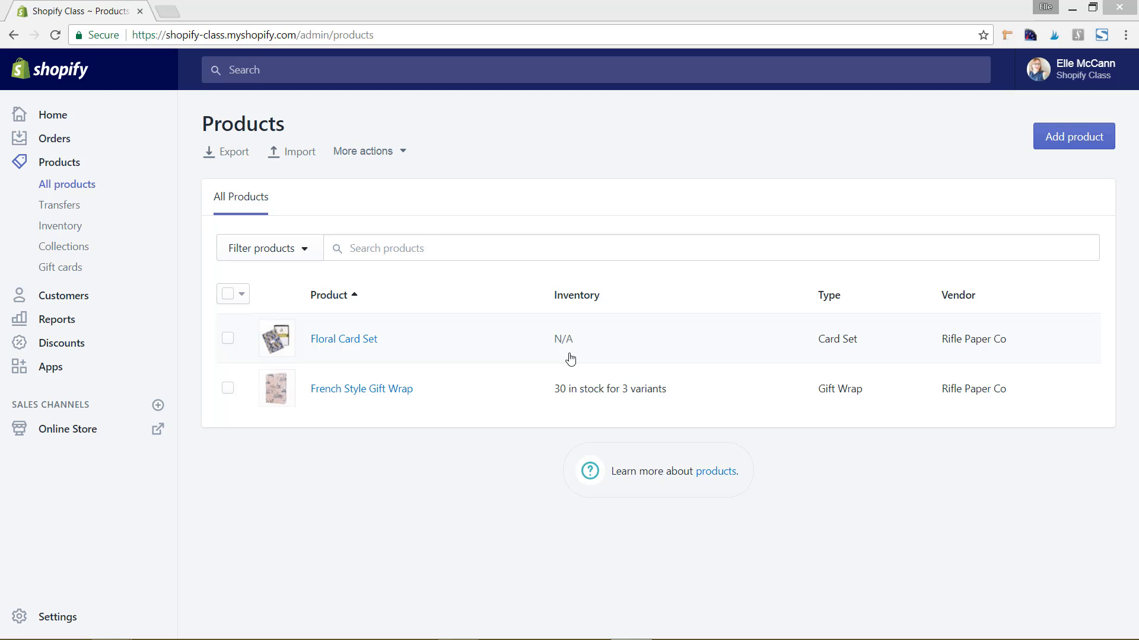
mouse_move(541, 370)
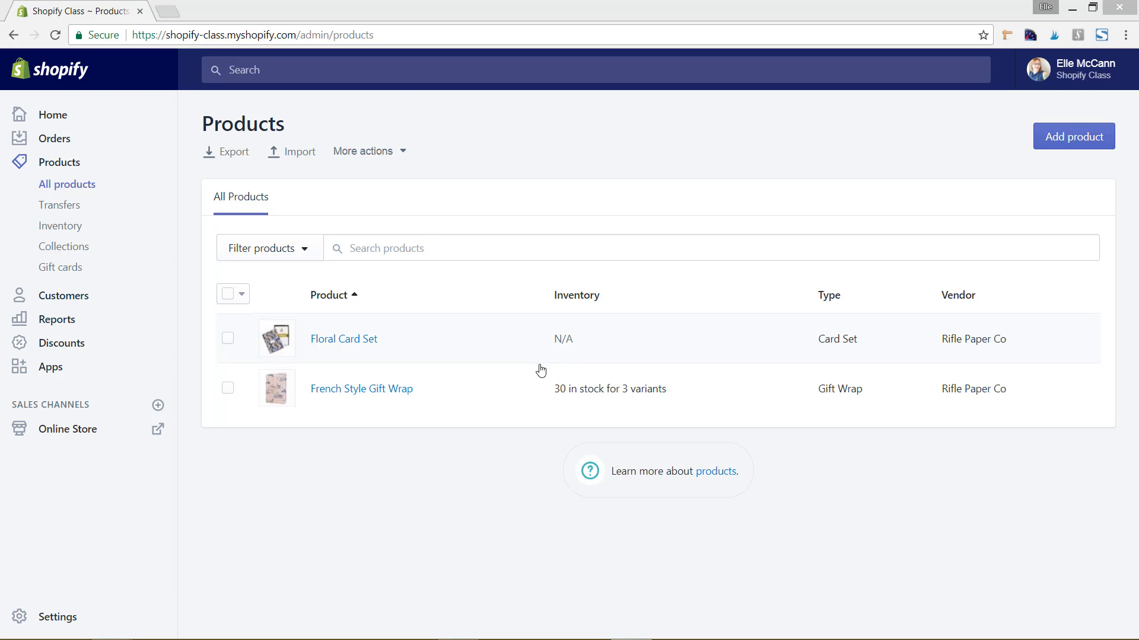
mouse_move(493, 423)
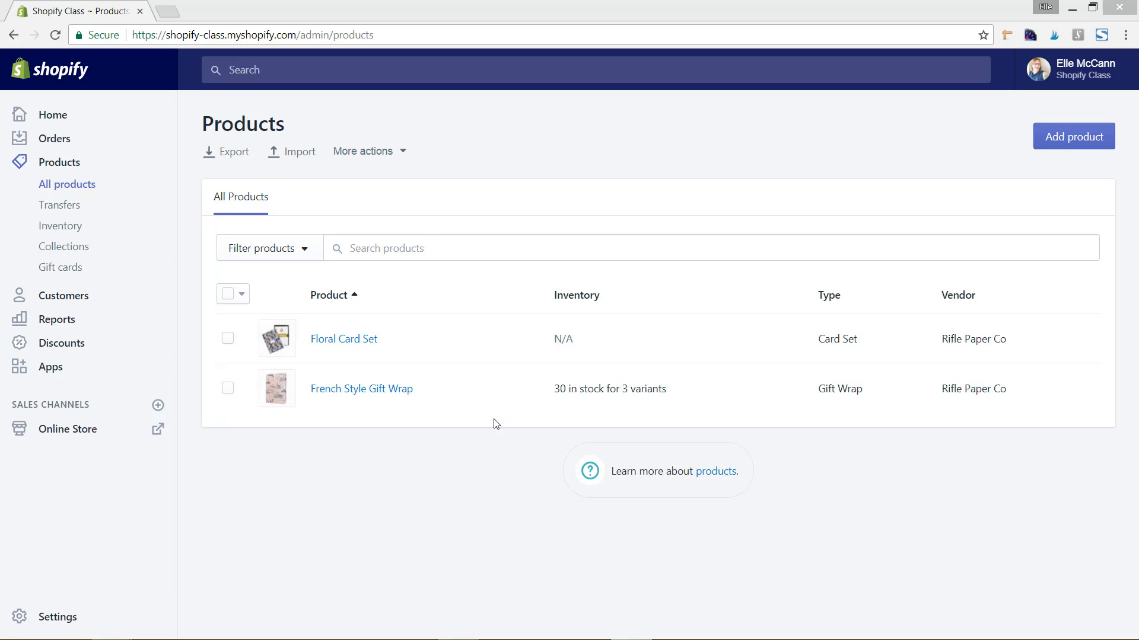
mouse_move(458, 427)
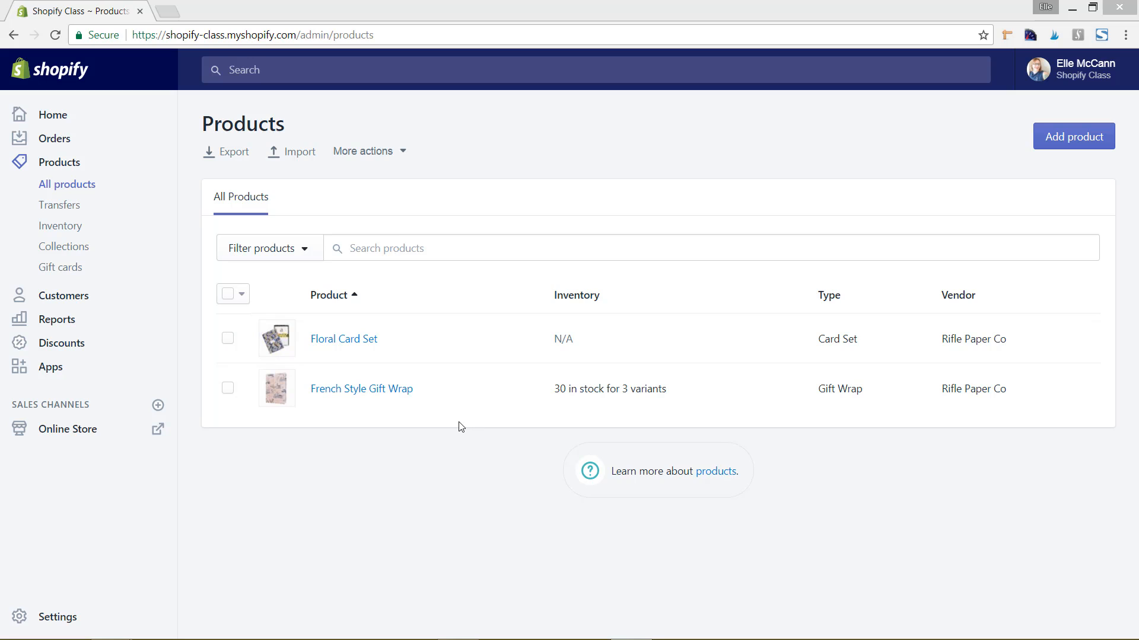
mouse_move(361, 389)
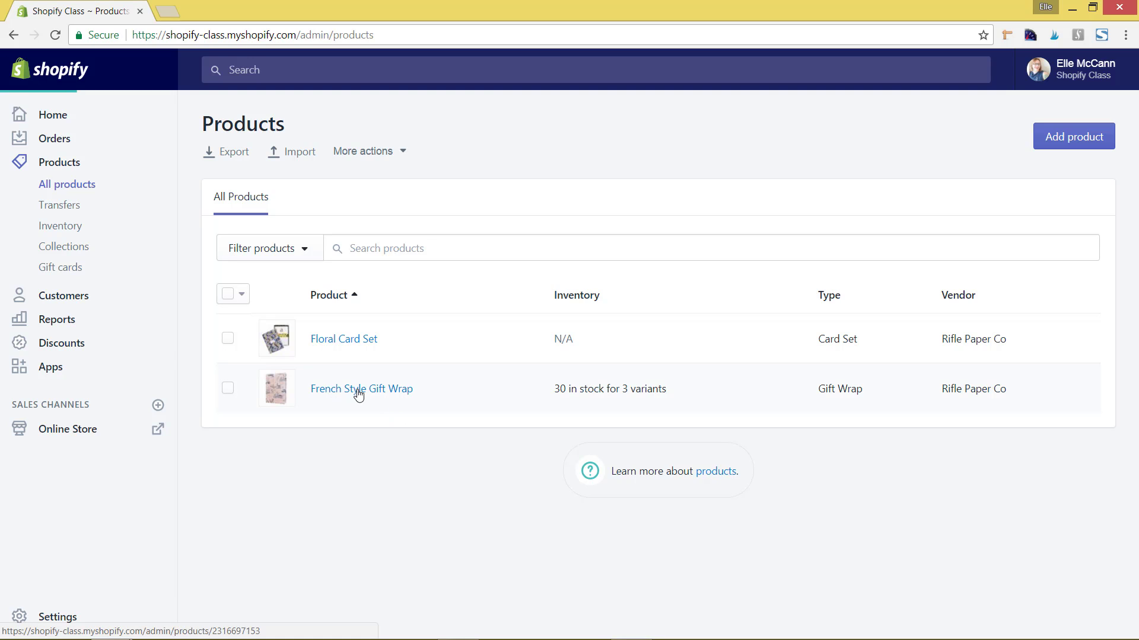
- Open French Style Gift Wrap and bring its Small, Medium and Large variant stock counts into view
left_click(361, 389)
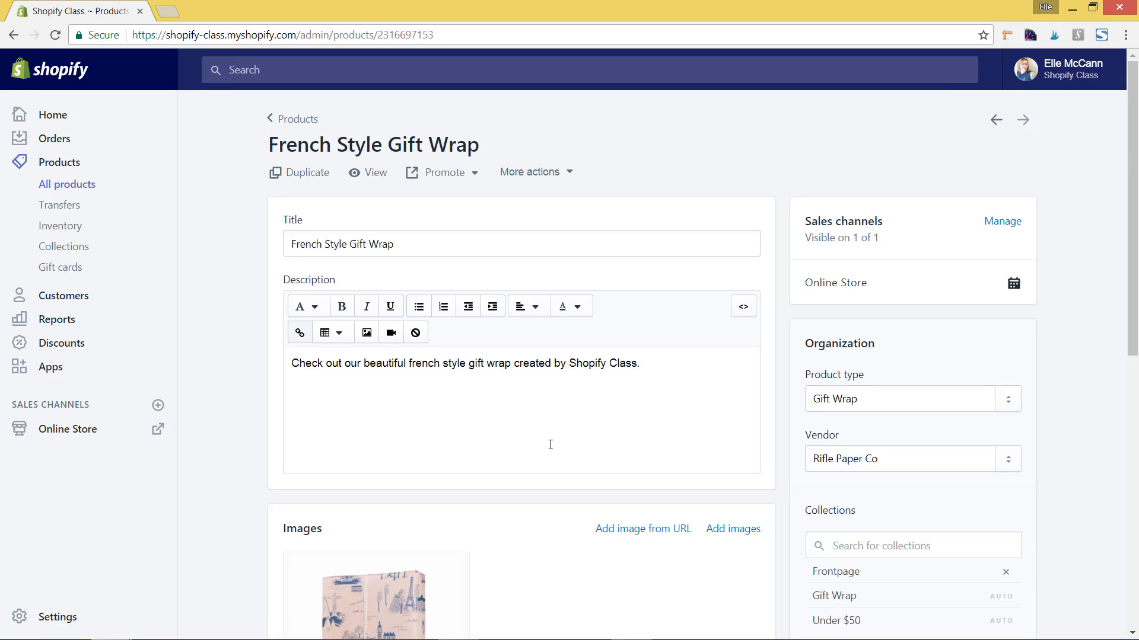
scroll("down", 3)
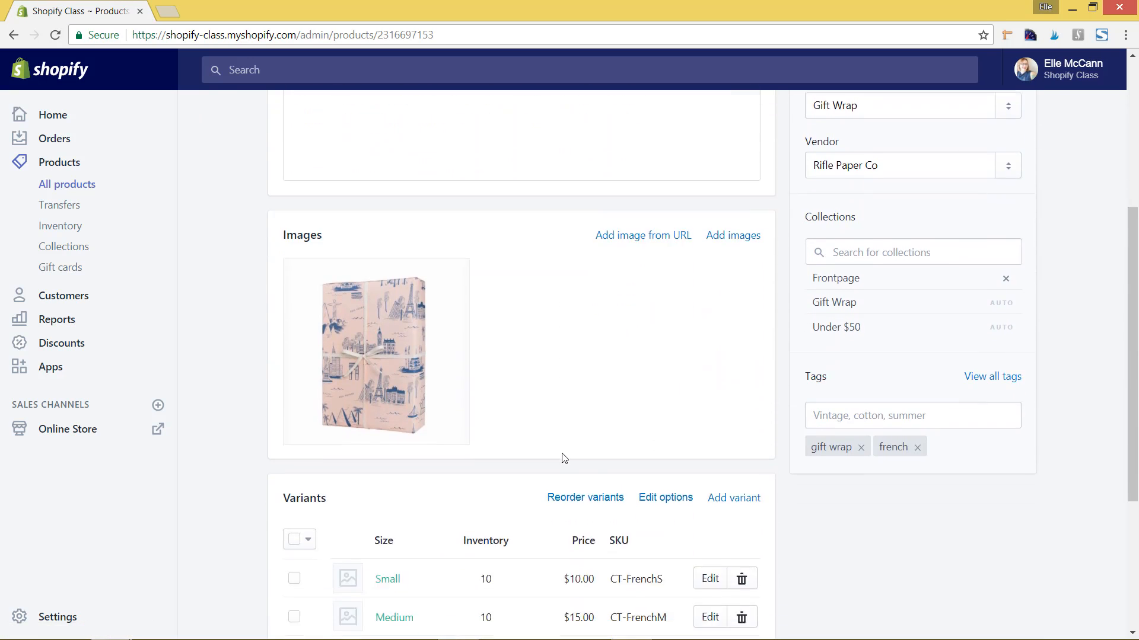
scroll("down", 3)
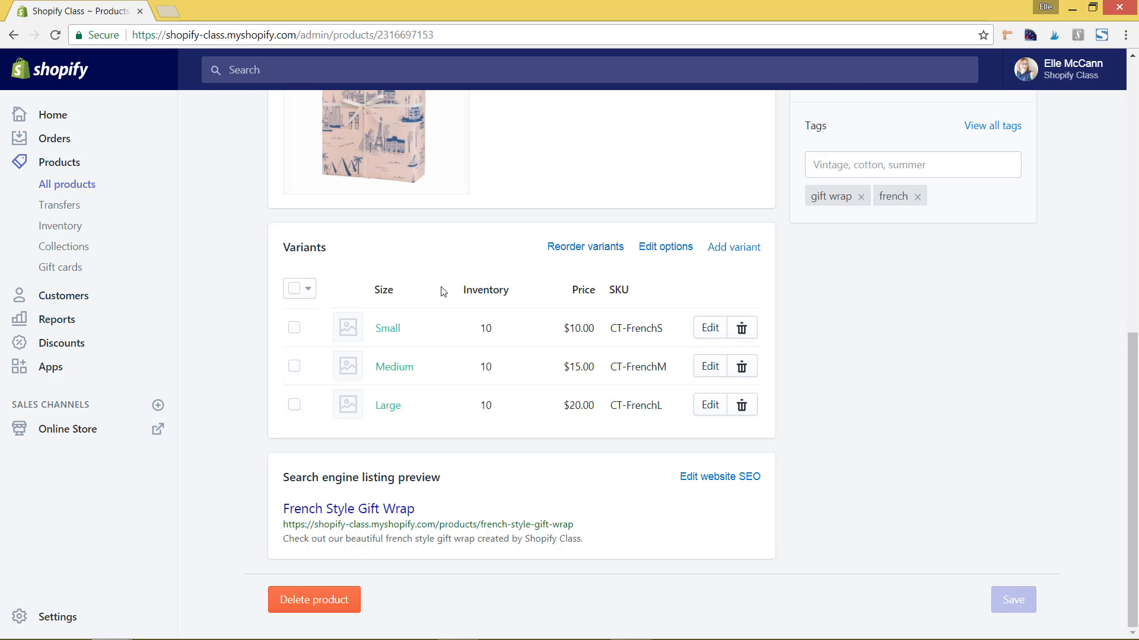
scroll("up", 3)
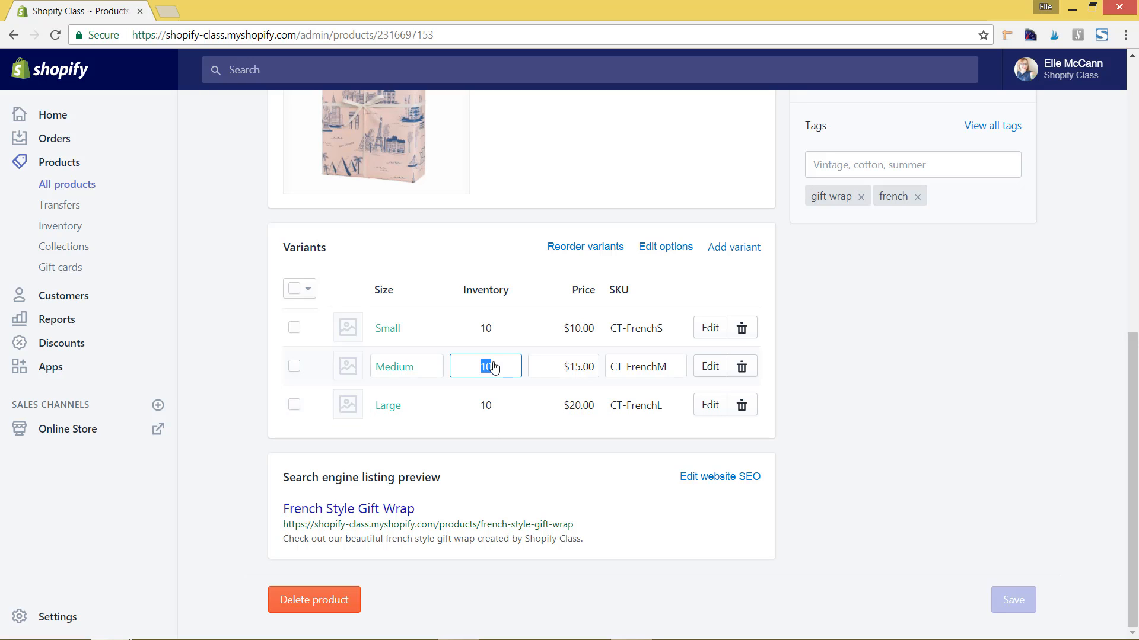
- Enter 8 for the Medium variant's stock, revisit the Medium and Small counts, then return to the page top
type("8")
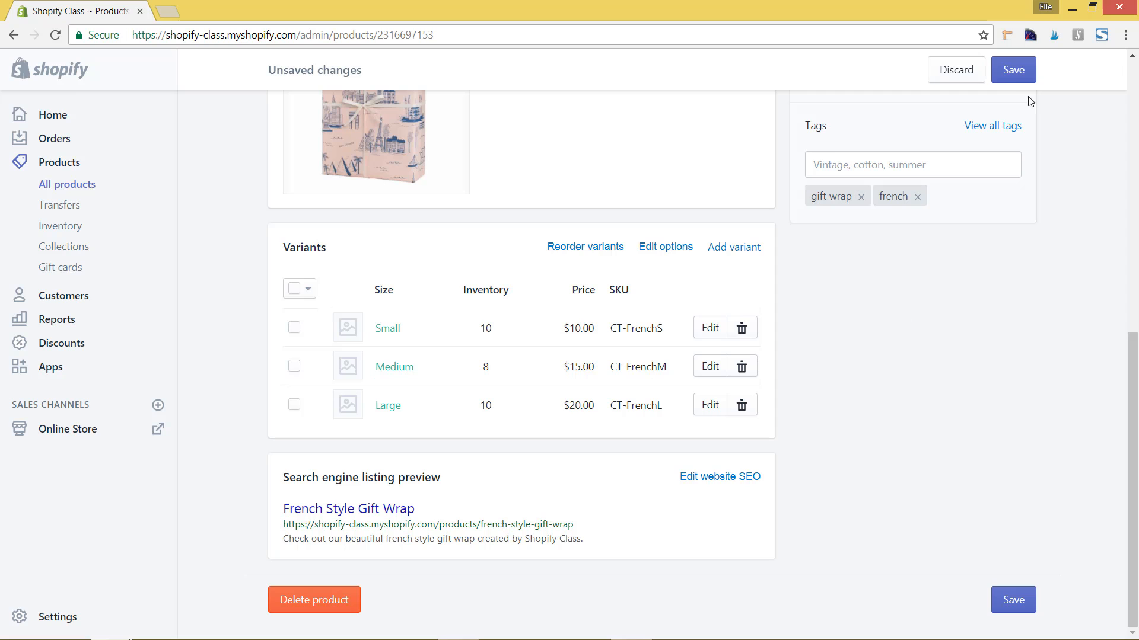
left_click(1012, 70)
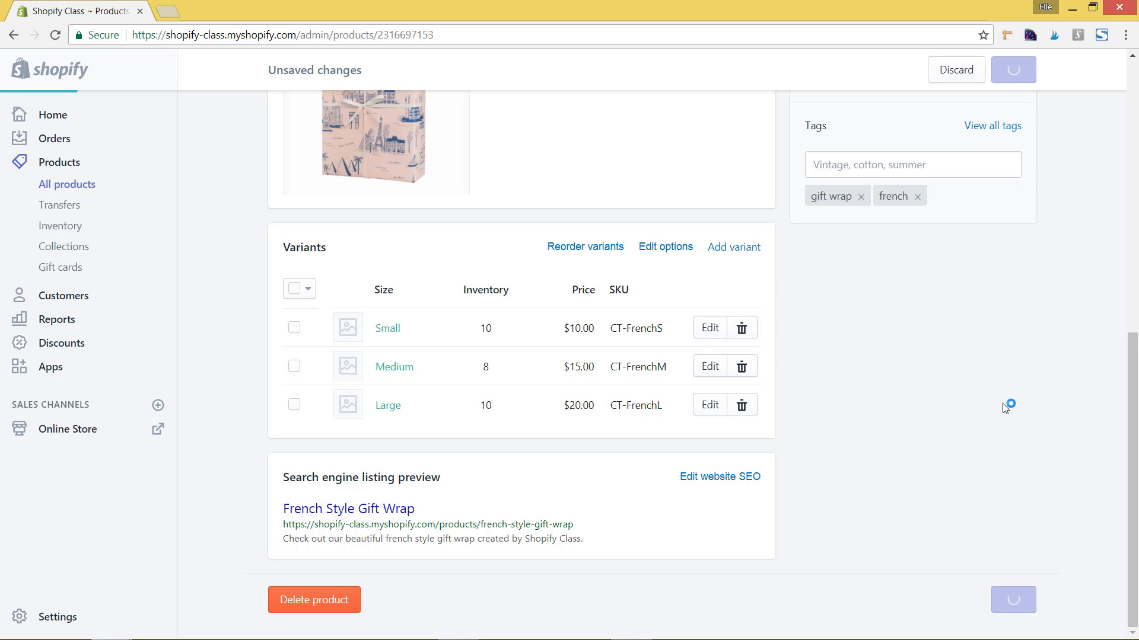
left_click(1011, 70)
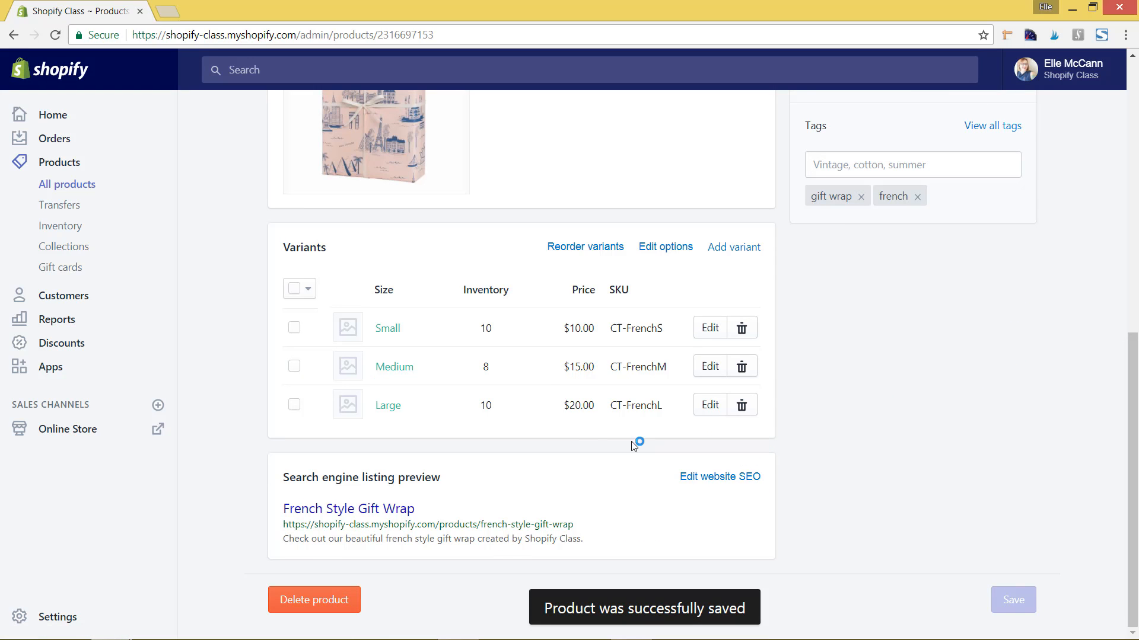
left_click(485, 367)
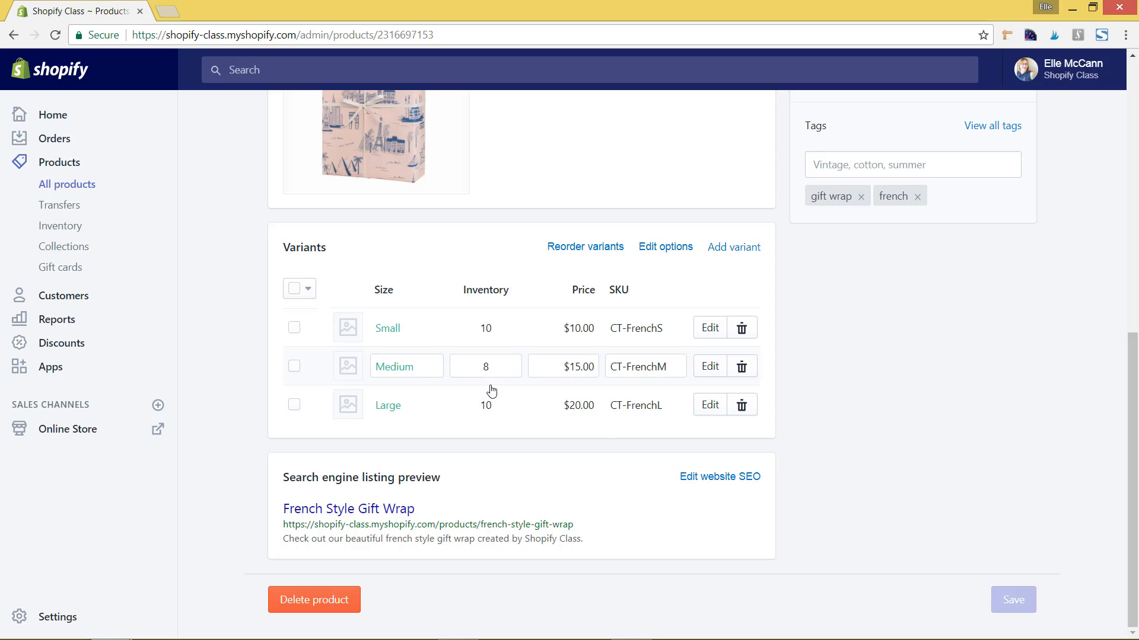
mouse_move(521, 378)
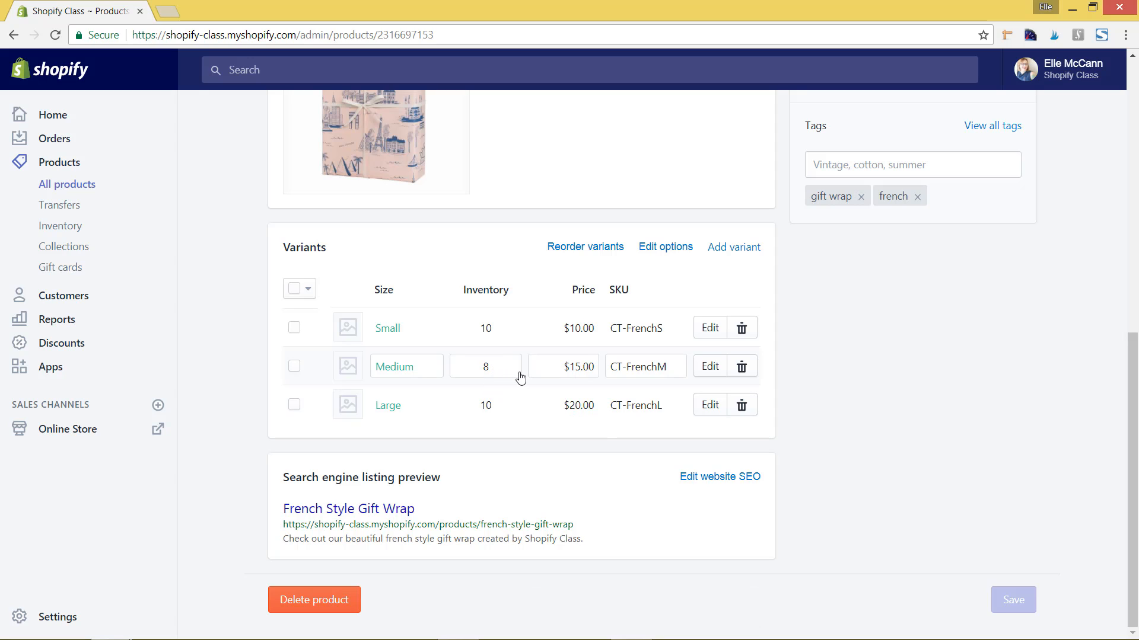
mouse_move(529, 380)
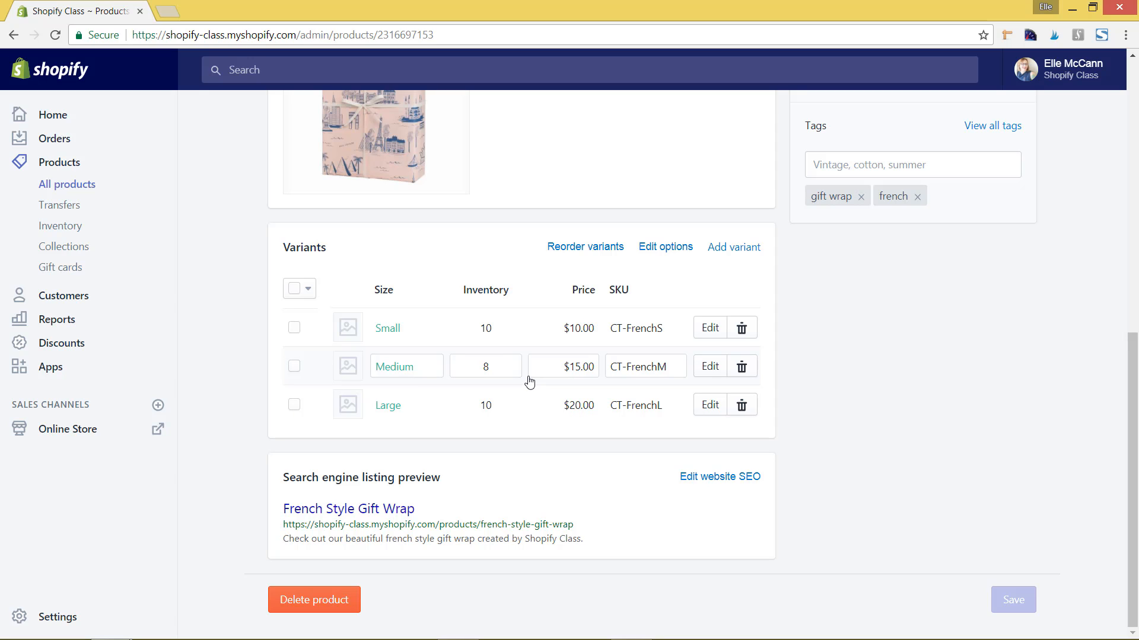
mouse_move(518, 377)
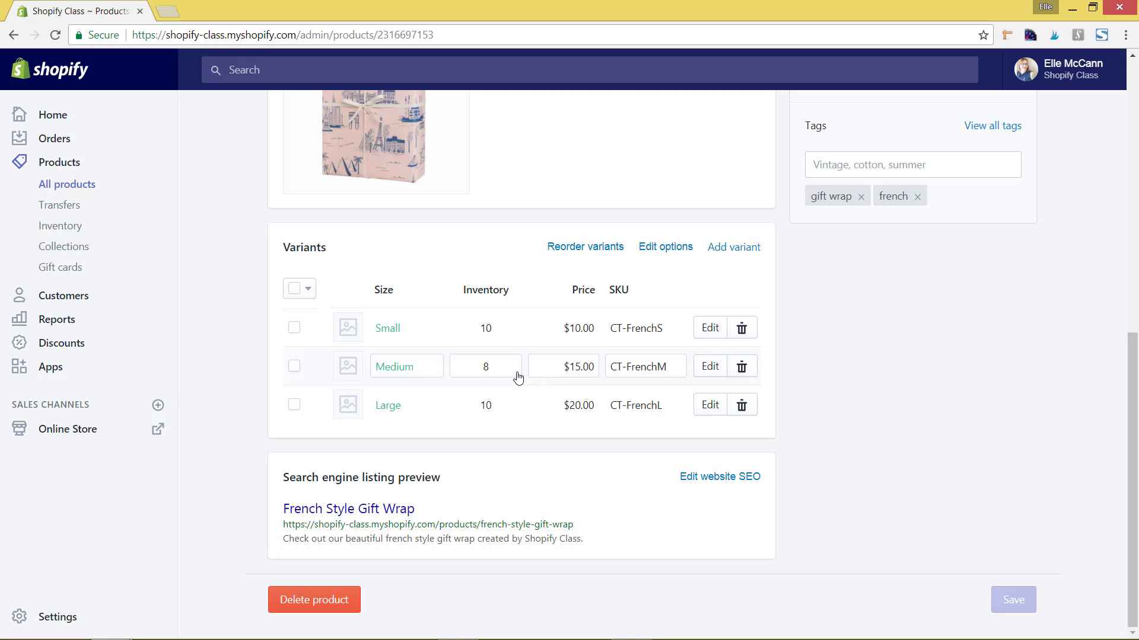
left_click(485, 327)
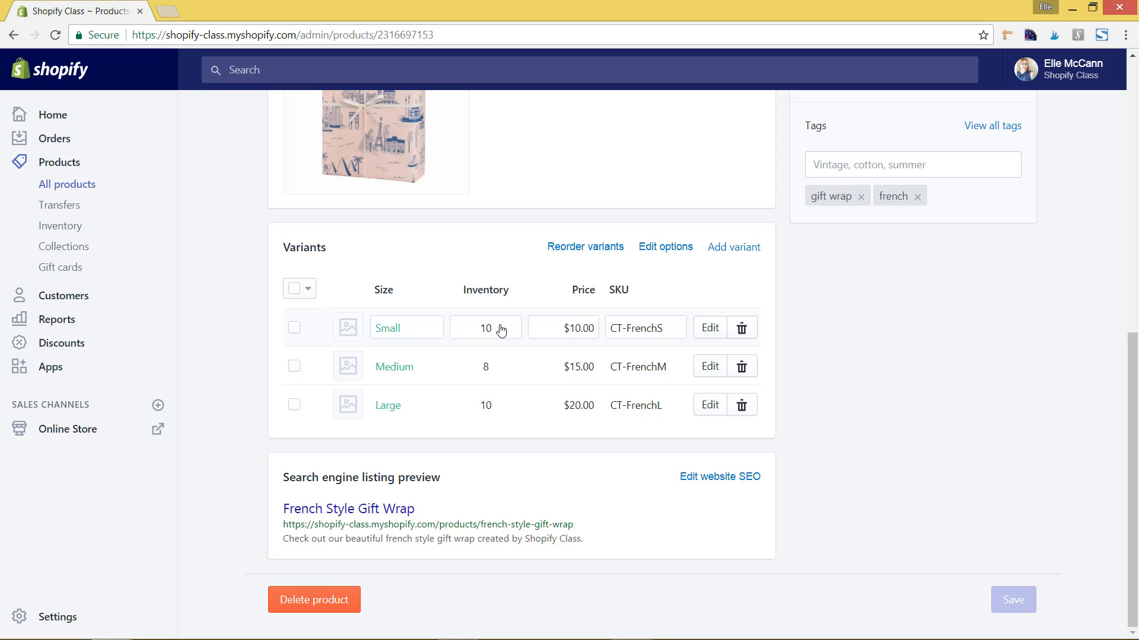
mouse_move(504, 357)
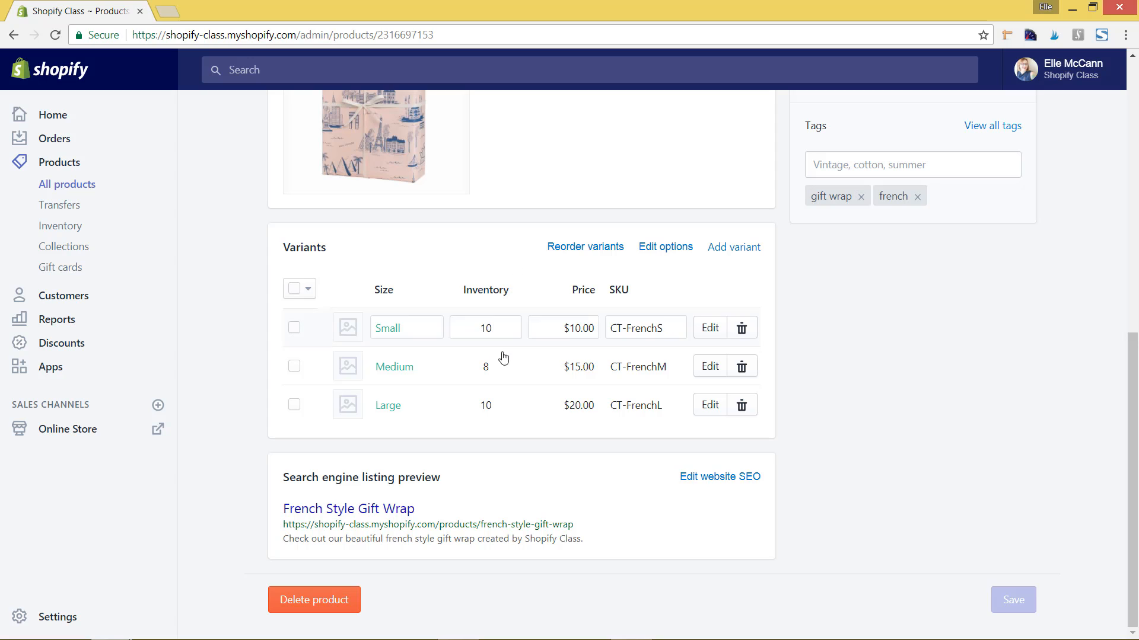
mouse_move(758, 331)
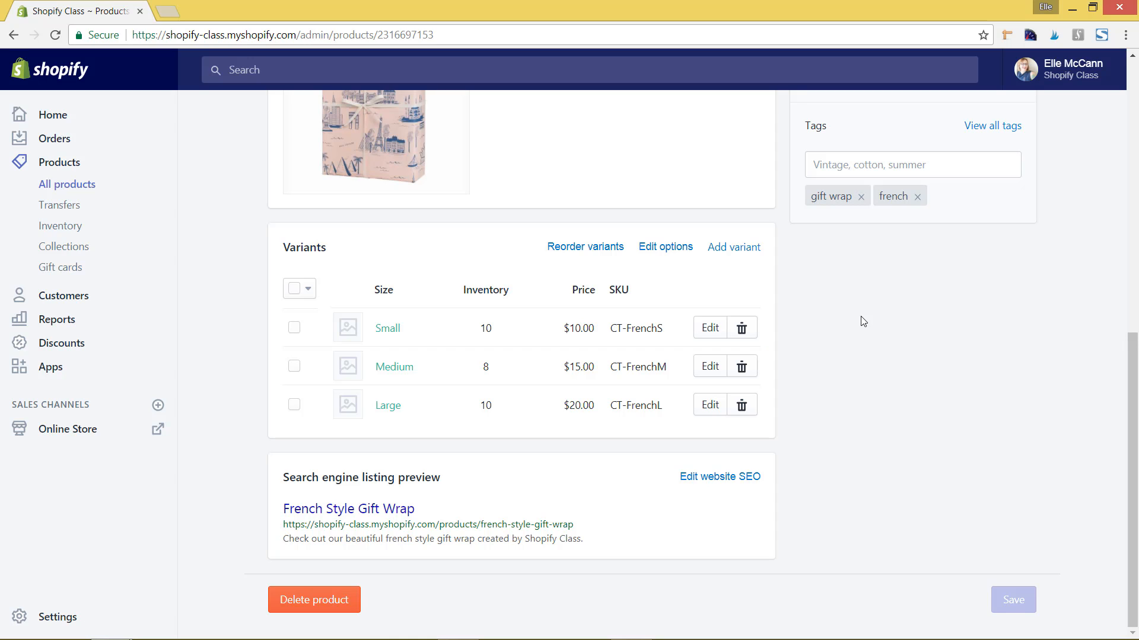
scroll("up", 3)
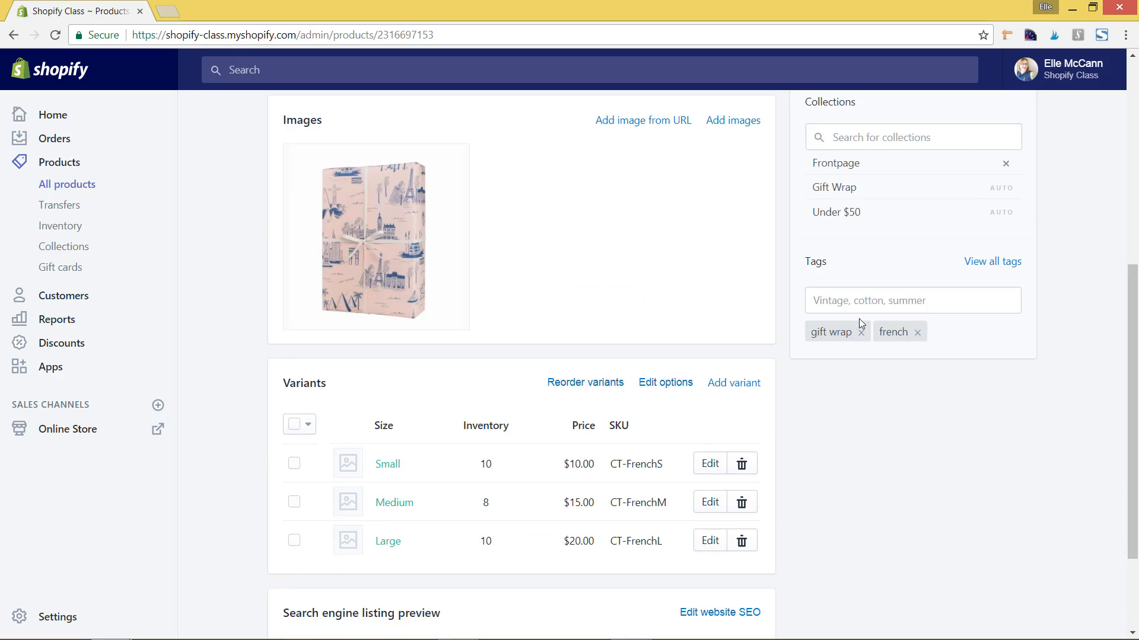
scroll("up", 3)
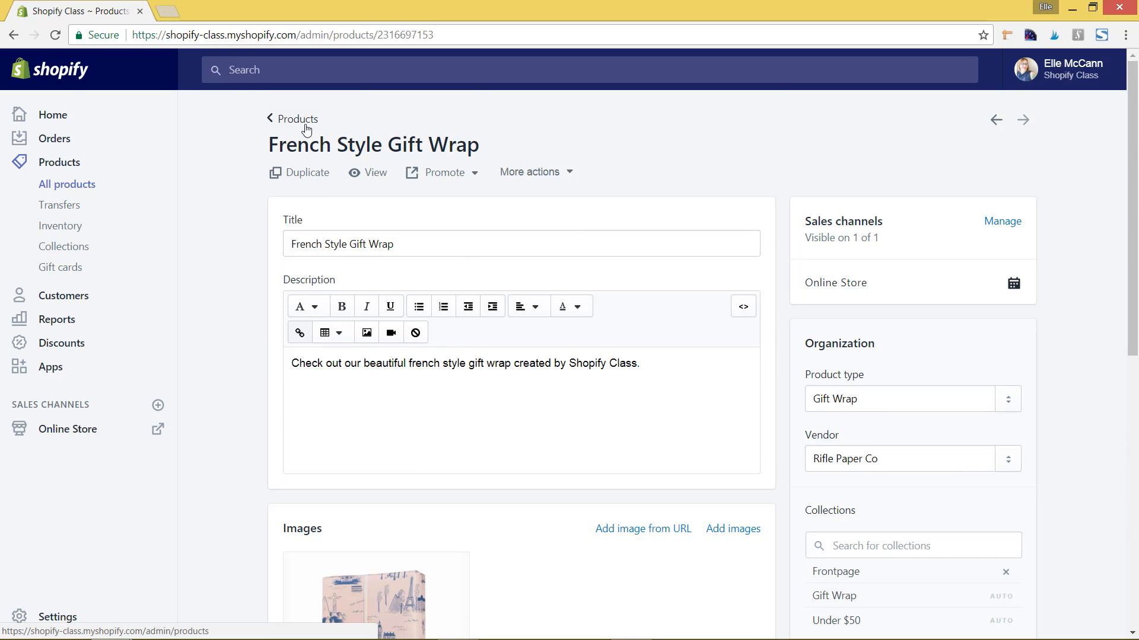
- Return to All products, where French Style Gift Wrap shows 28 in stock across 3 variants
left_click(298, 119)
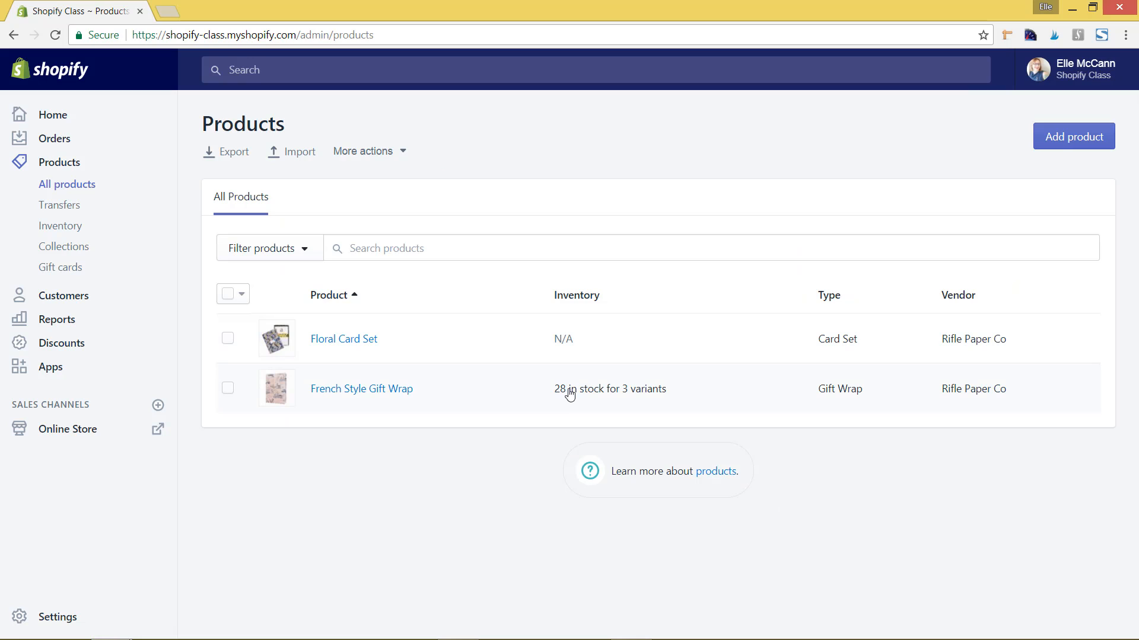
mouse_move(593, 398)
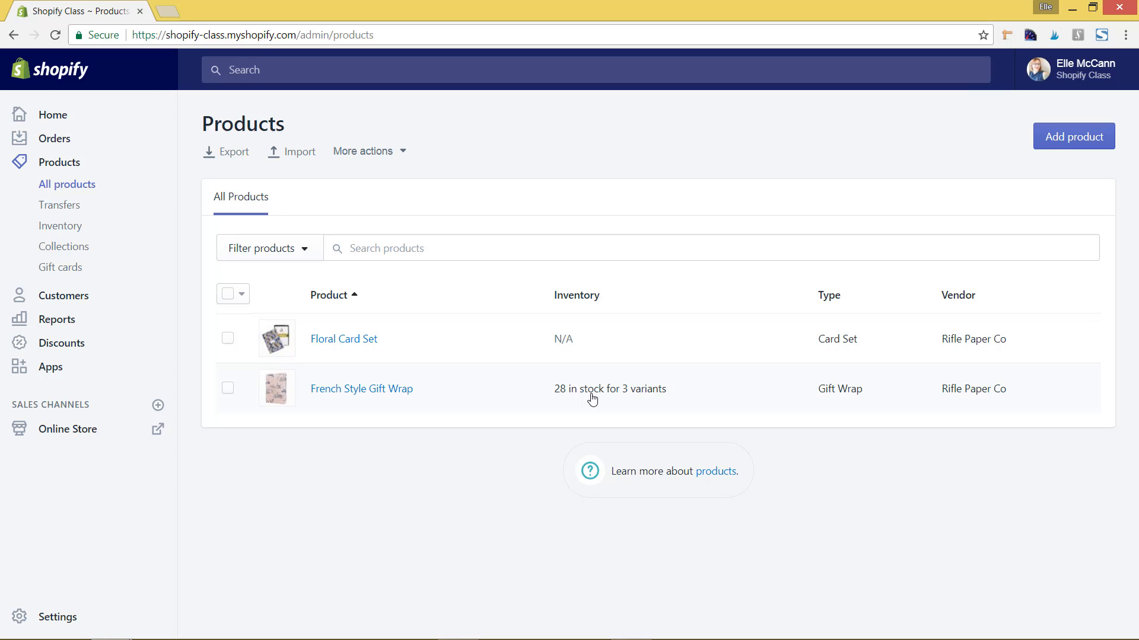
mouse_move(574, 396)
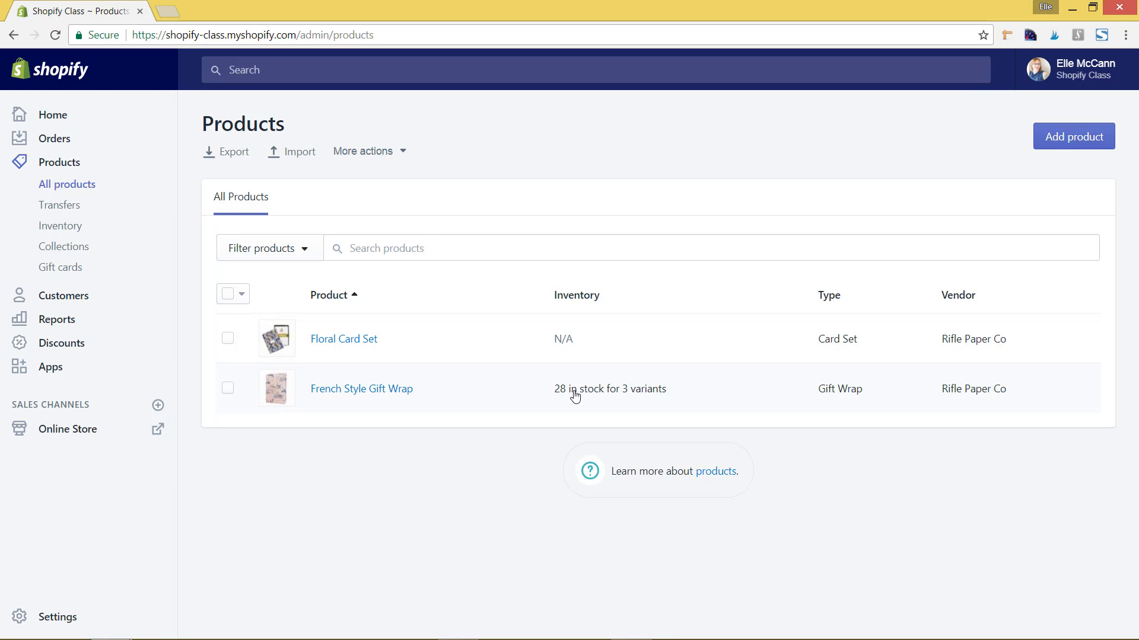
mouse_move(621, 399)
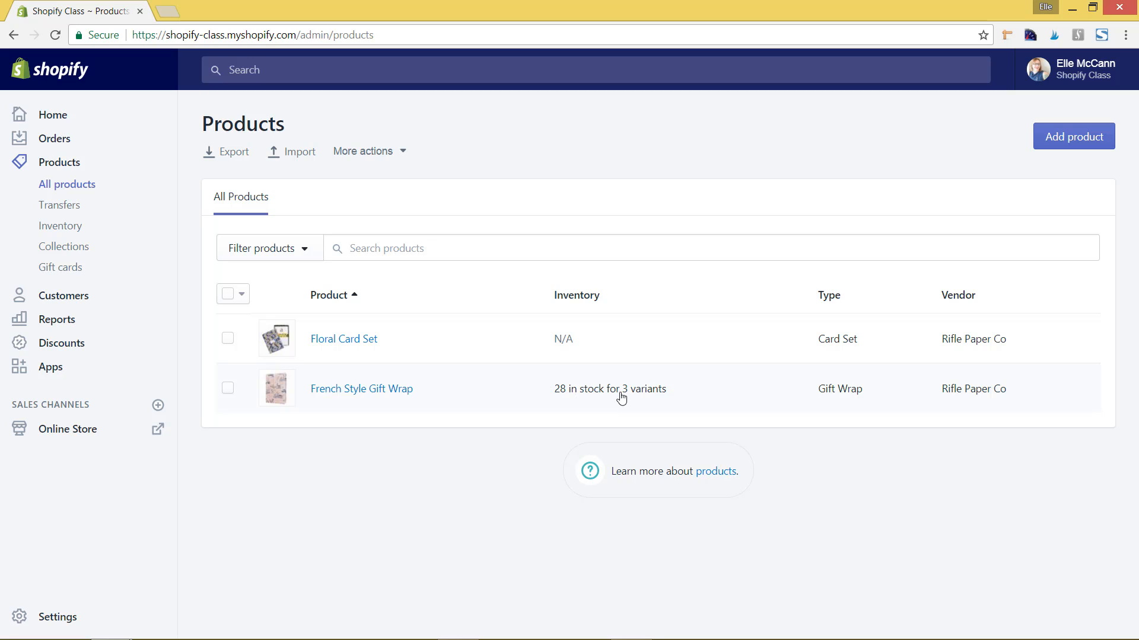
mouse_move(573, 388)
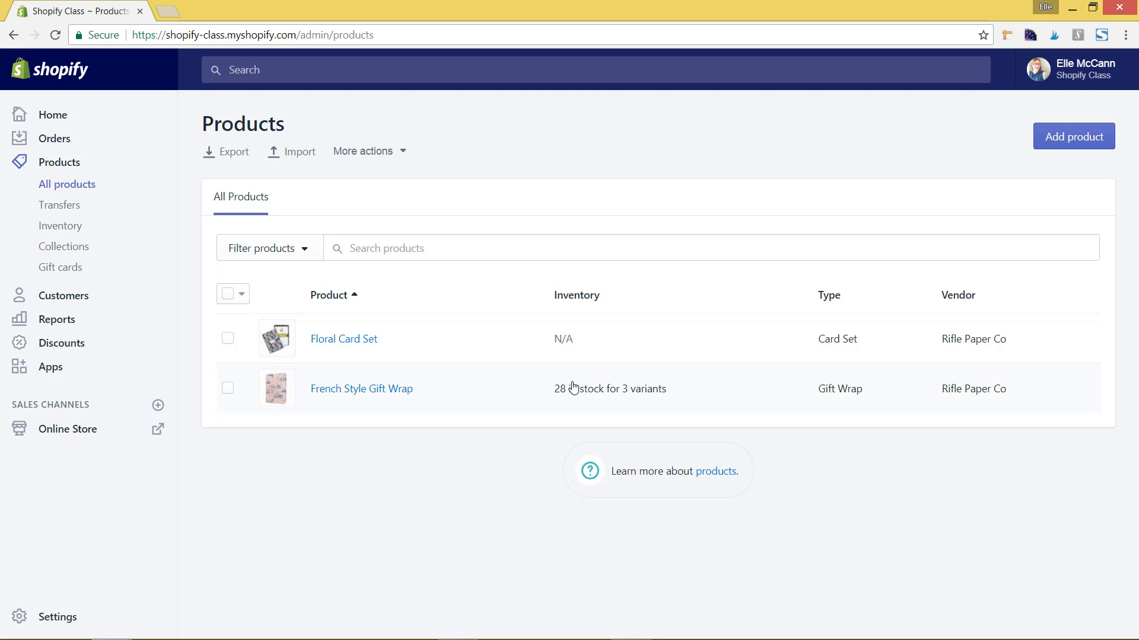
mouse_move(571, 387)
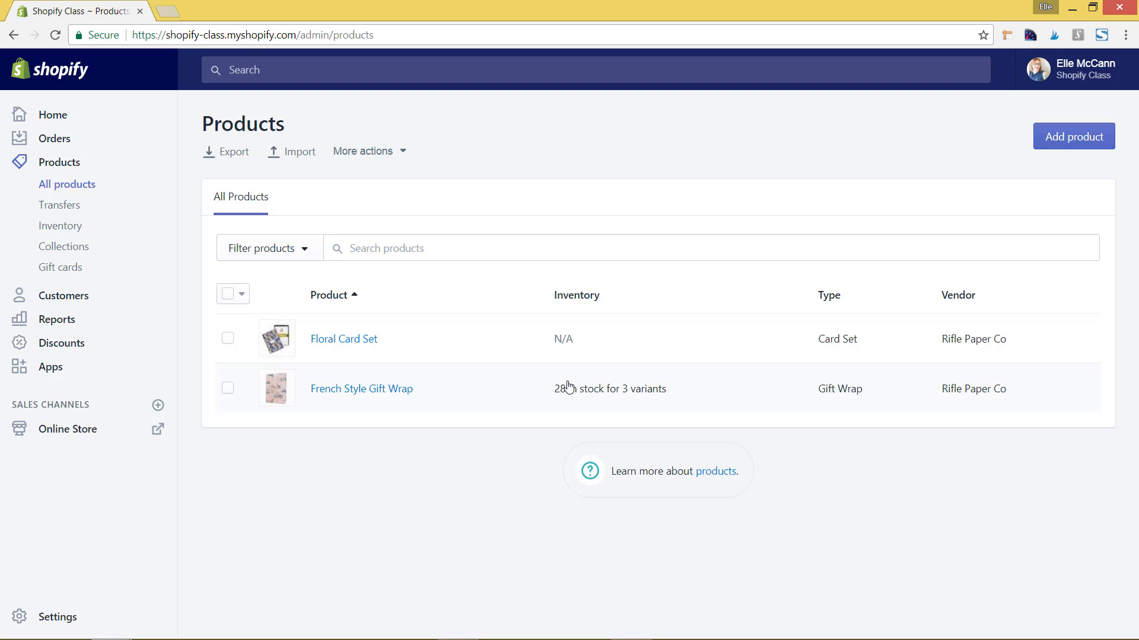
mouse_move(554, 351)
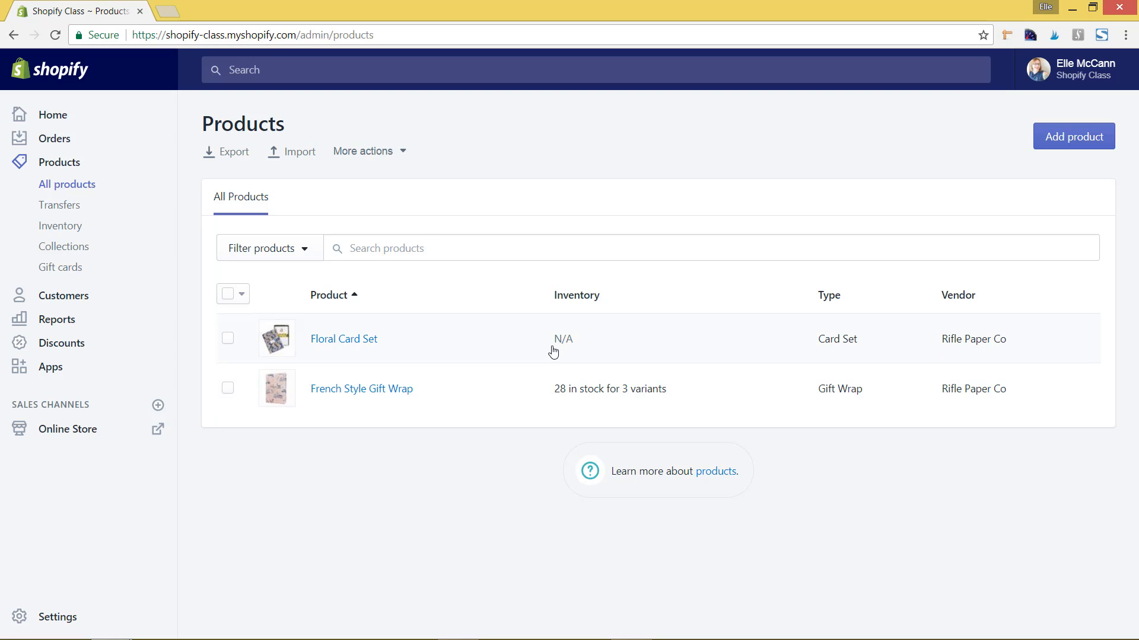
mouse_move(544, 349)
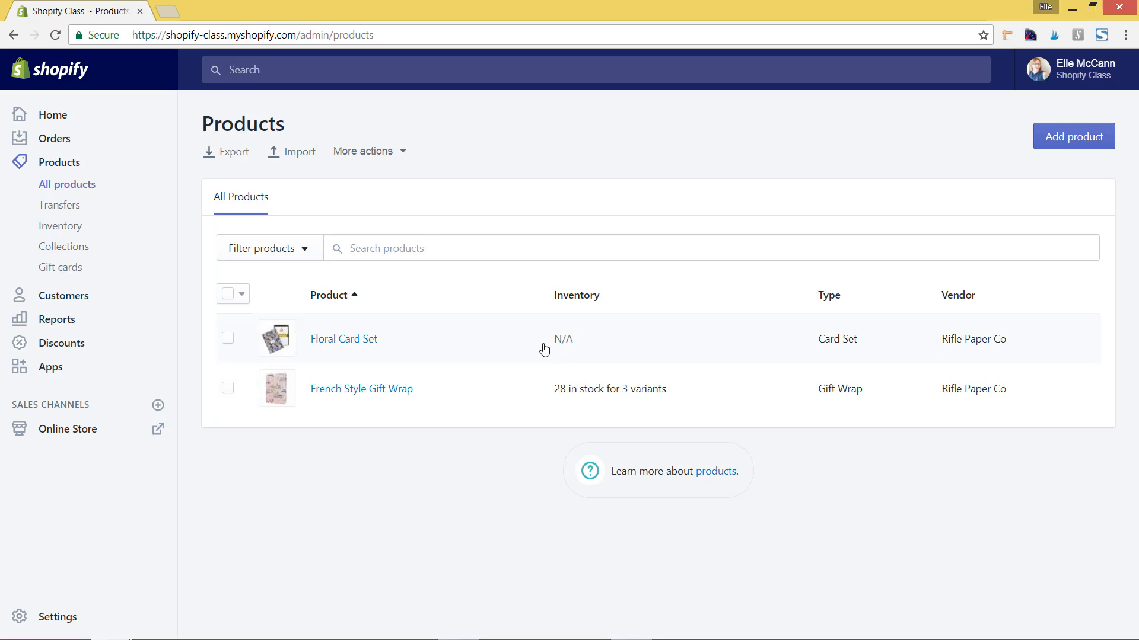
mouse_move(390, 340)
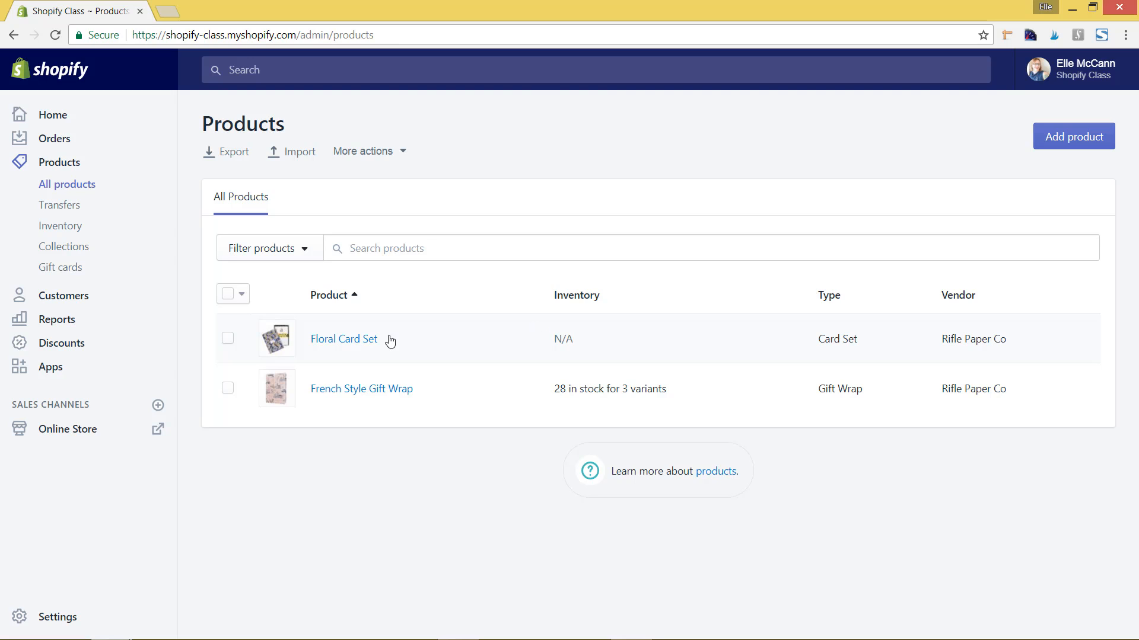
mouse_move(397, 360)
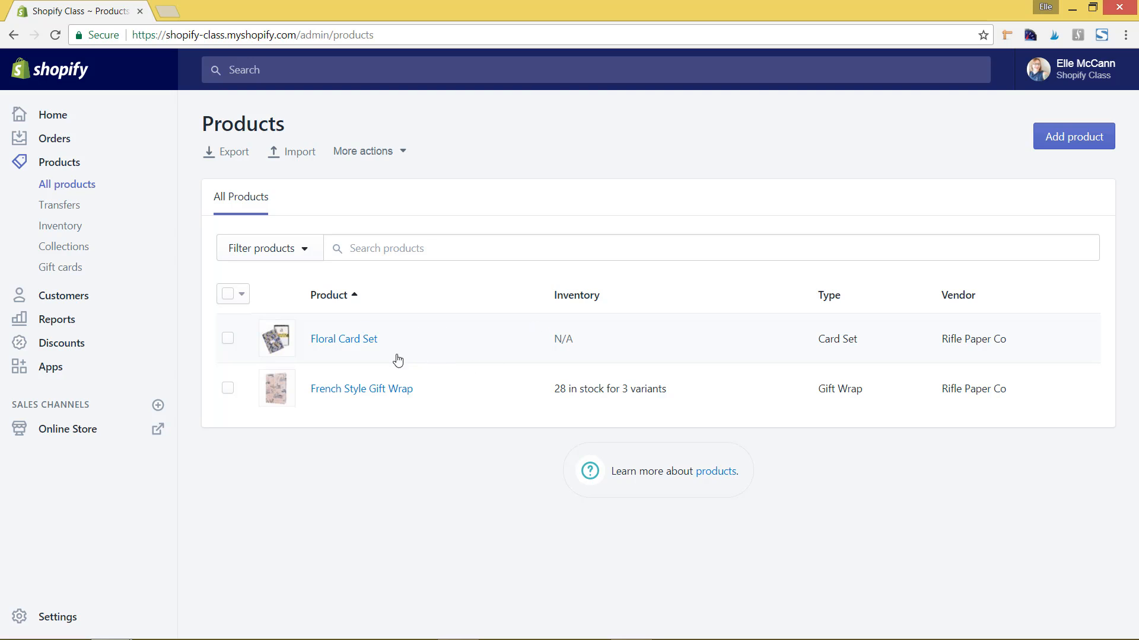
mouse_move(563, 339)
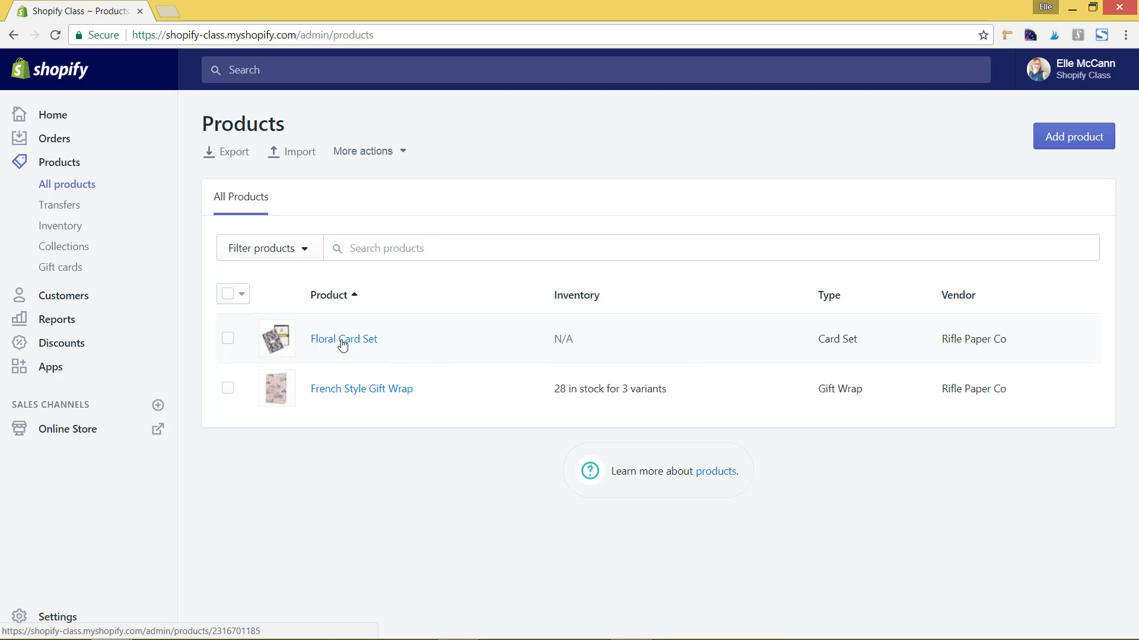
- Open Floral Card Set and view its Violet, Teal and Yellow variants at $15.00 each
left_click(343, 339)
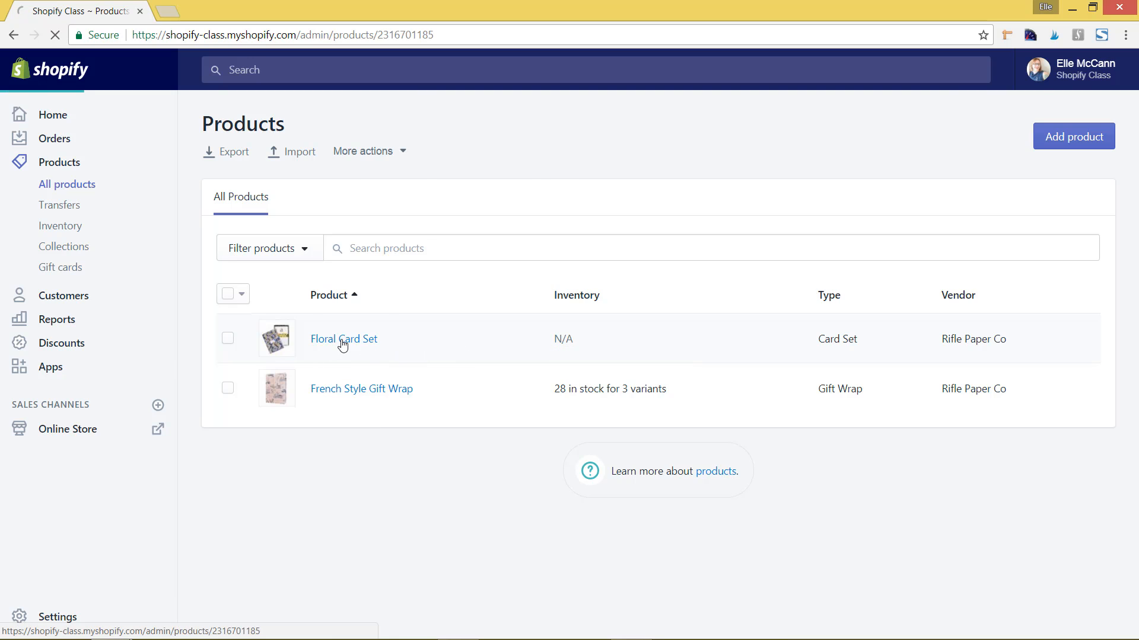
left_click(343, 340)
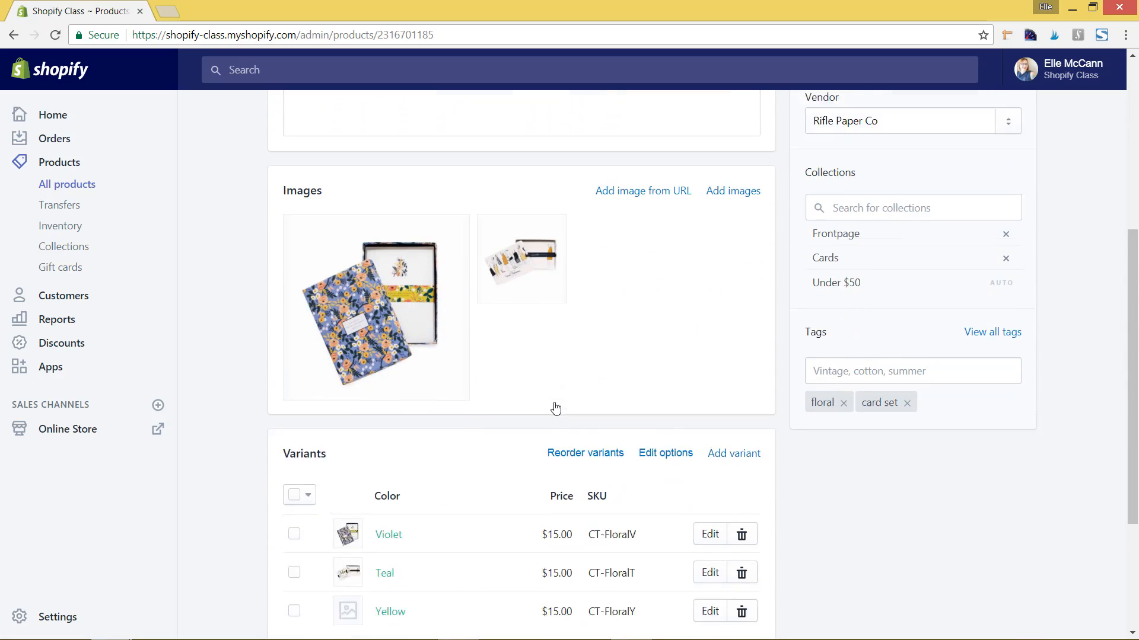
scroll("down", 3)
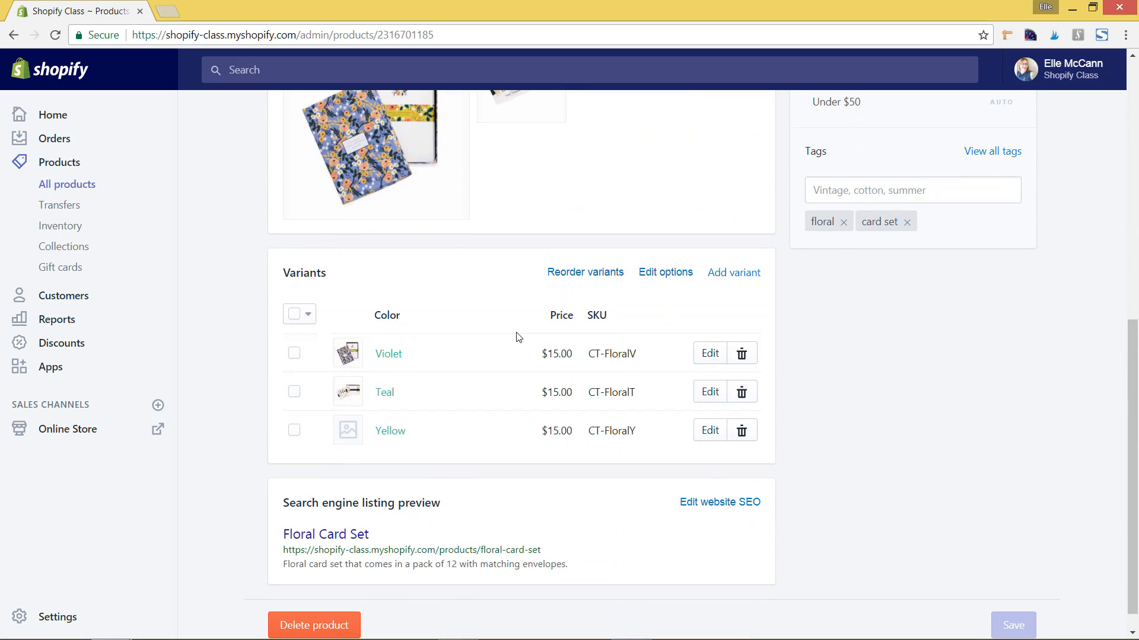
mouse_move(497, 455)
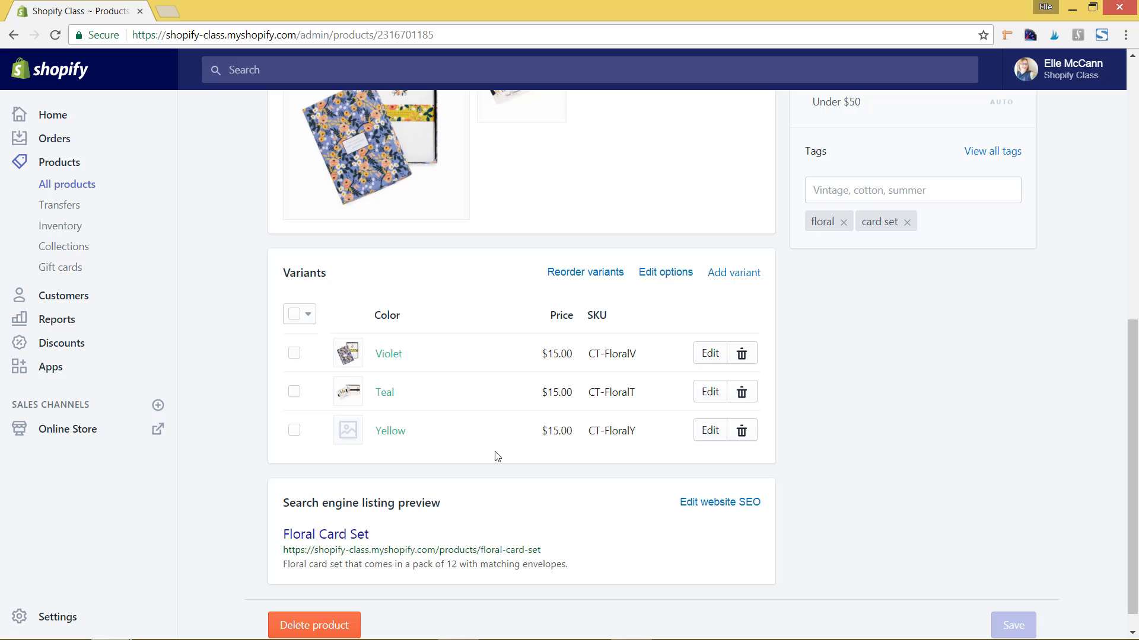
mouse_move(489, 325)
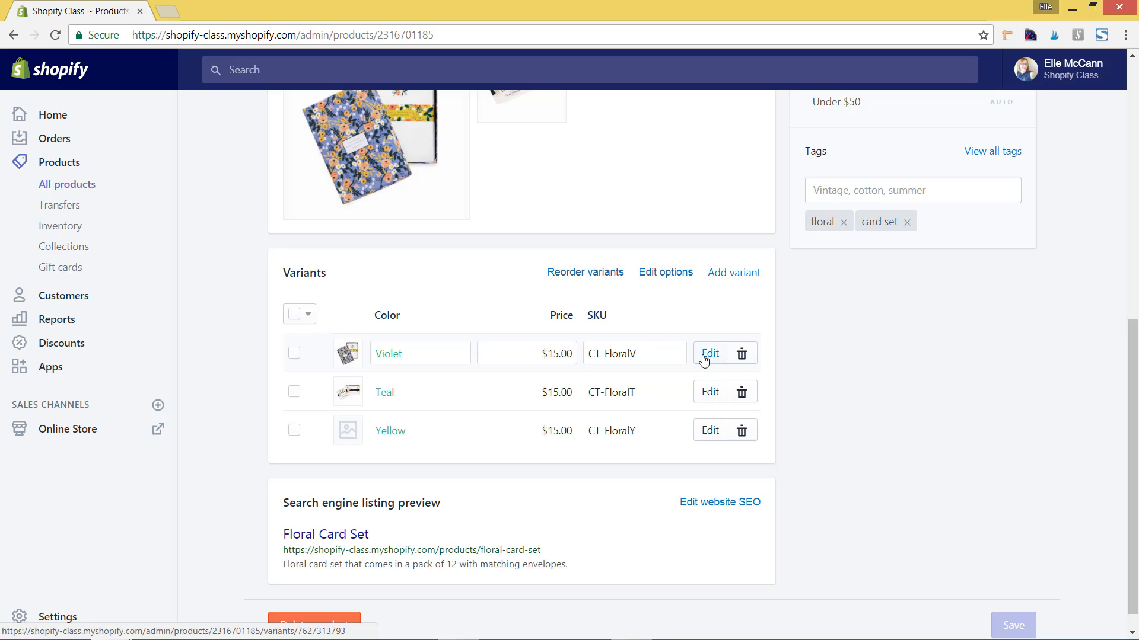
mouse_move(712, 366)
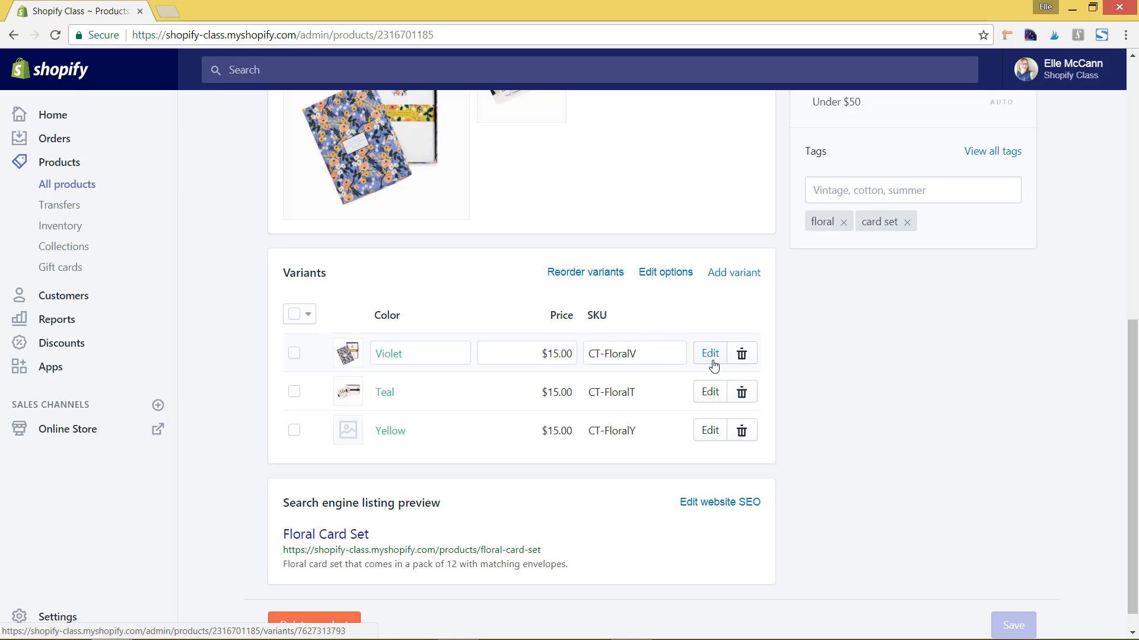
- On the Violet variant, have Shopify track its inventory and raise the quantity to 6
left_click(709, 354)
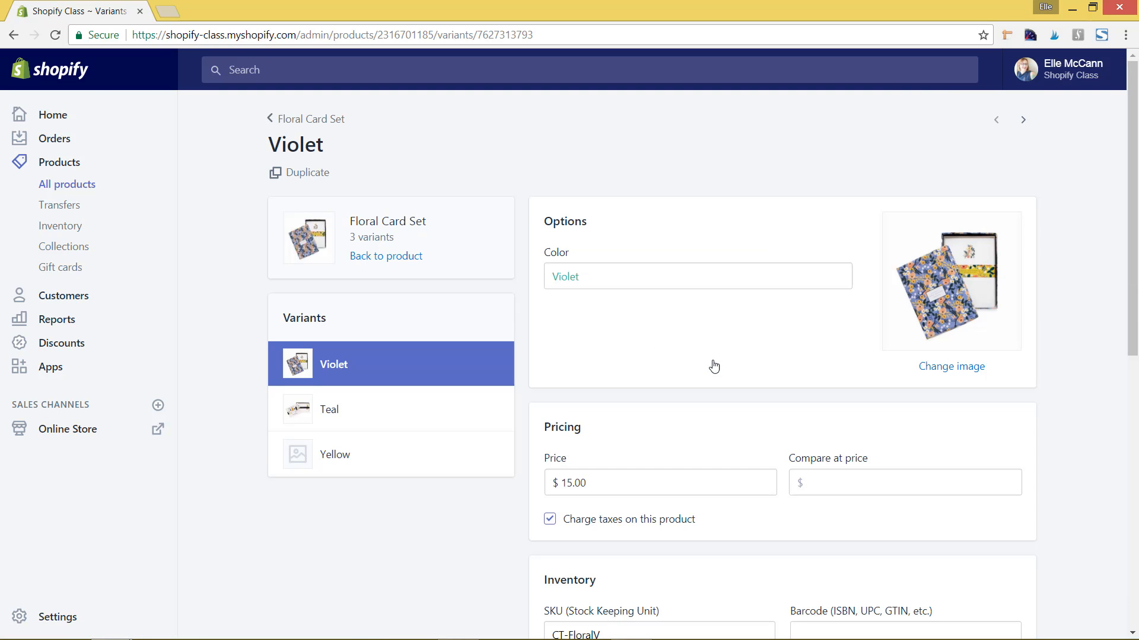
scroll("down", 3)
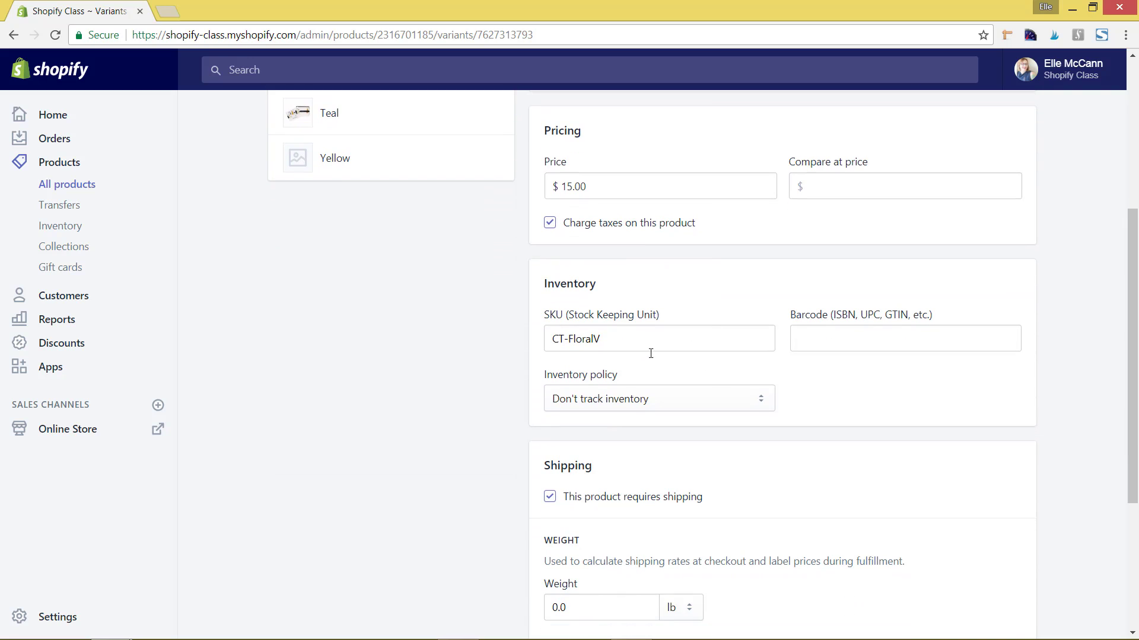
mouse_move(638, 378)
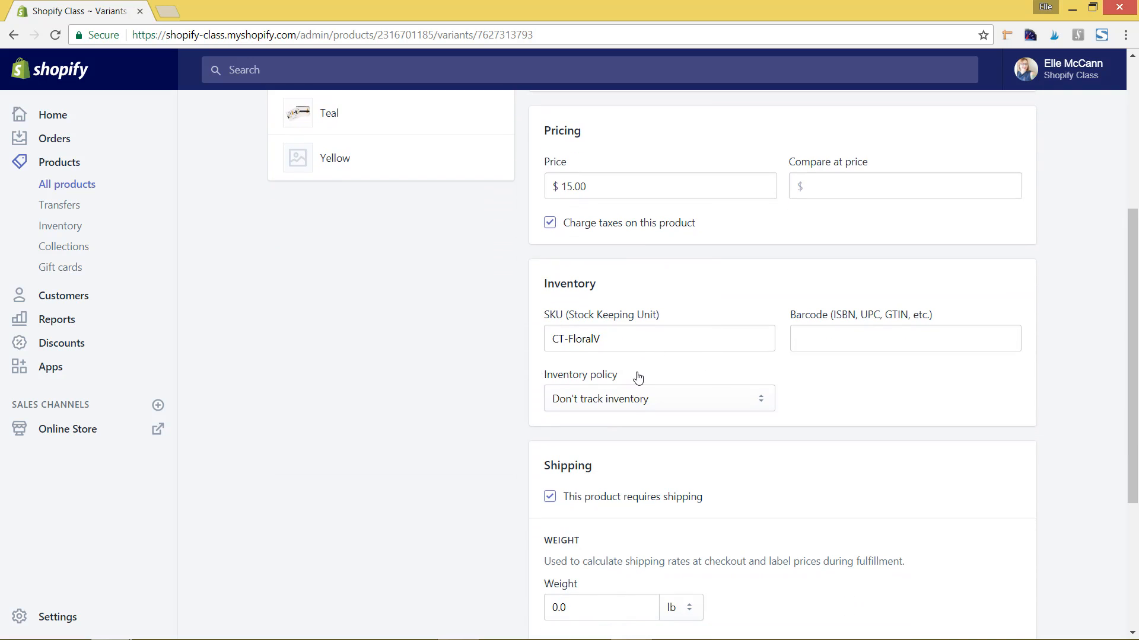
mouse_move(655, 411)
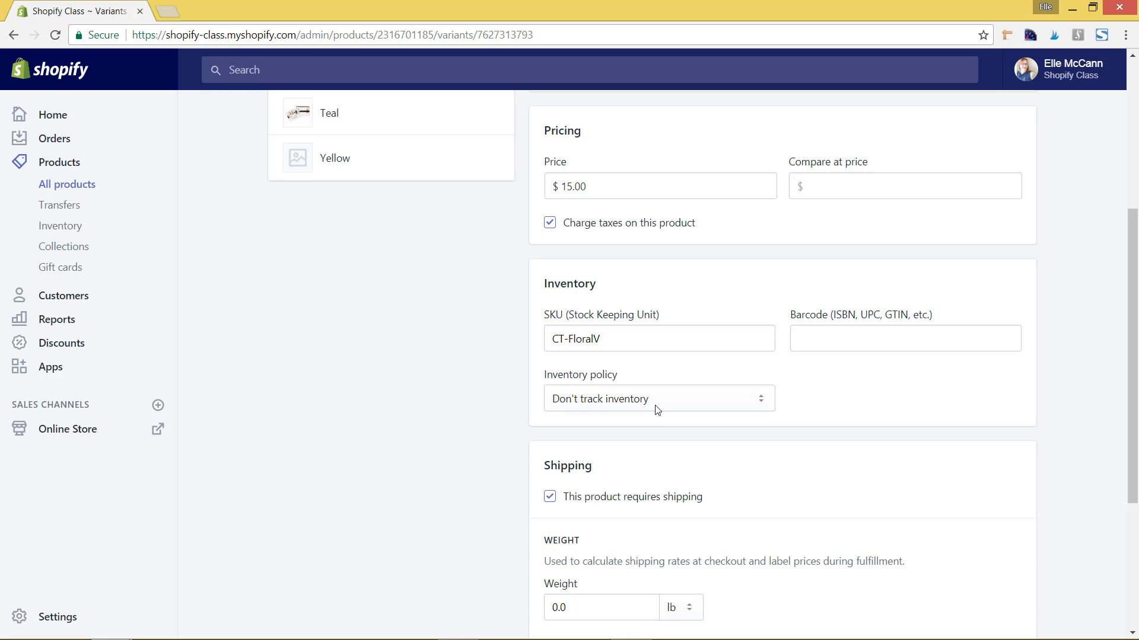
left_click(657, 399)
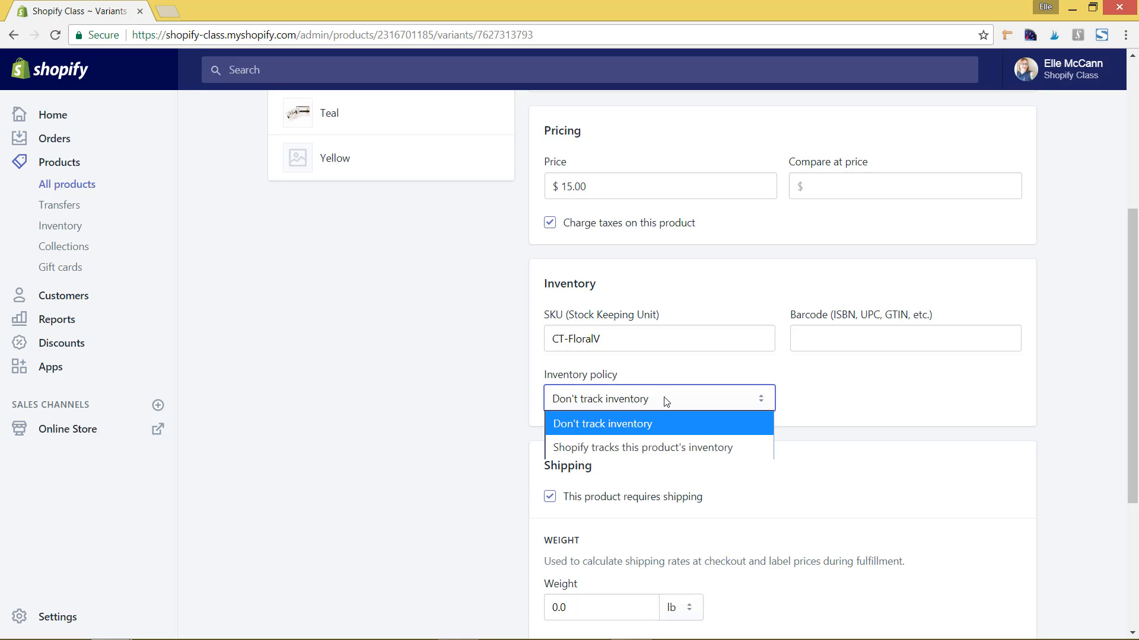
left_click(642, 447)
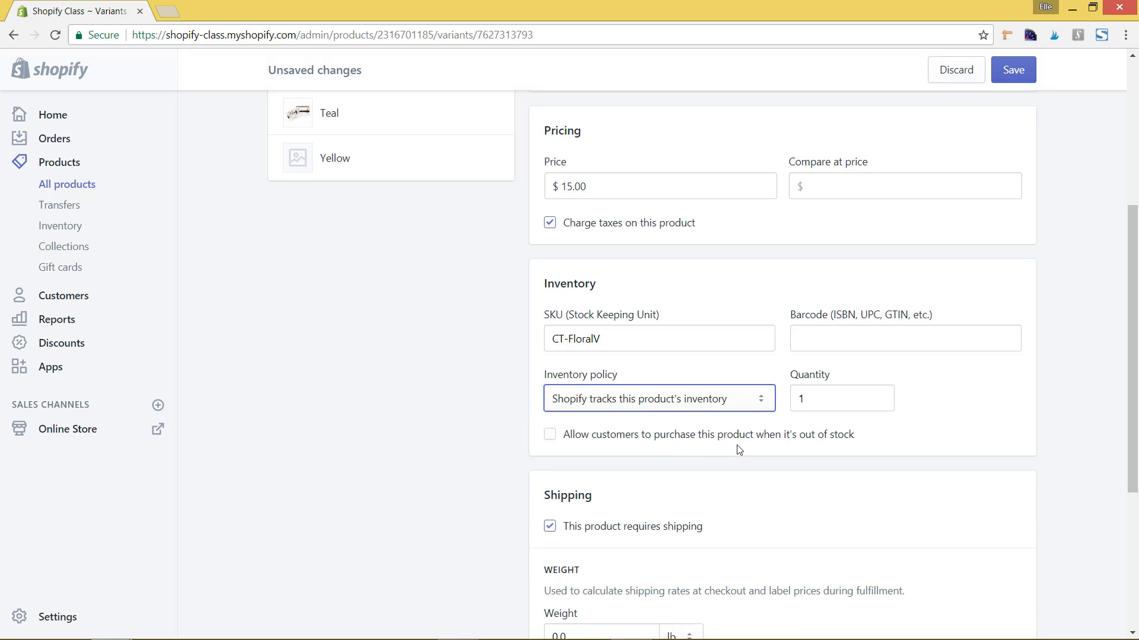
left_click(841, 398)
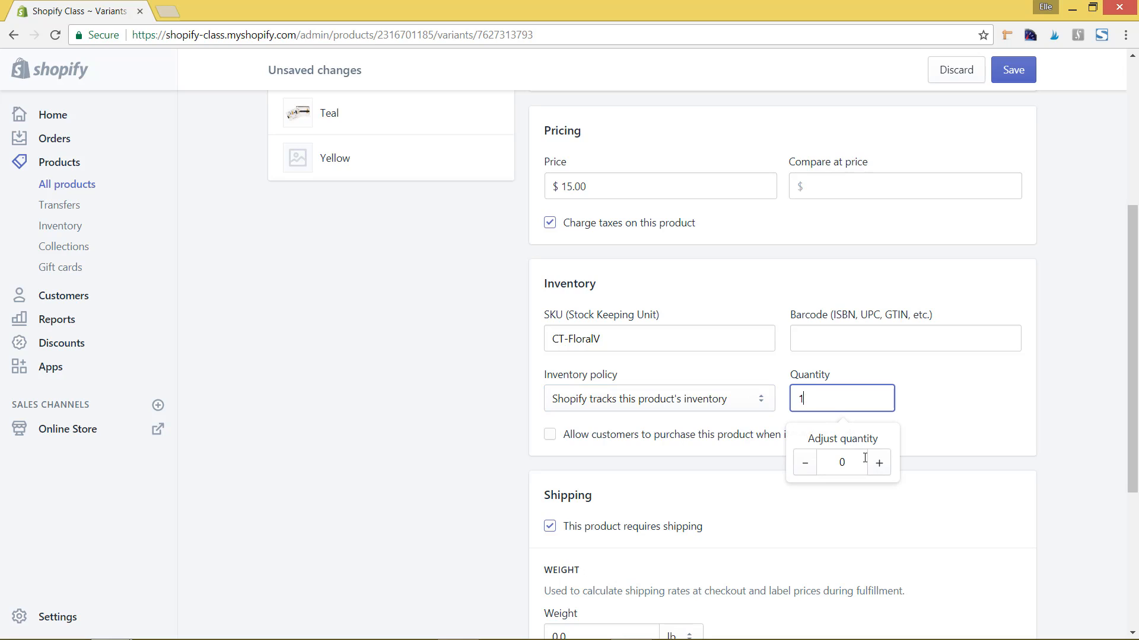
left_click(877, 463)
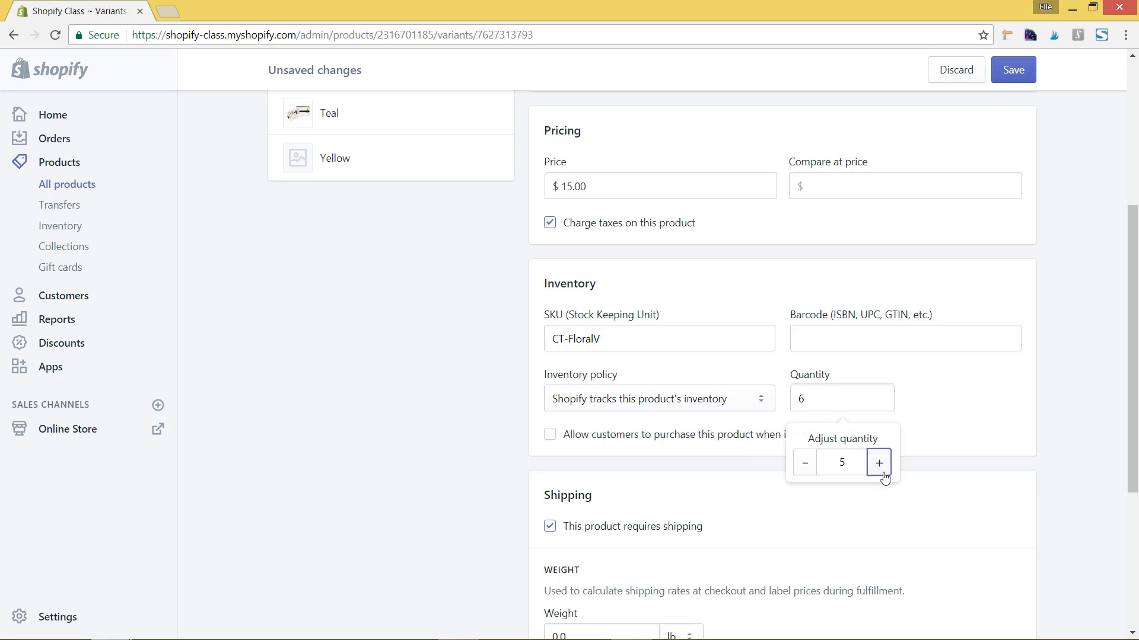
mouse_move(576, 444)
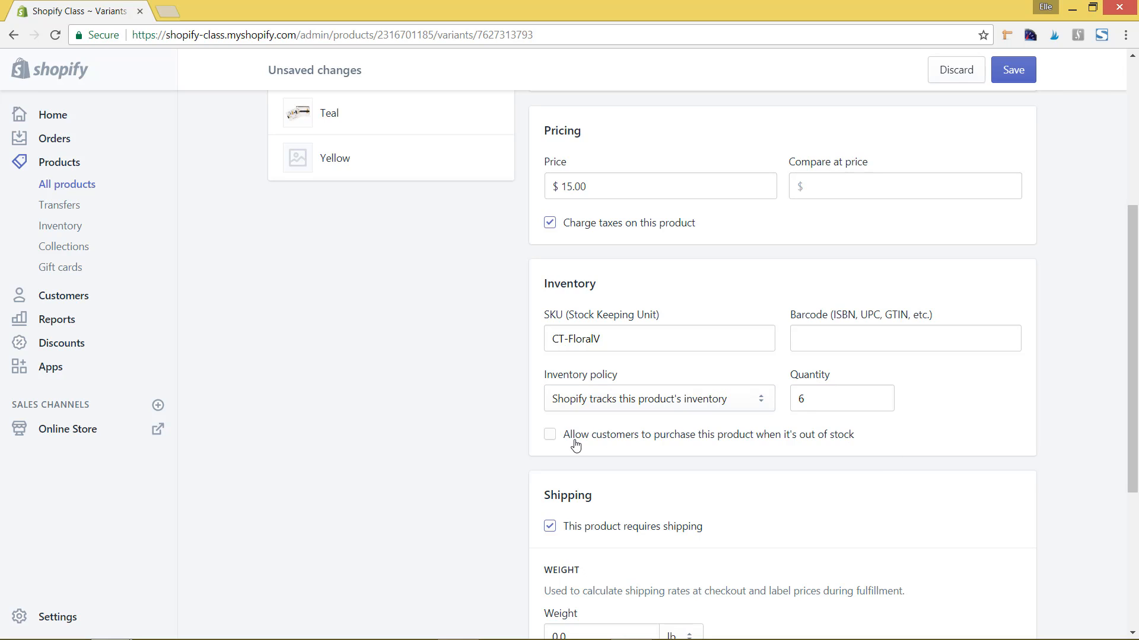
mouse_move(616, 441)
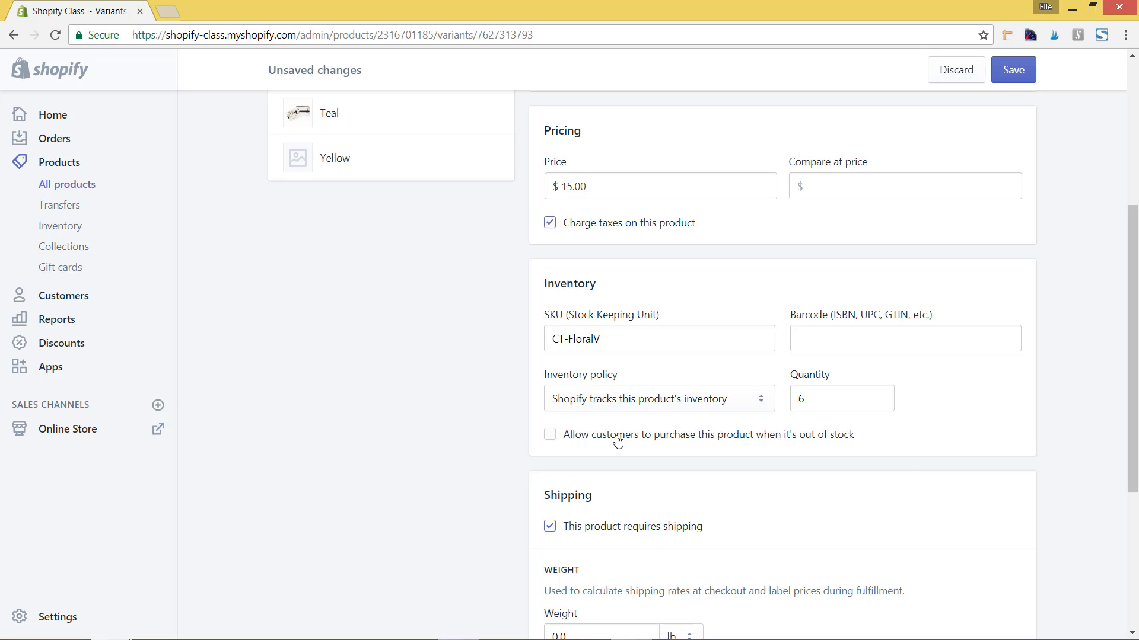
mouse_move(897, 502)
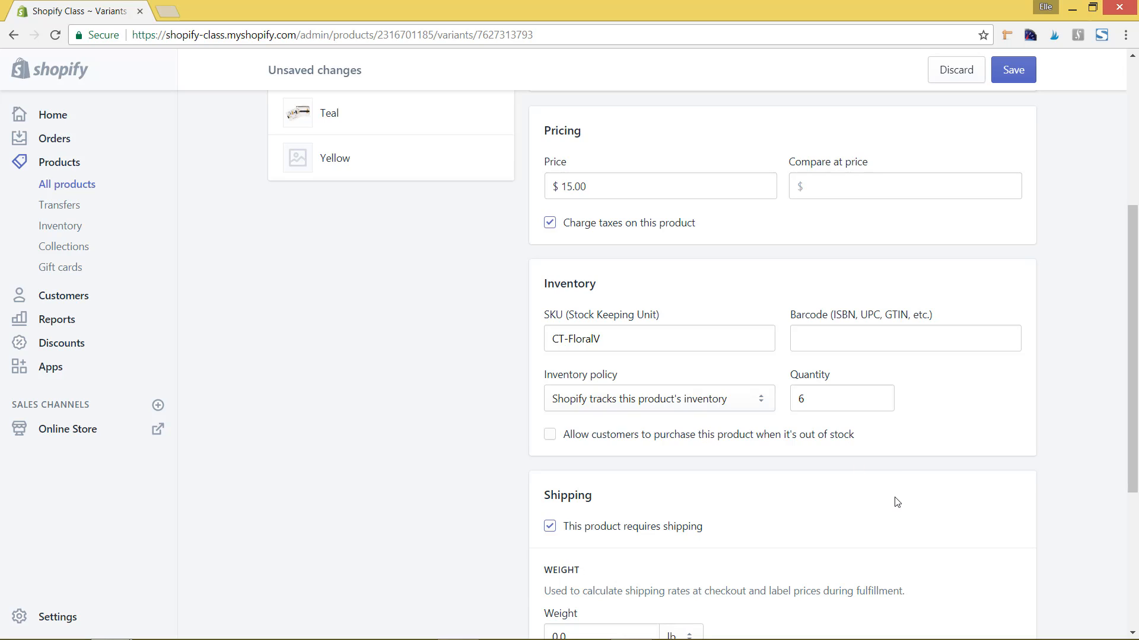
mouse_move(969, 479)
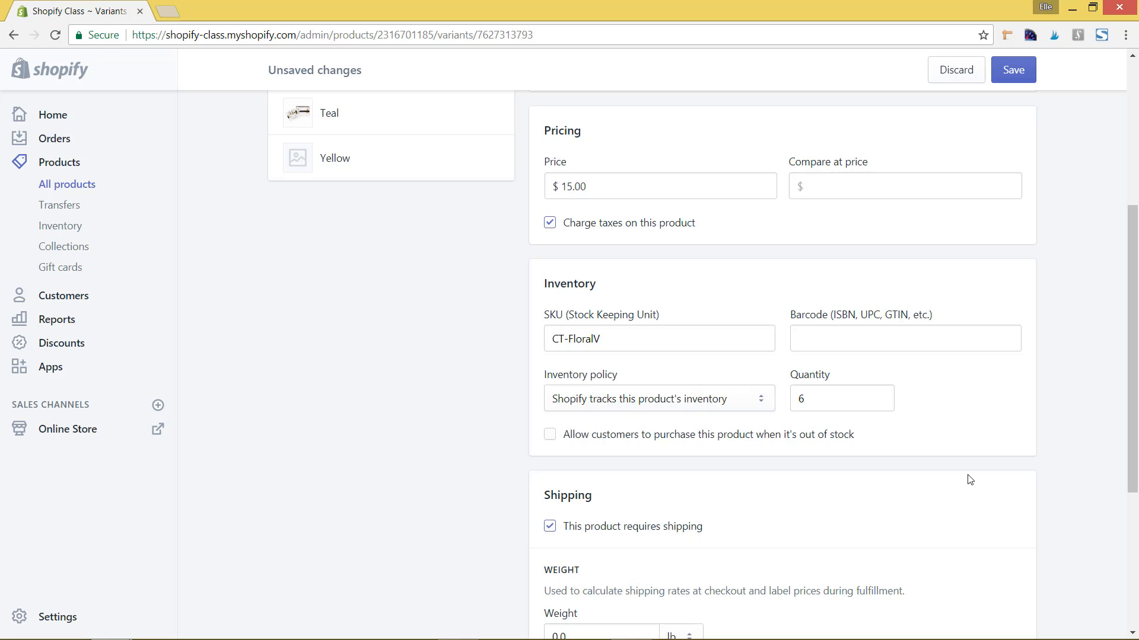
mouse_move(998, 364)
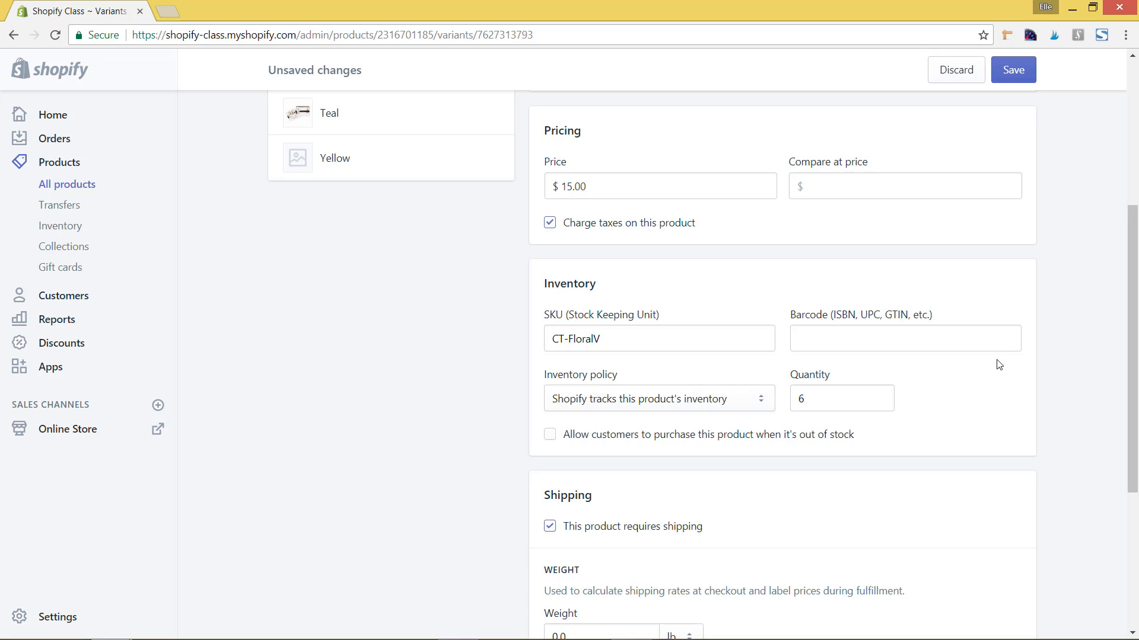
mouse_move(998, 233)
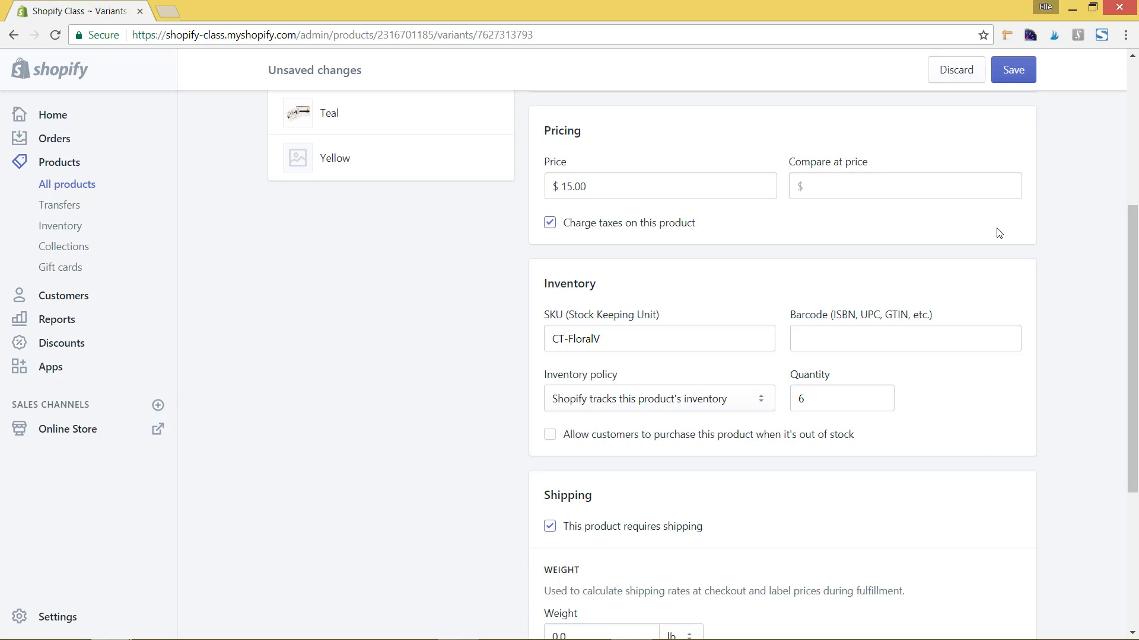
mouse_move(829, 446)
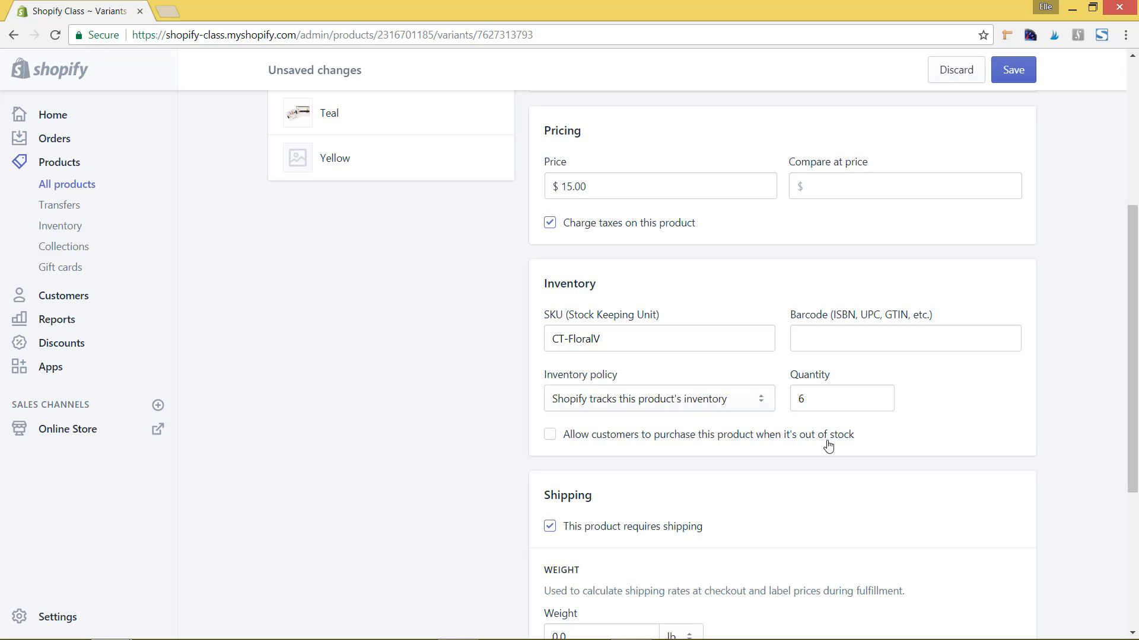
mouse_move(932, 419)
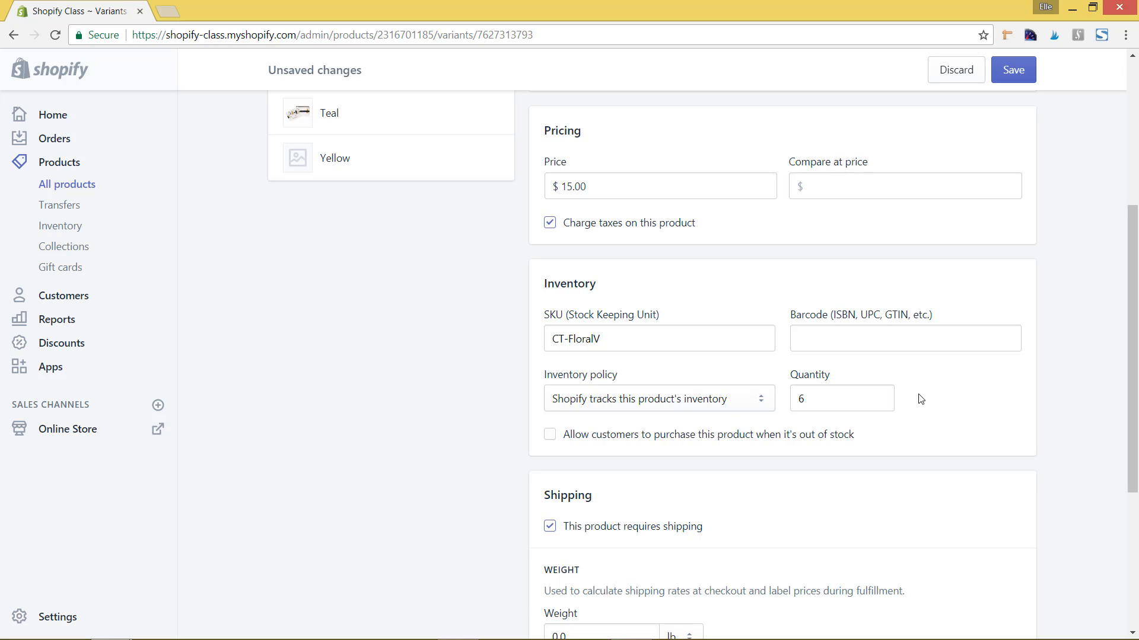
mouse_move(688, 441)
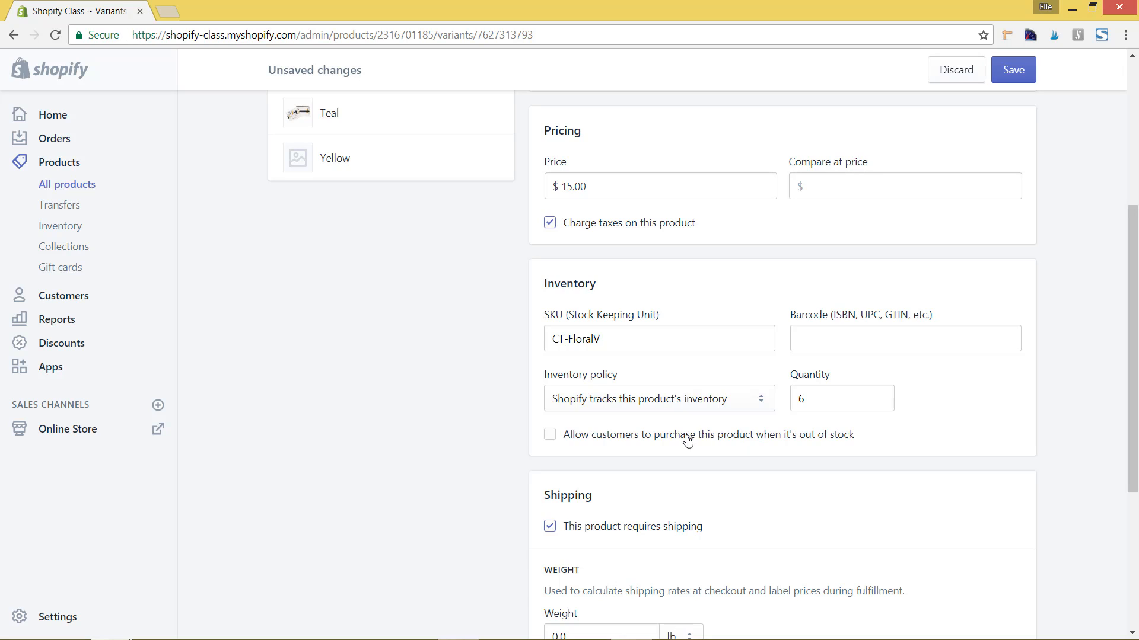
- Toggle out-of-stock purchasing on then off again, and save the Violet variant's inventory settings
left_click(549, 434)
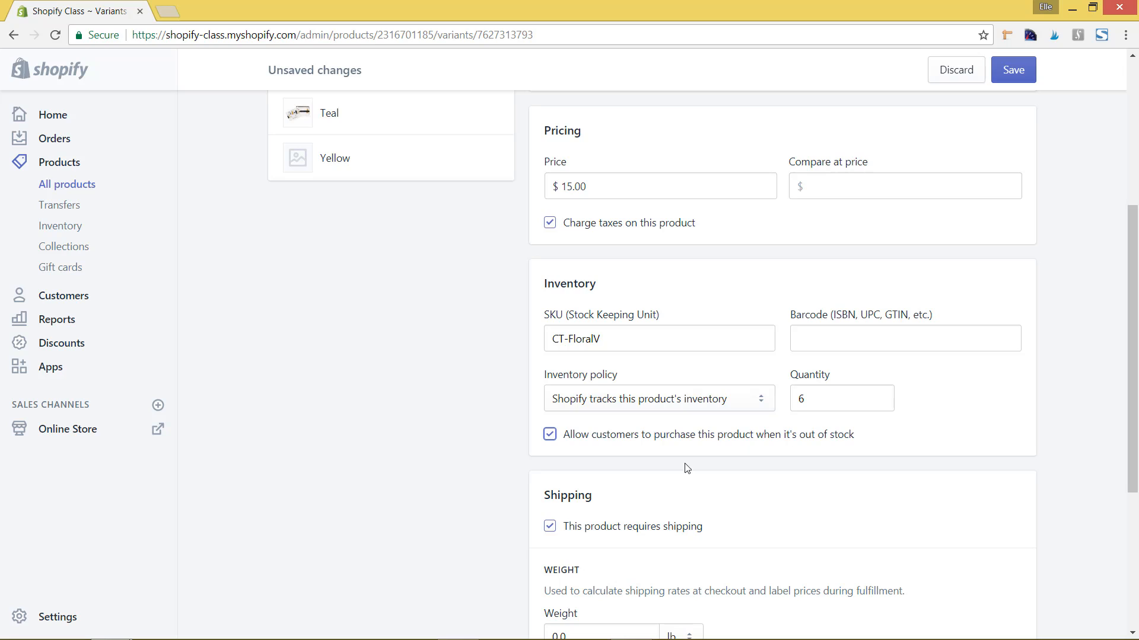
mouse_move(926, 441)
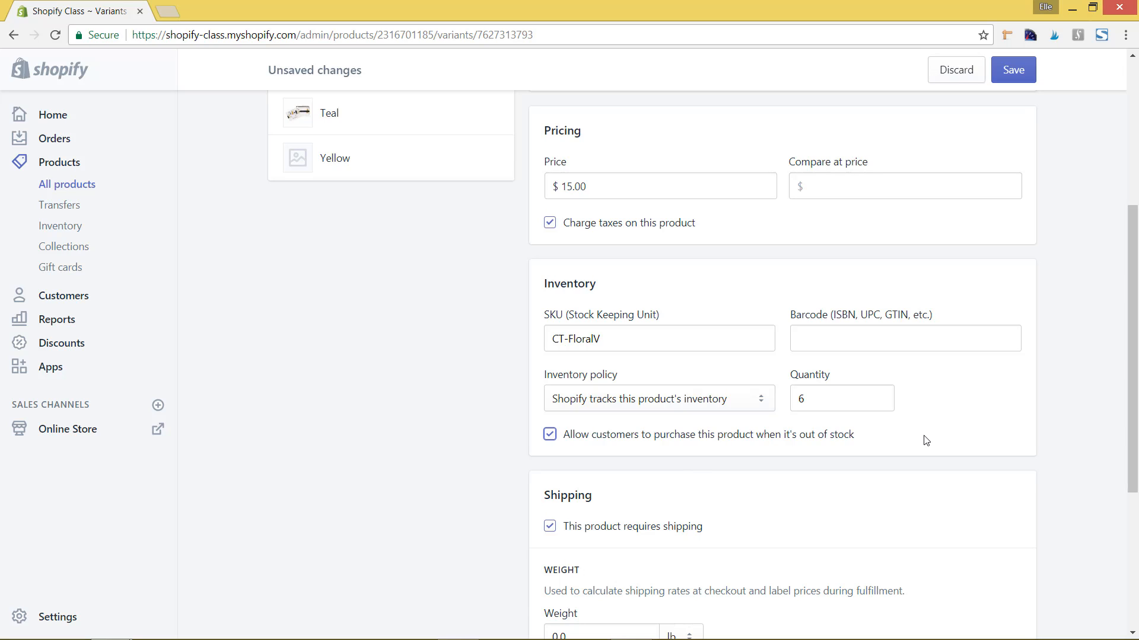
mouse_move(831, 443)
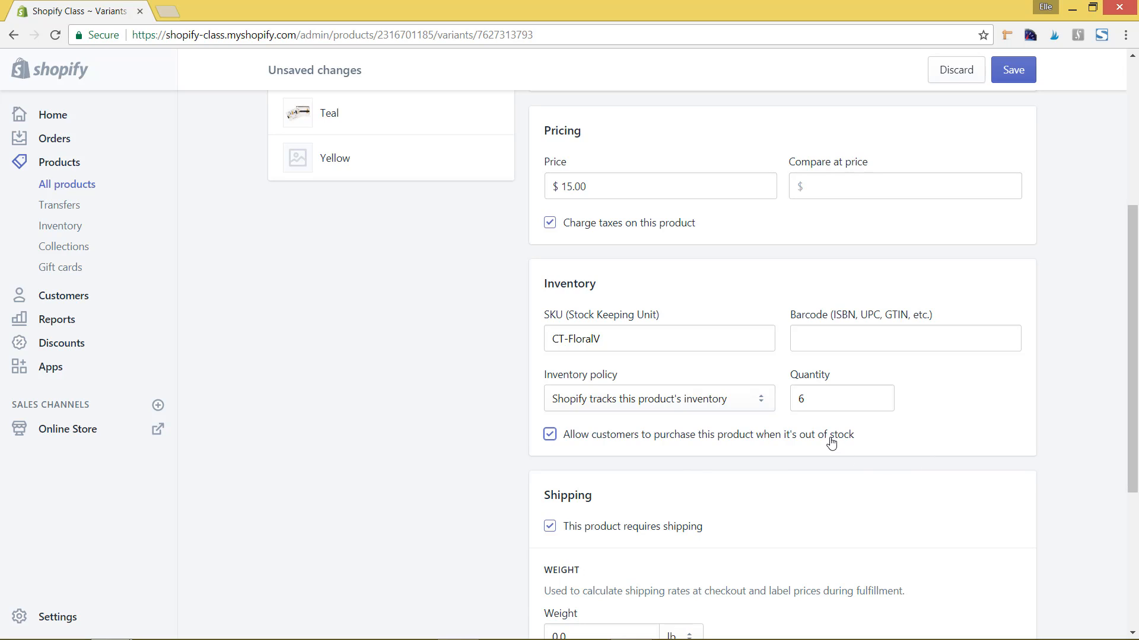
left_click(549, 434)
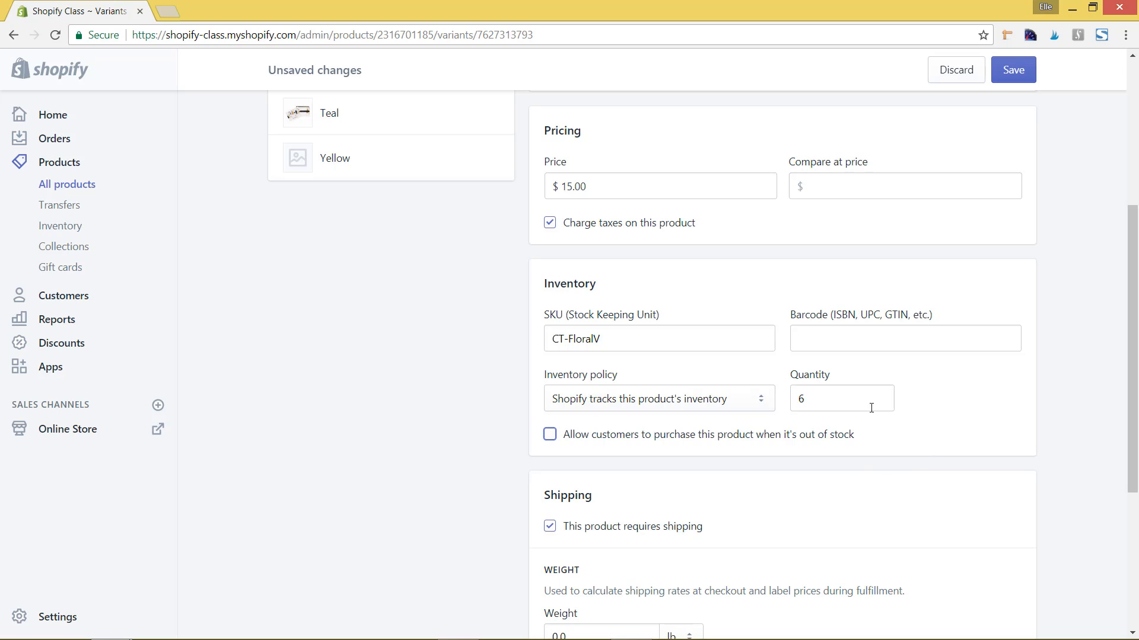
scroll("up", 3)
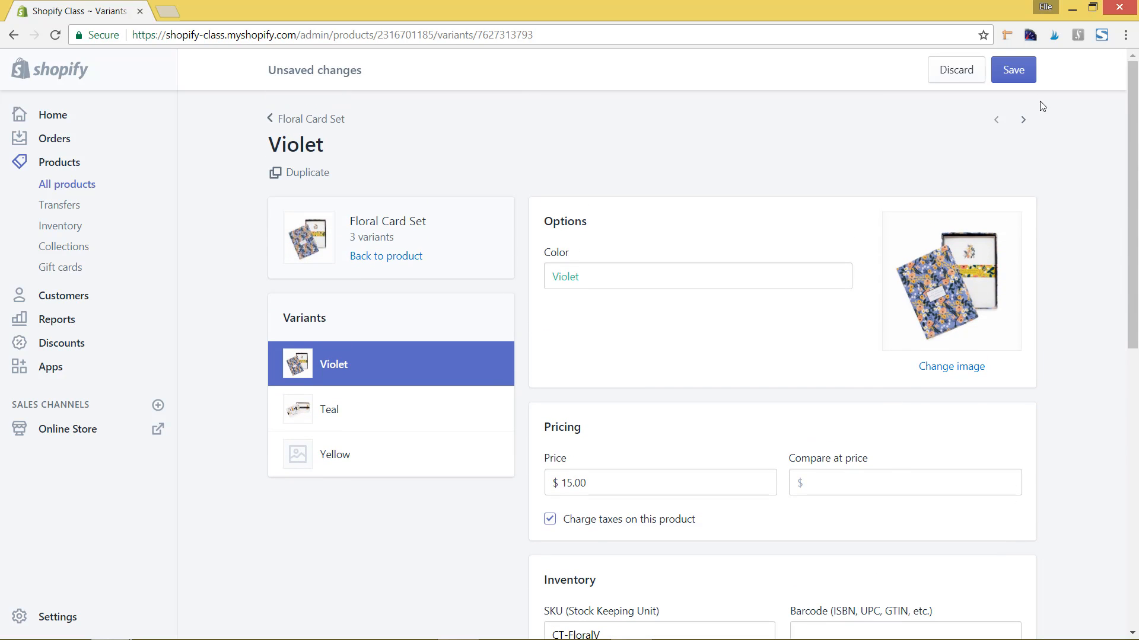
left_click(1011, 70)
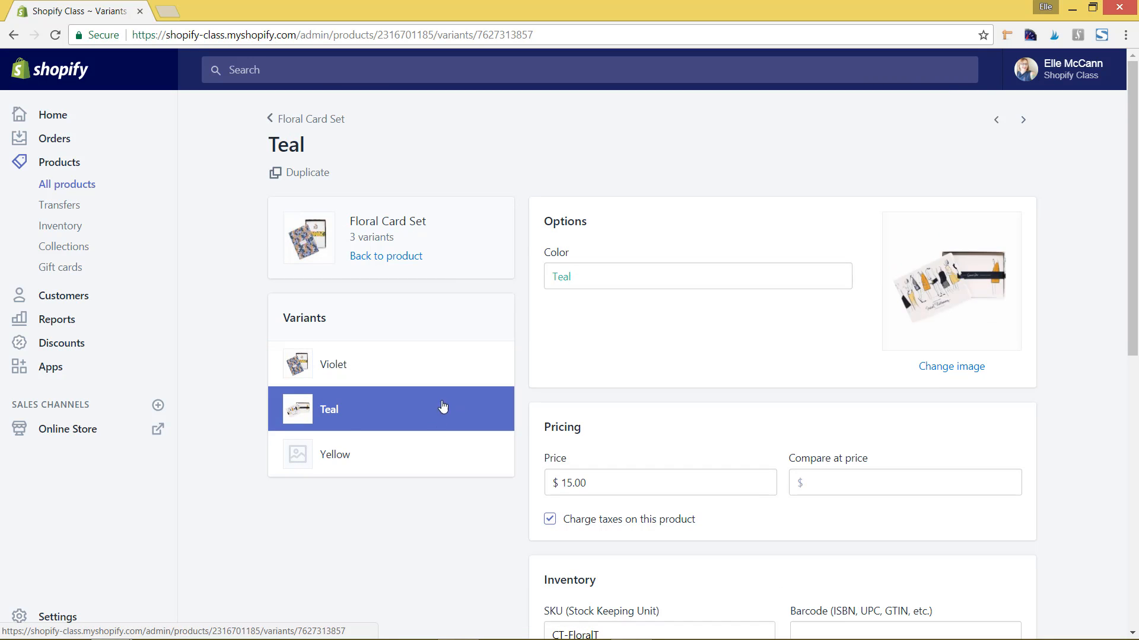
- Have Shopify track the Teal variant's inventory with 6 in stock and save it
scroll("down", 3)
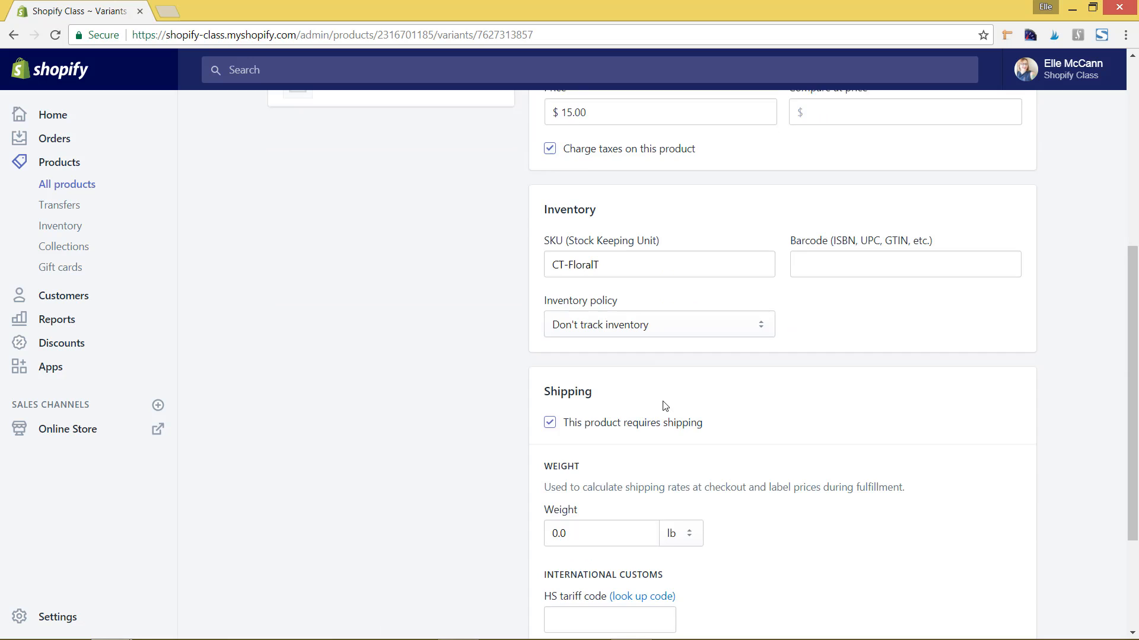
left_click(657, 324)
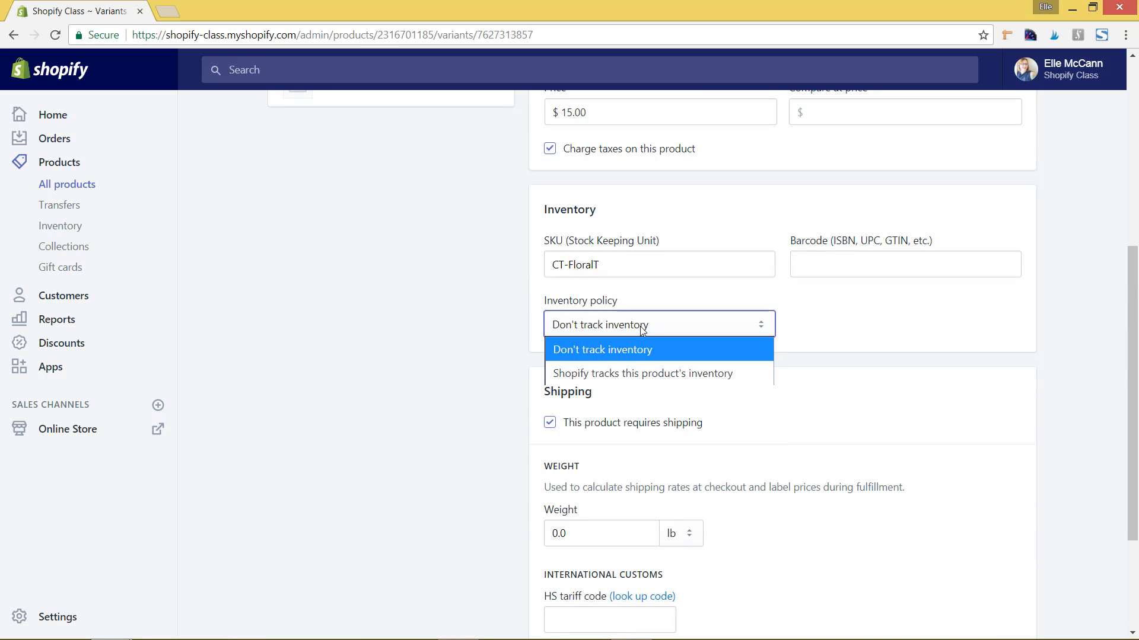
left_click(642, 374)
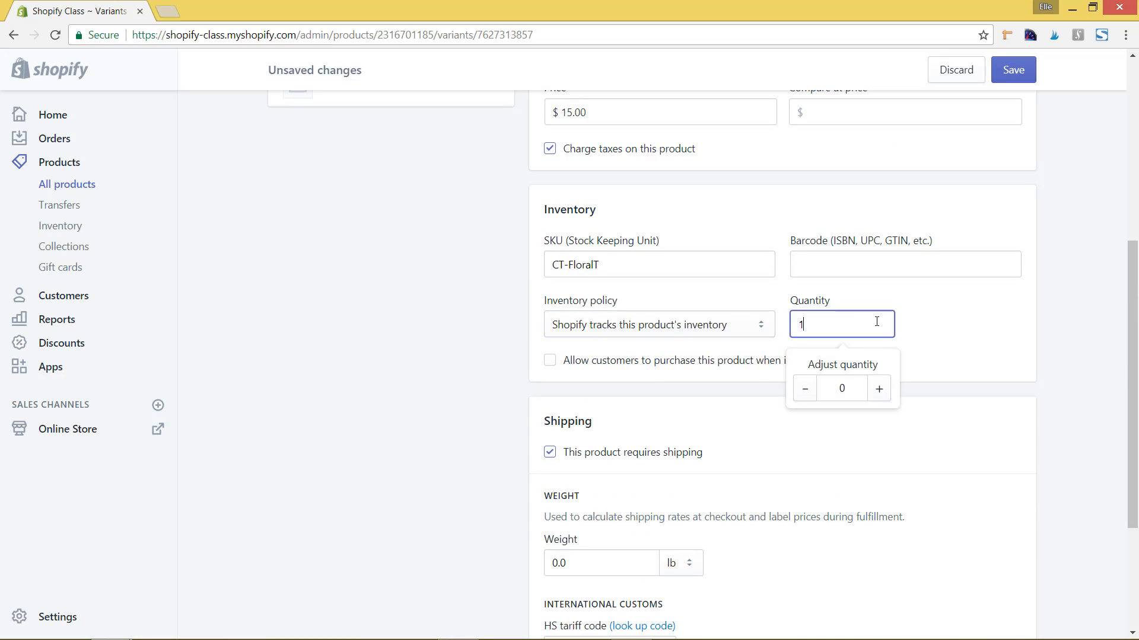
left_click(878, 388)
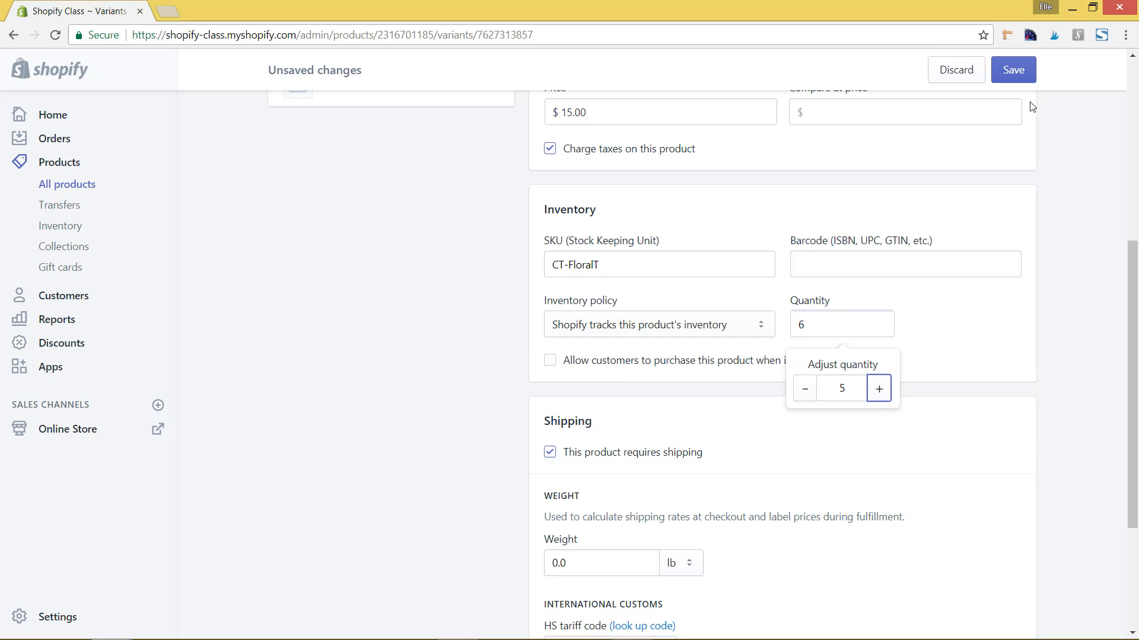
left_click(1012, 70)
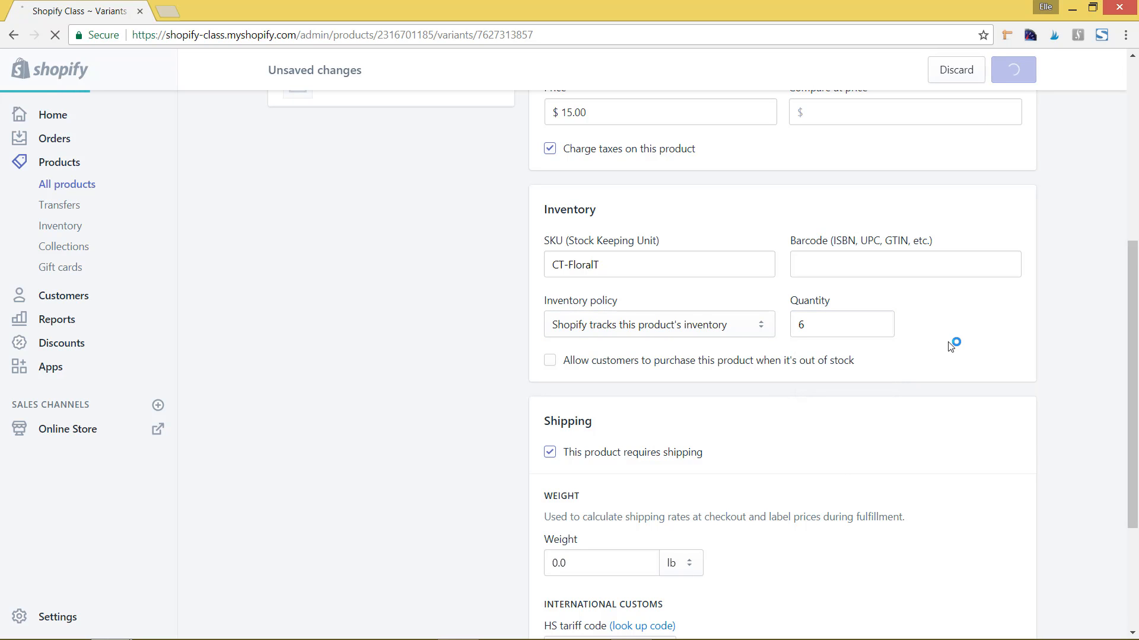
- Have Shopify track the Yellow variant's inventory with 6 in stock and save it
left_click(1012, 70)
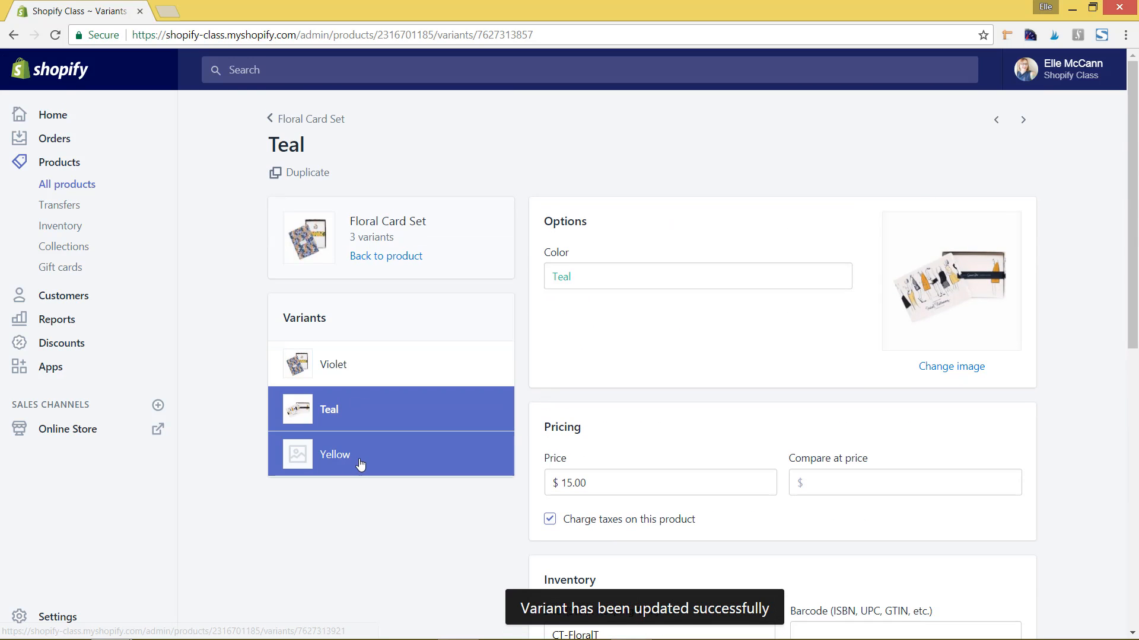
left_click(334, 454)
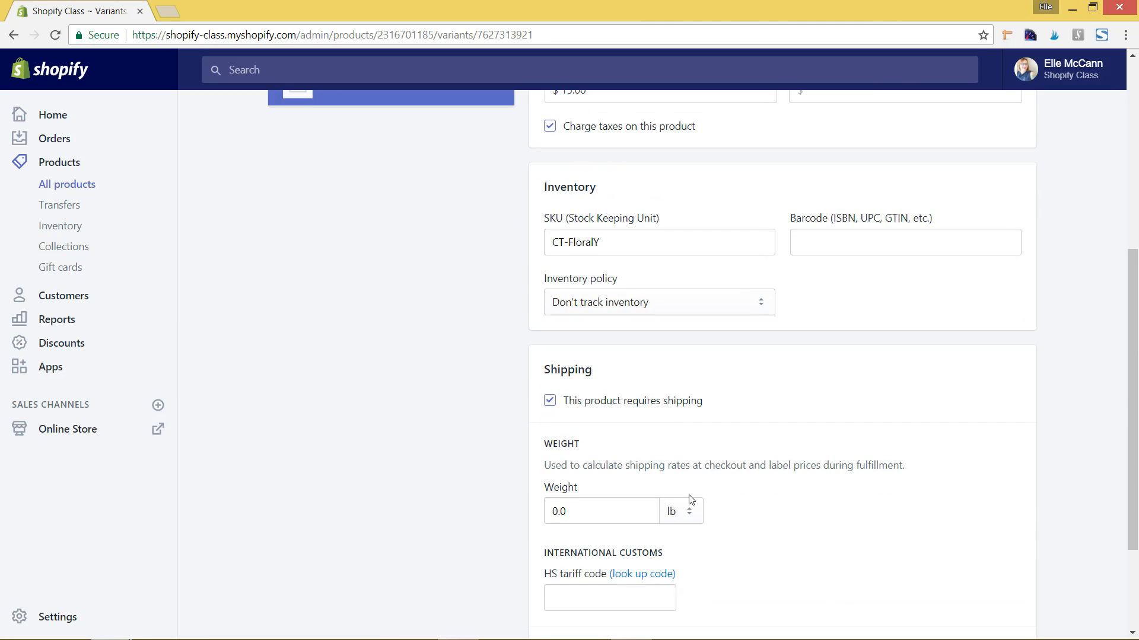
left_click(657, 303)
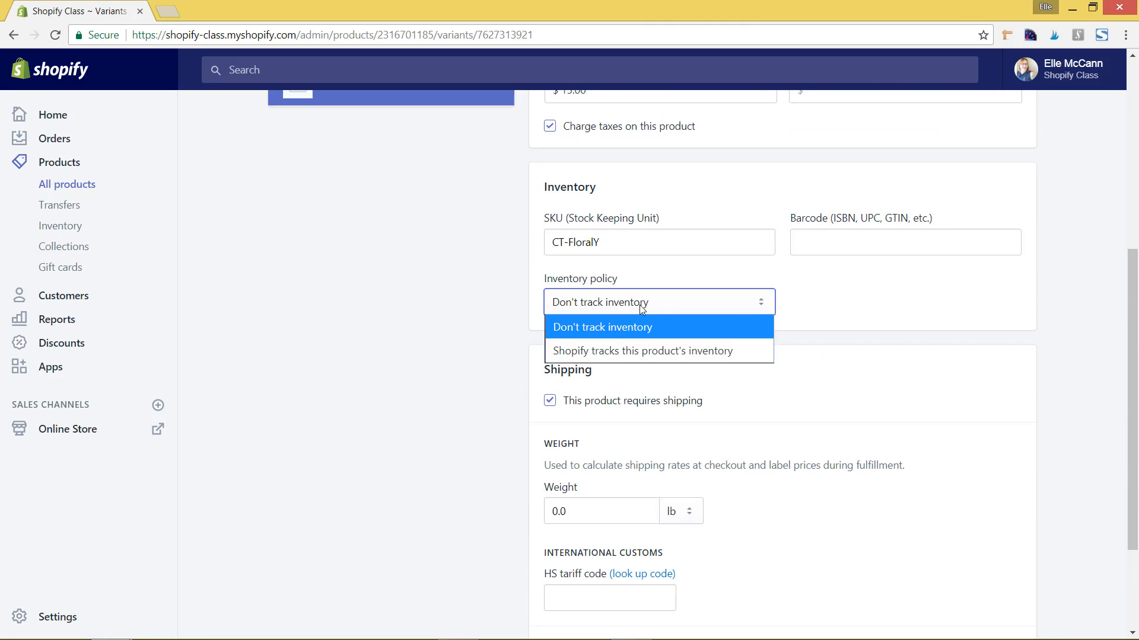
left_click(643, 351)
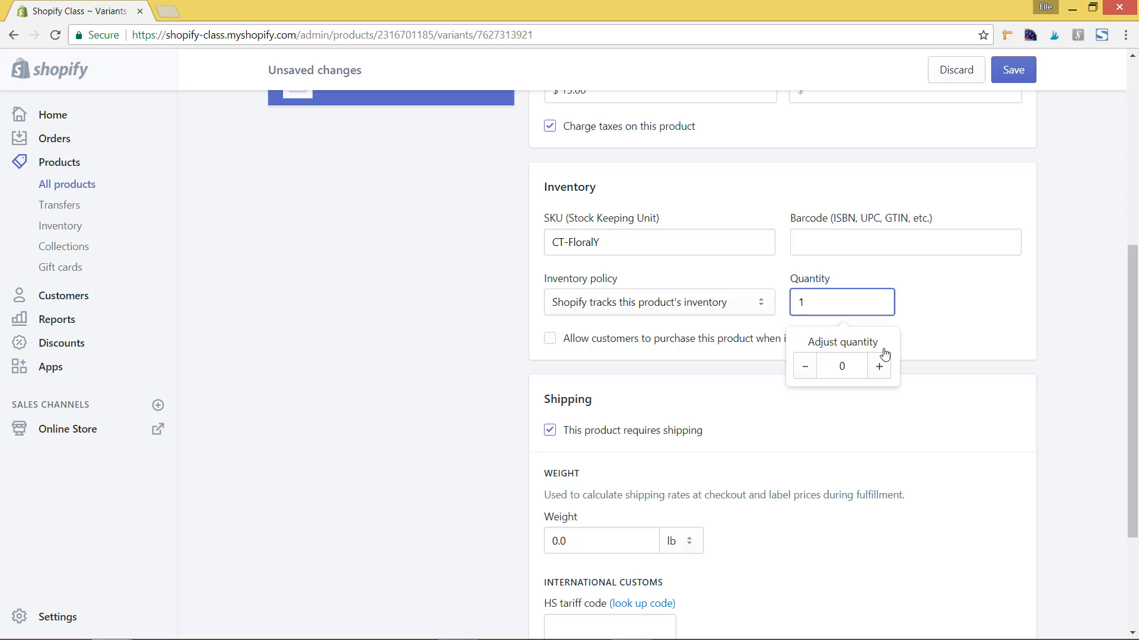
left_click(879, 366)
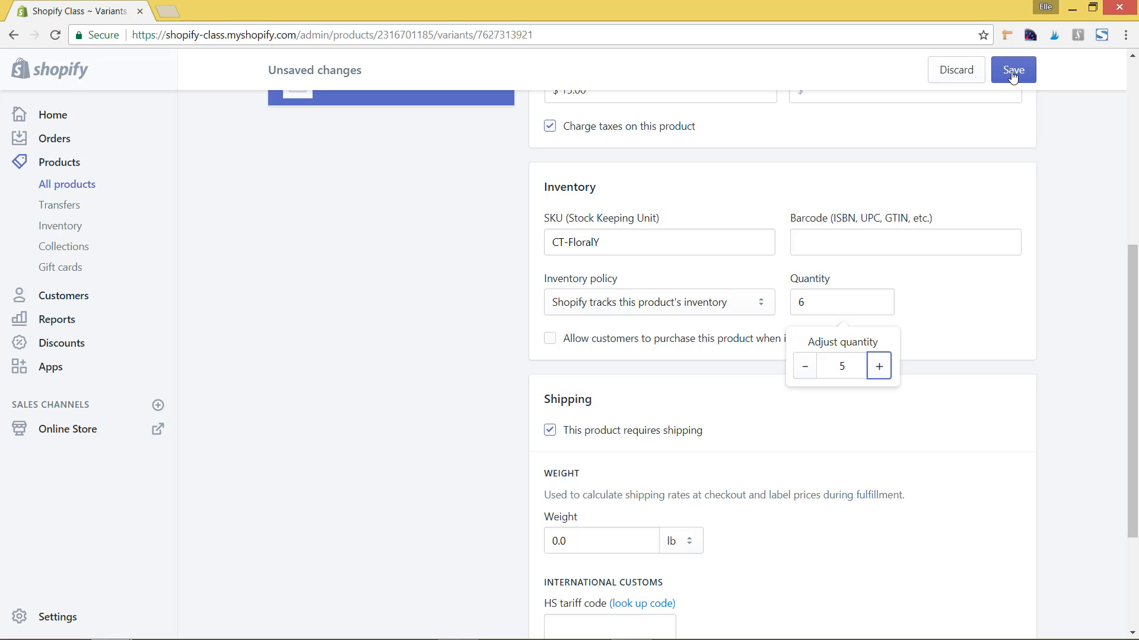
left_click(1012, 70)
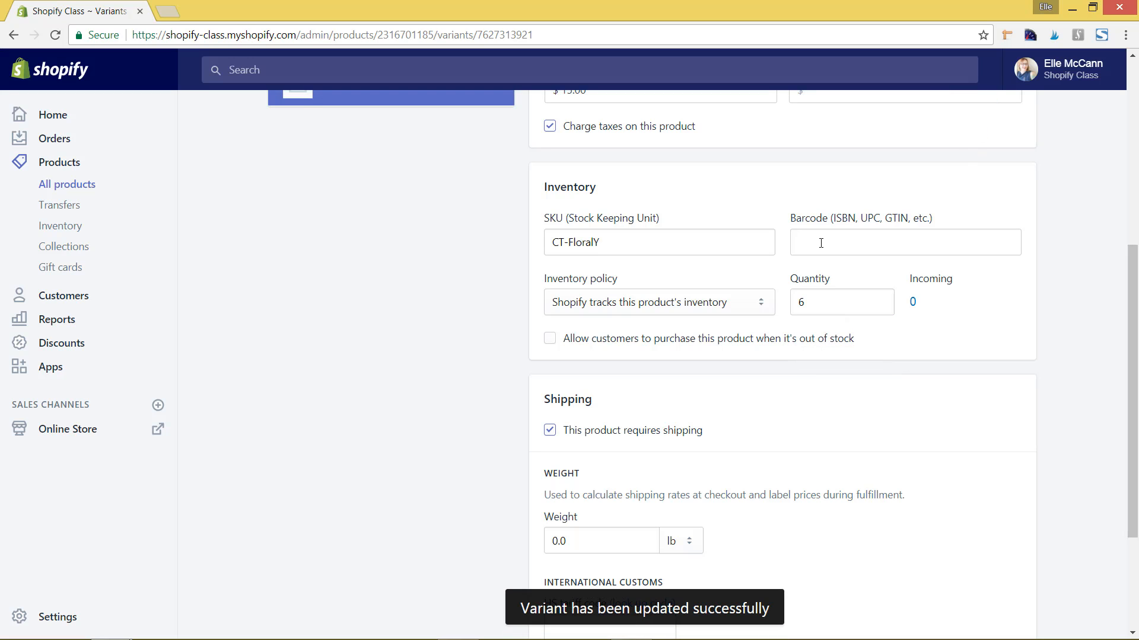
scroll("up", 3)
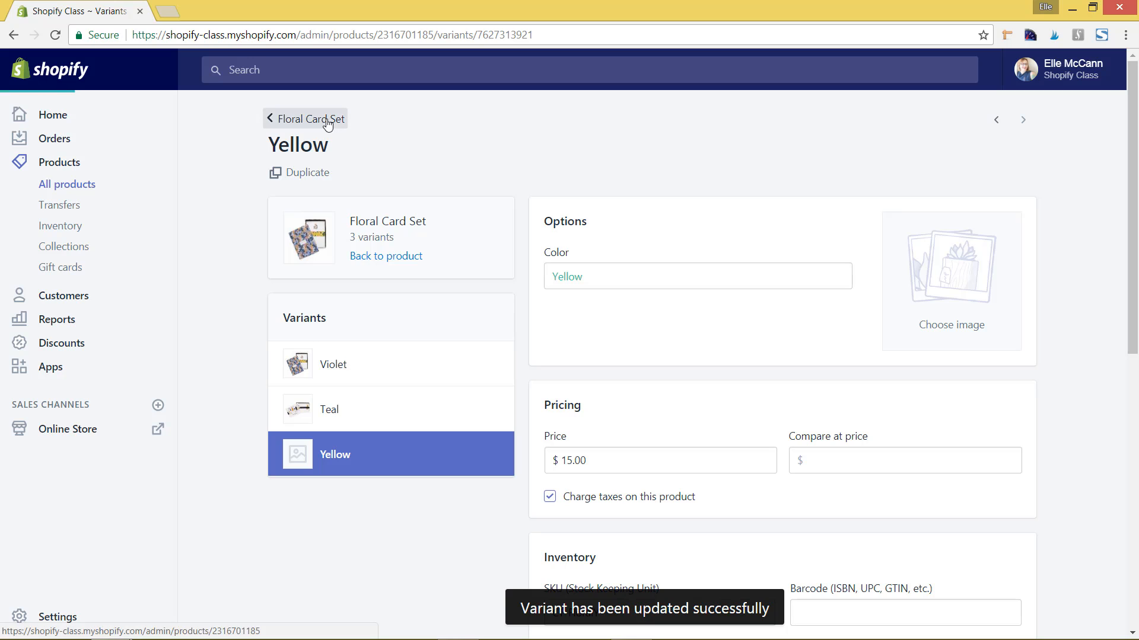
- Return to Floral Card Set, check Violet, Teal and Yellow each show 6, then go back to All products
left_click(310, 118)
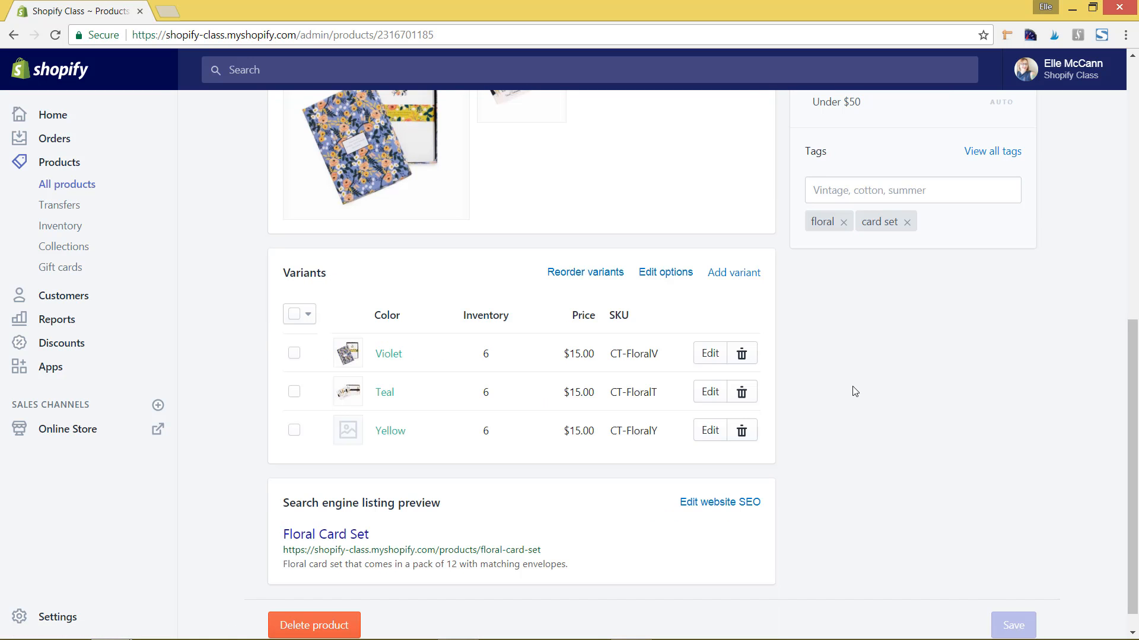
scroll("down", 3)
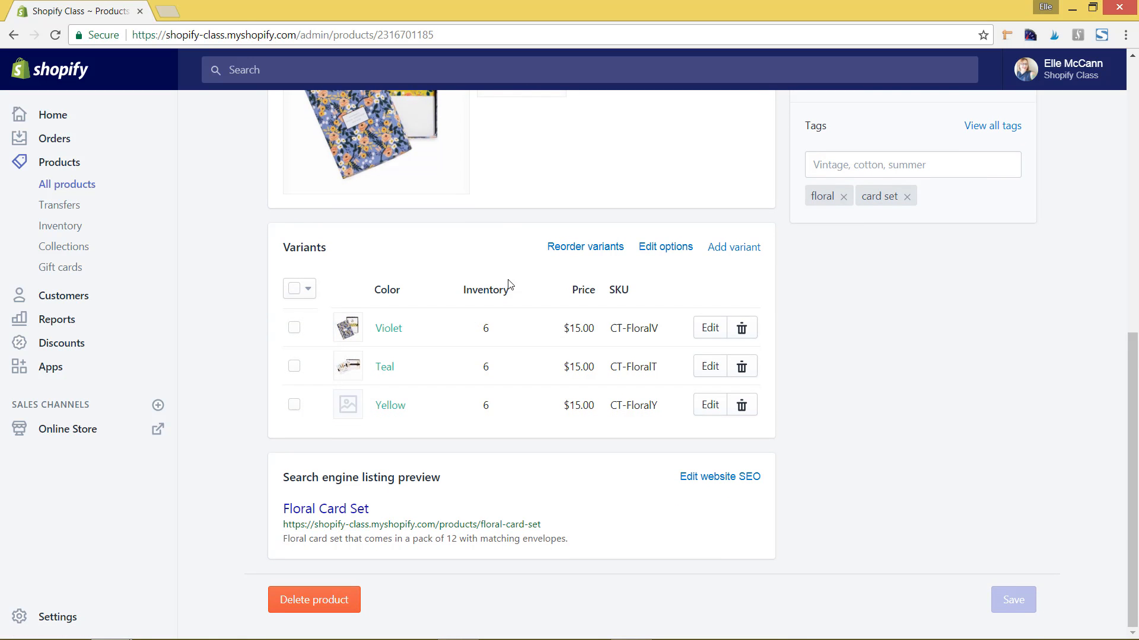
left_click(390, 406)
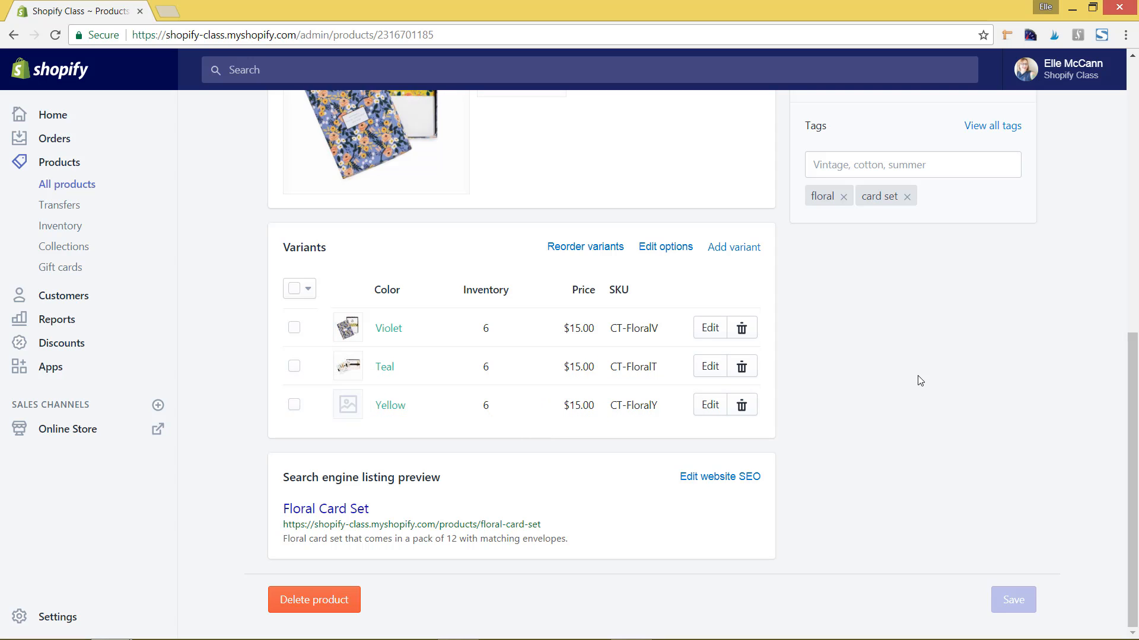
mouse_move(927, 373)
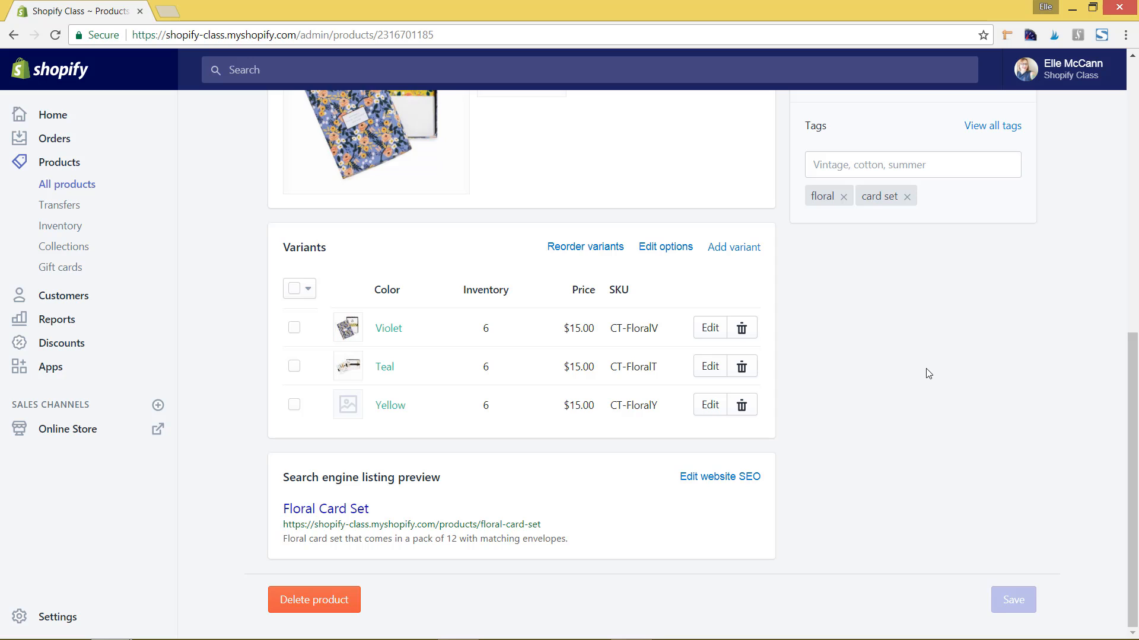
scroll("up", 3)
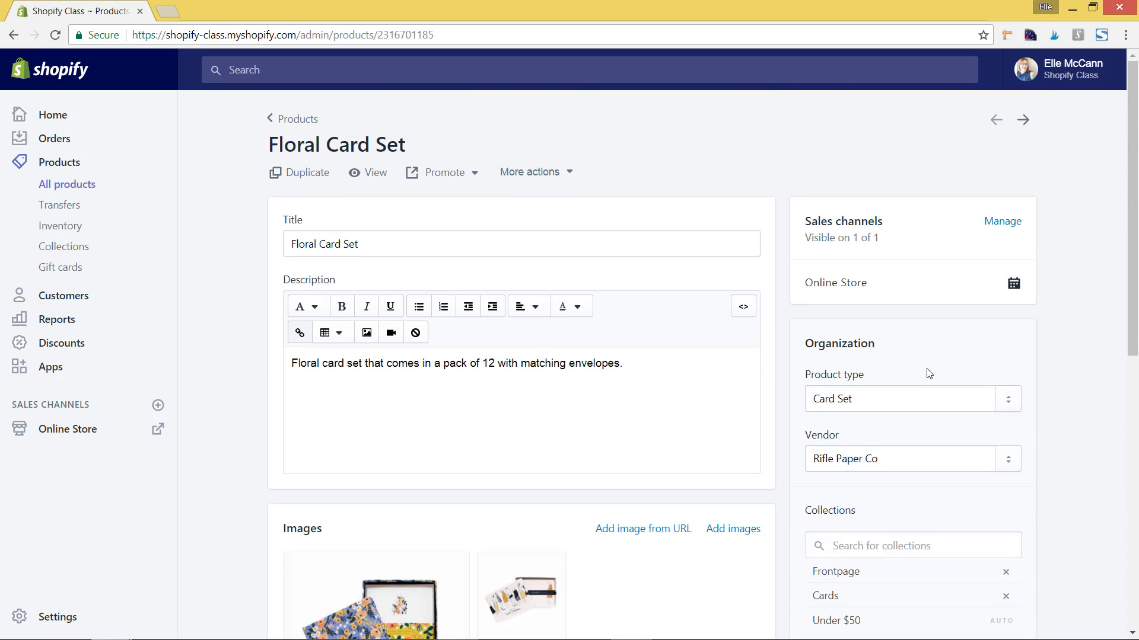
left_click(296, 119)
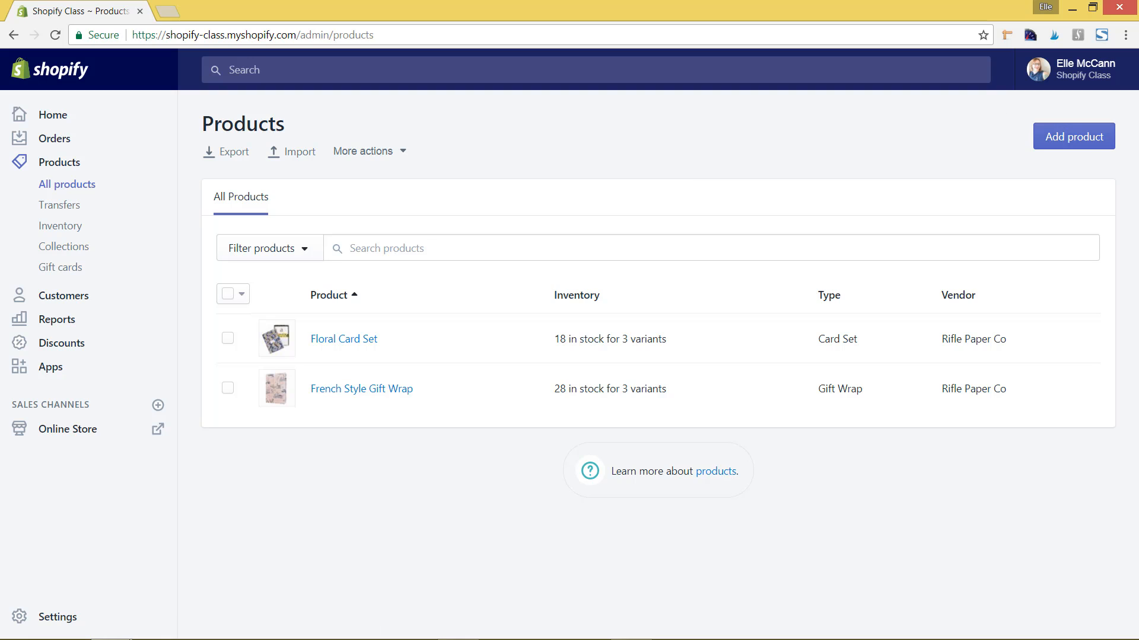
- Start a new product and have Shopify track its inventory with a quantity of 10
left_click(1073, 136)
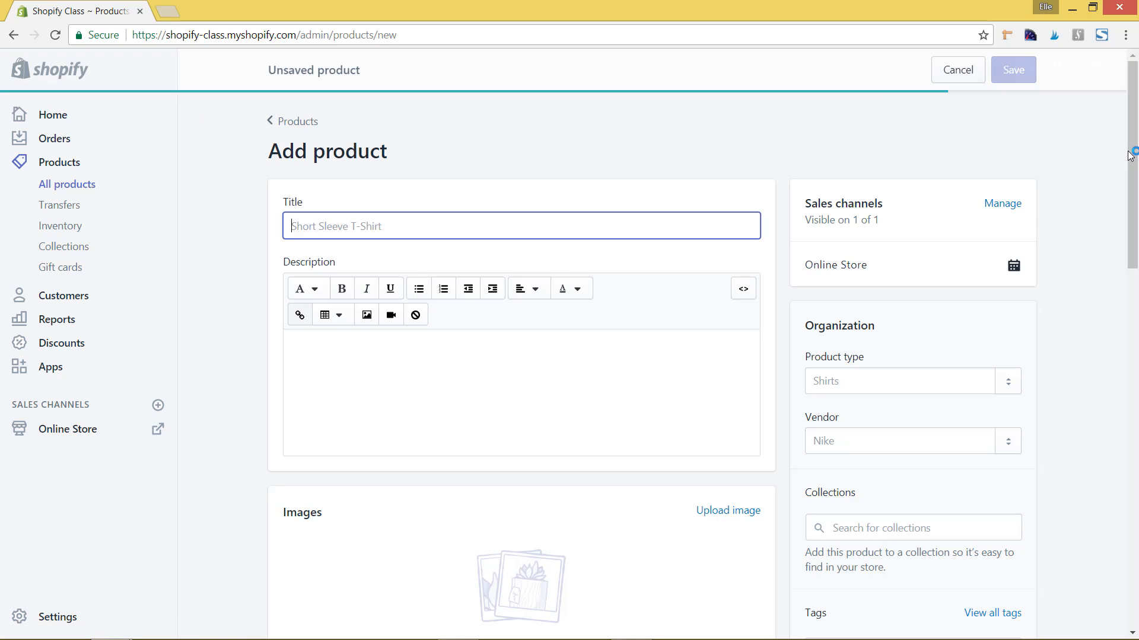
mouse_move(623, 447)
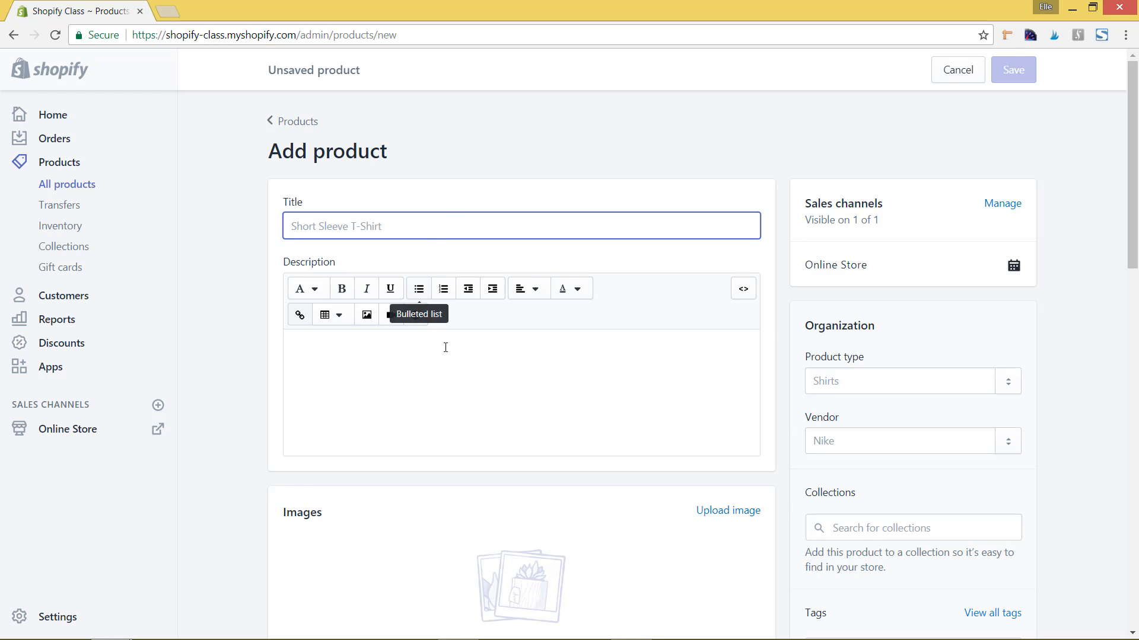
scroll("down", 3)
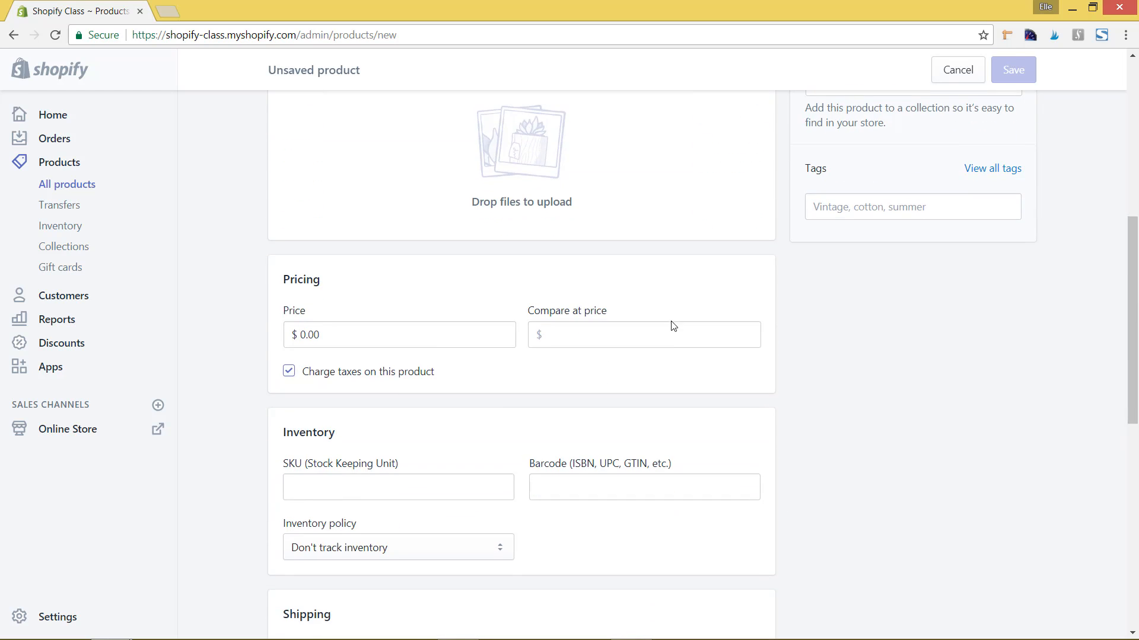
scroll("down", 3)
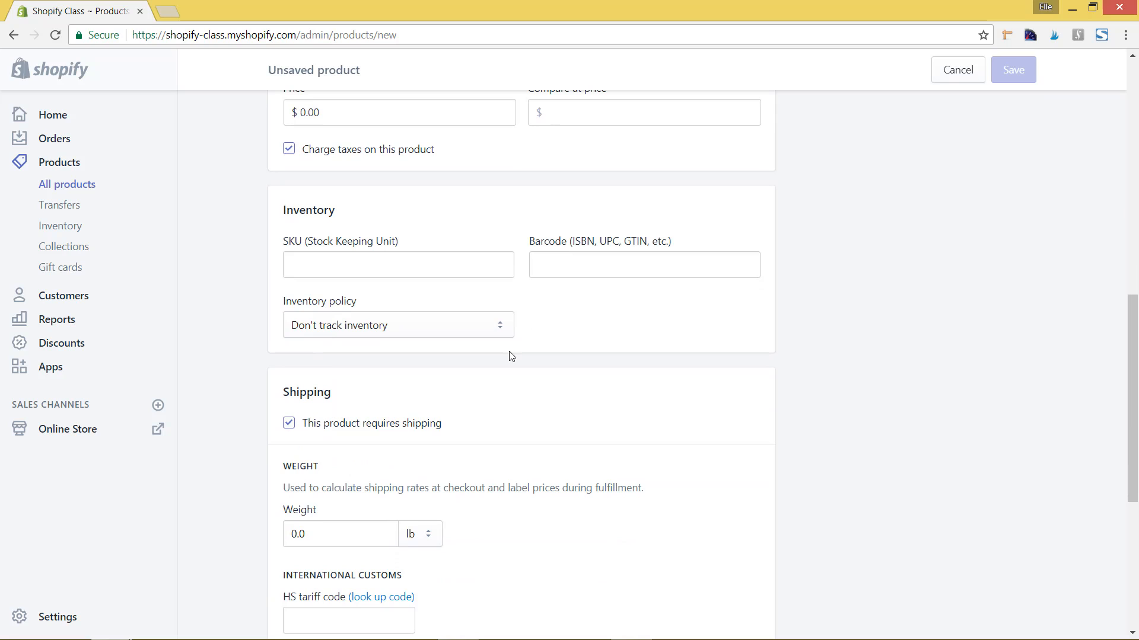
mouse_move(452, 330)
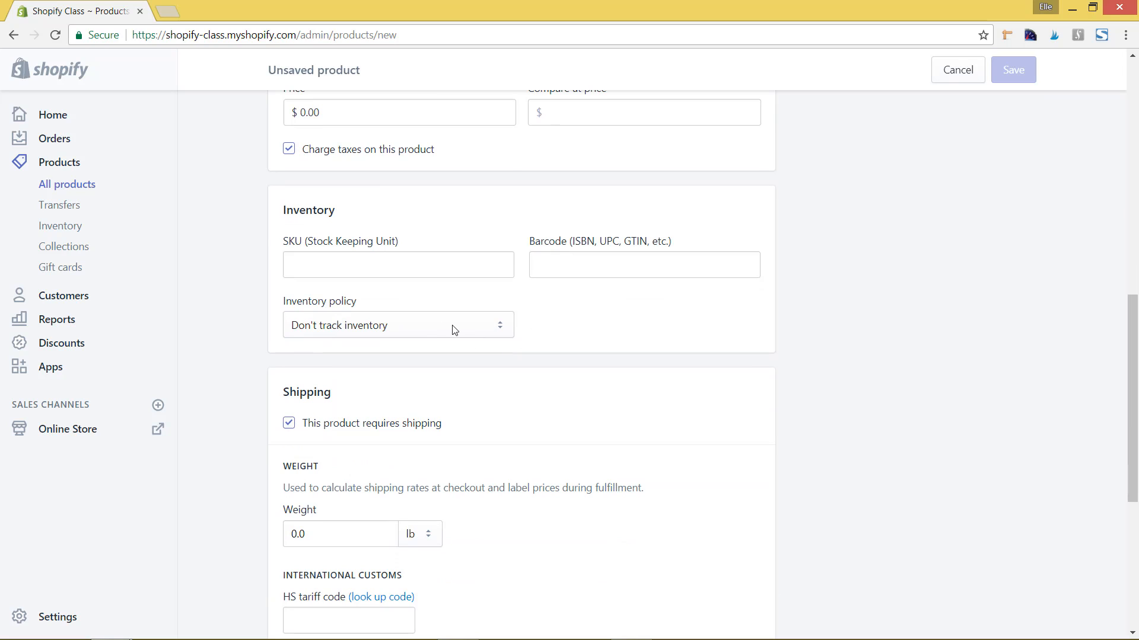
mouse_move(362, 334)
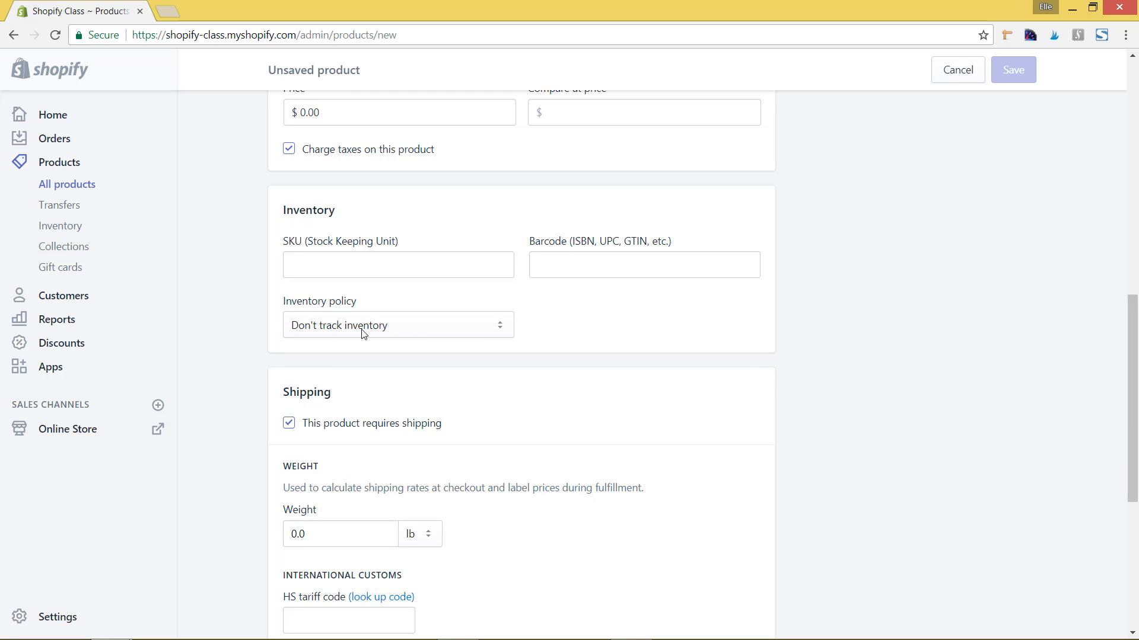
mouse_move(390, 329)
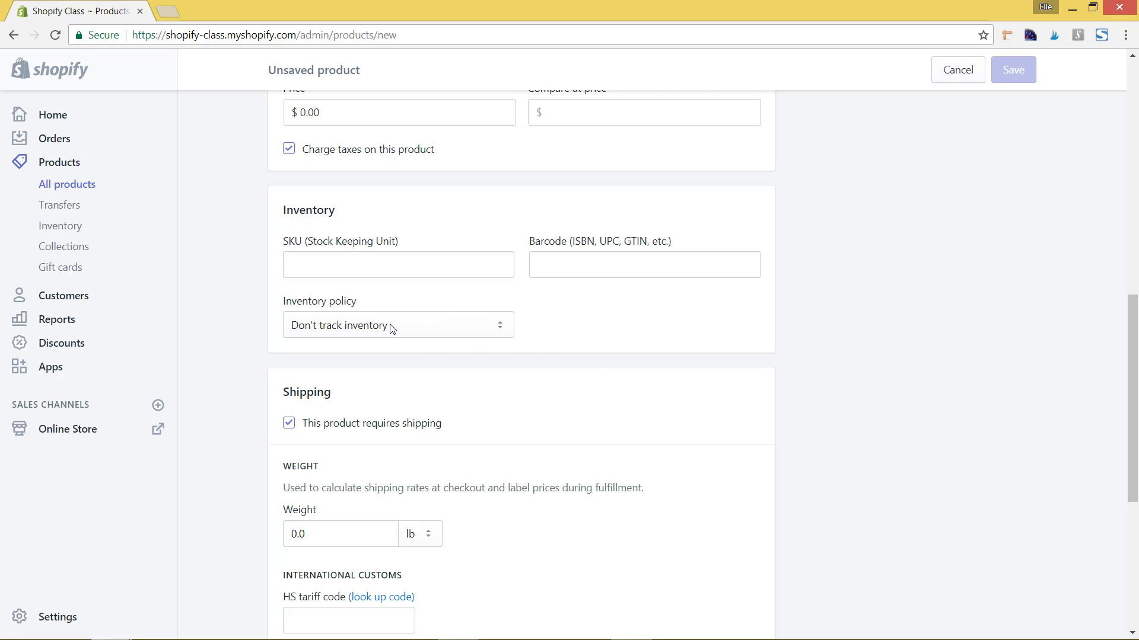
left_click(397, 325)
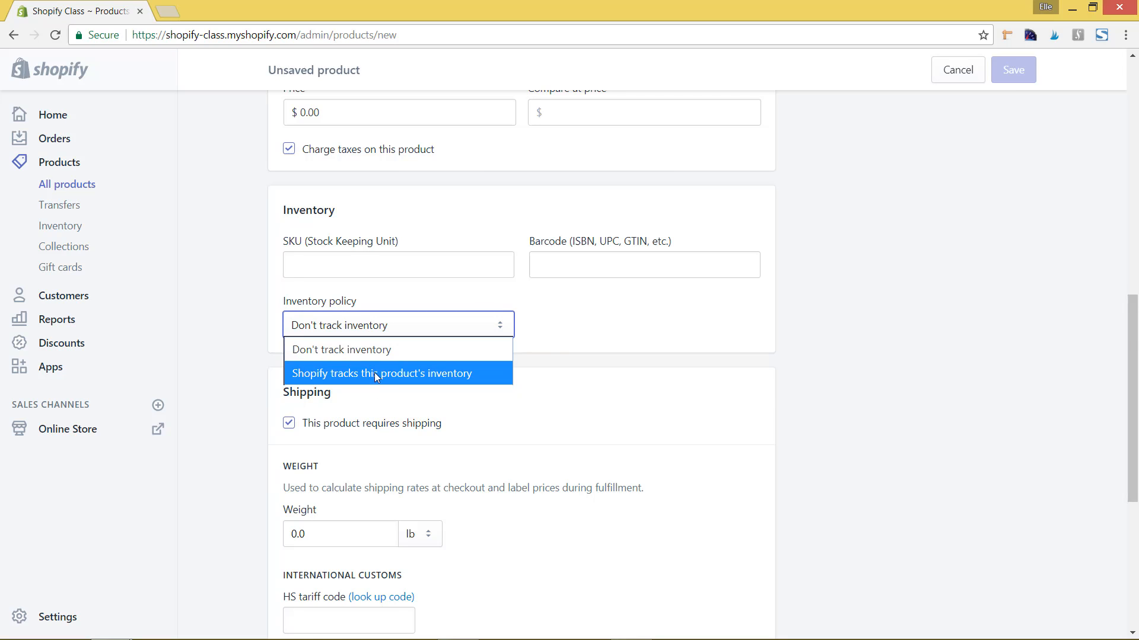
left_click(380, 373)
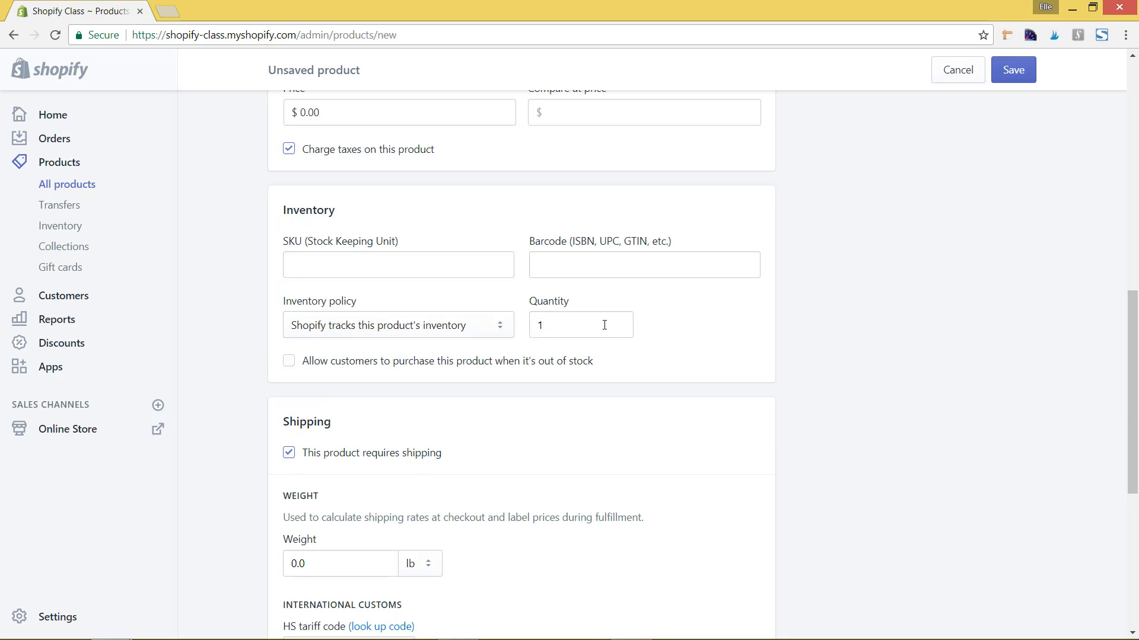
type("0")
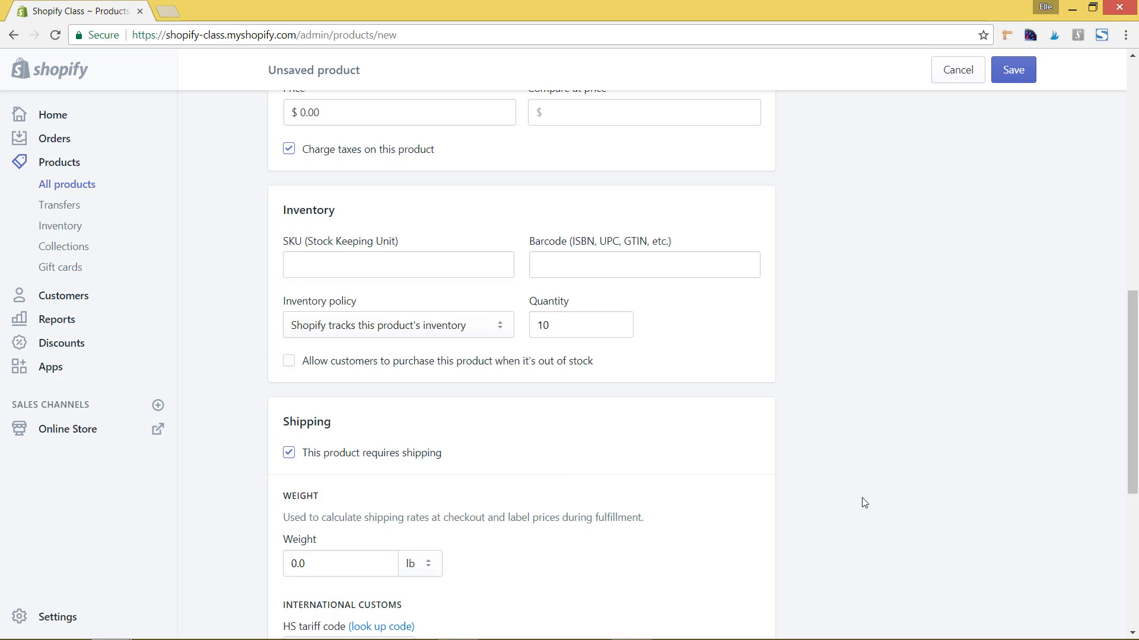
scroll("down", 3)
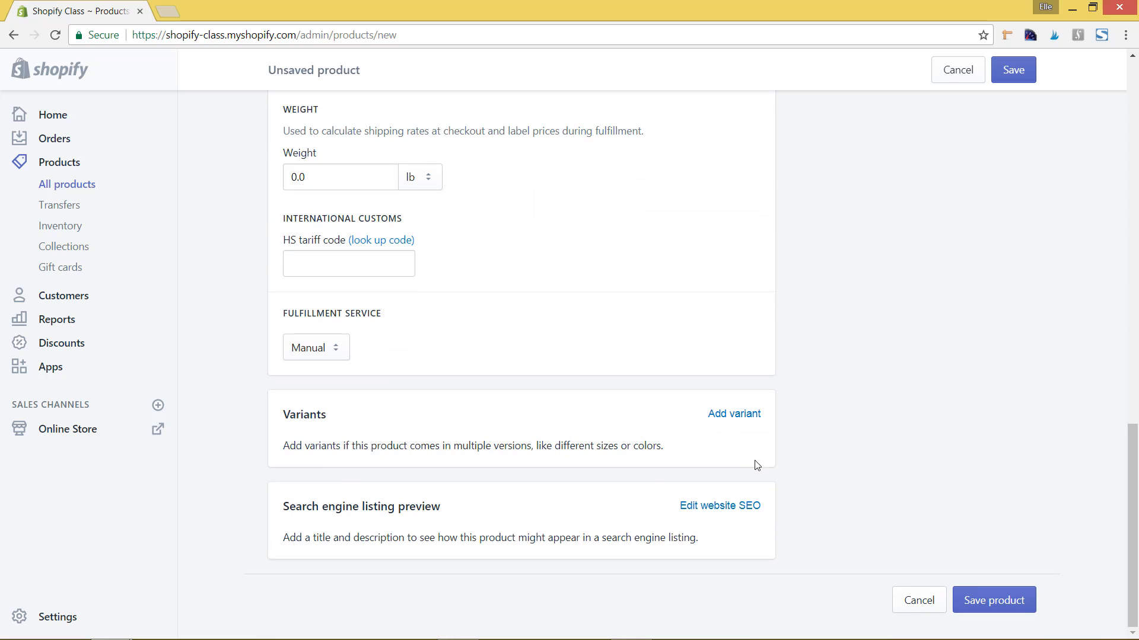
- Add a Size option with Small, Medium and Large values, each variant stocked at 10
left_click(733, 413)
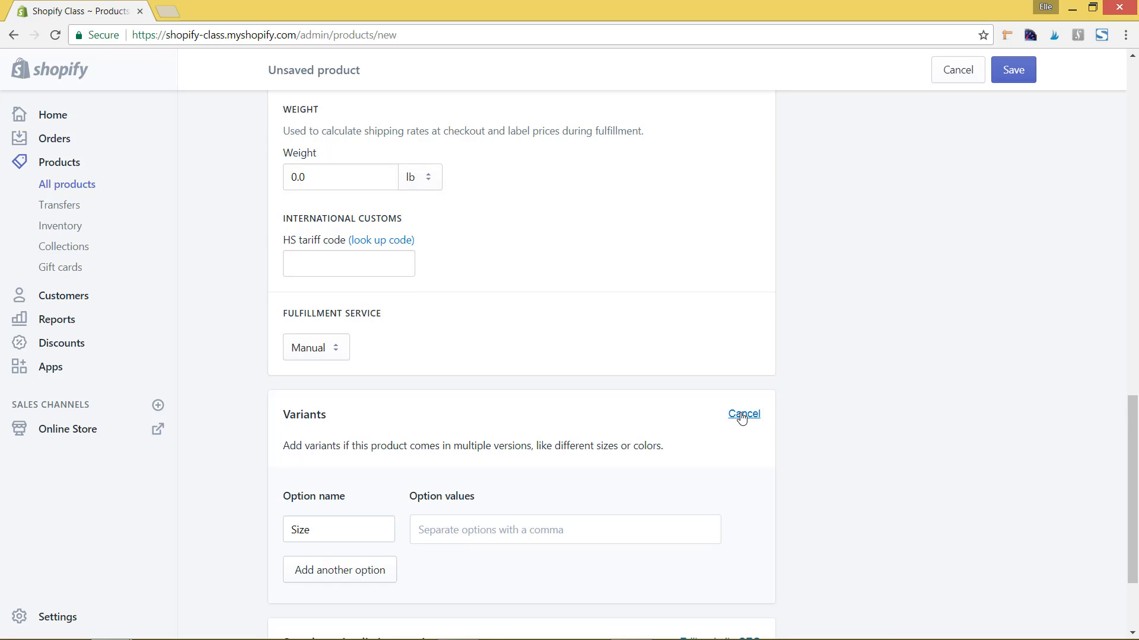
scroll("down", 3)
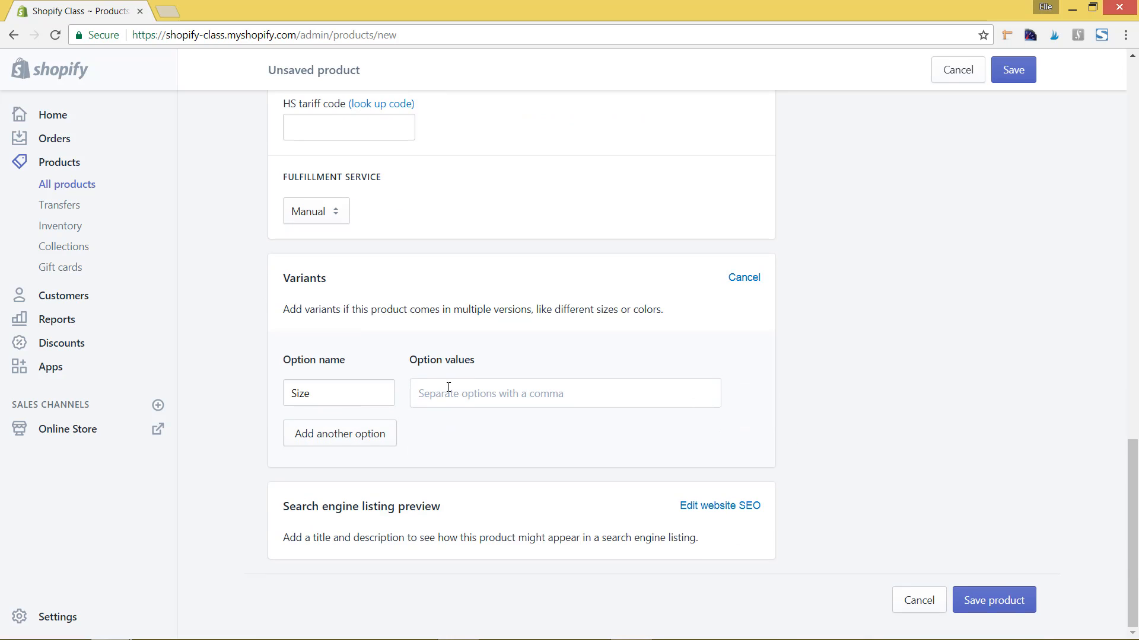
type("Small")
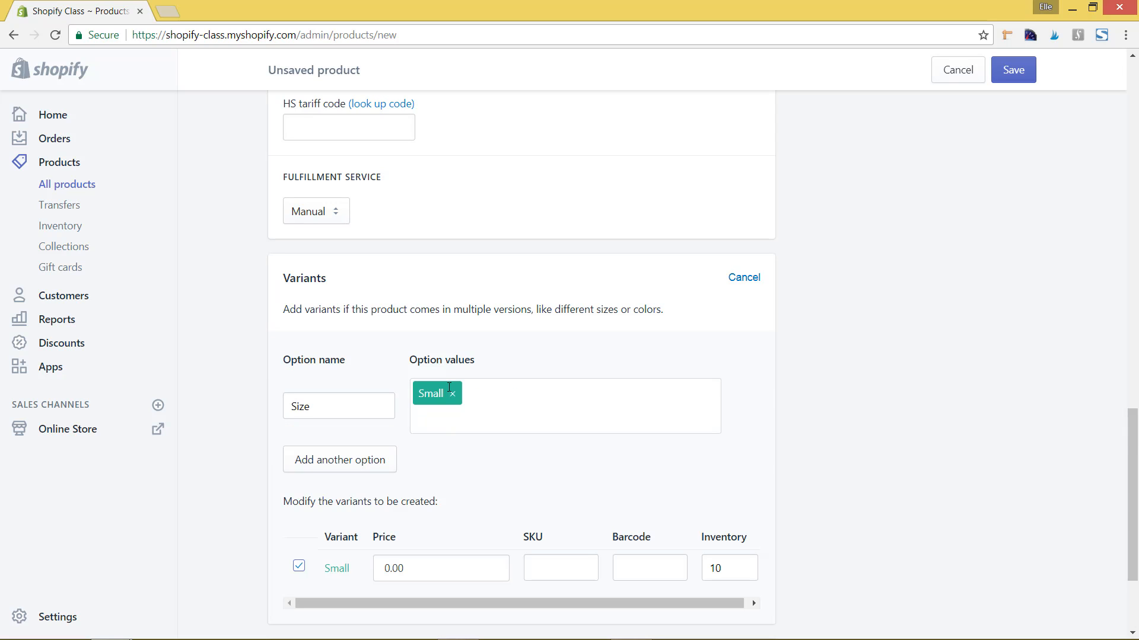
mouse_move(719, 404)
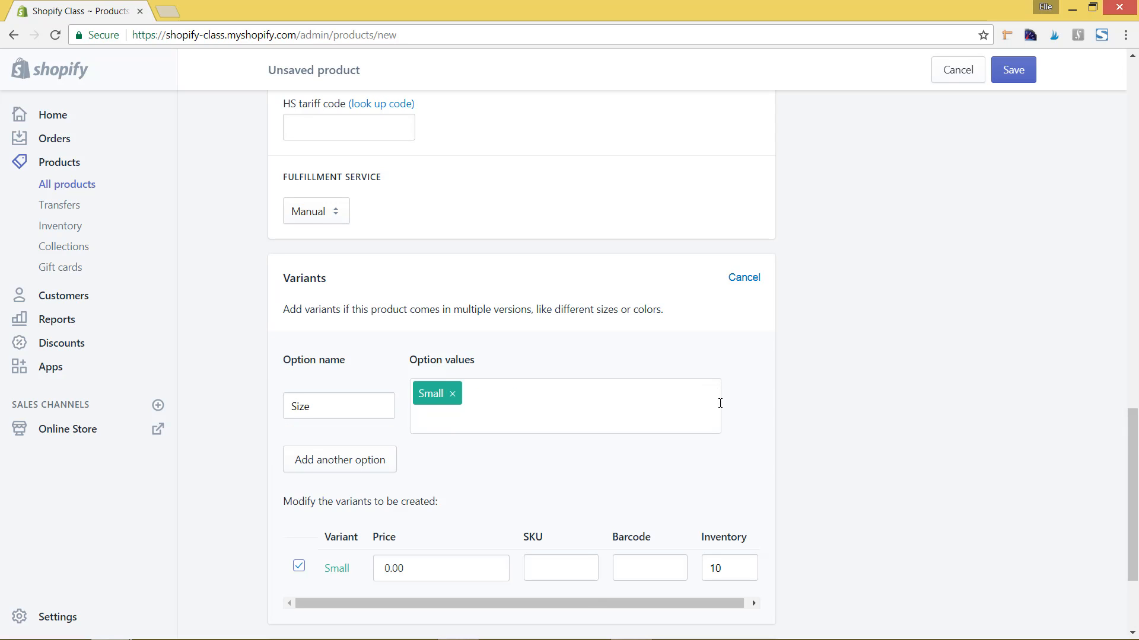
scroll("down", 3)
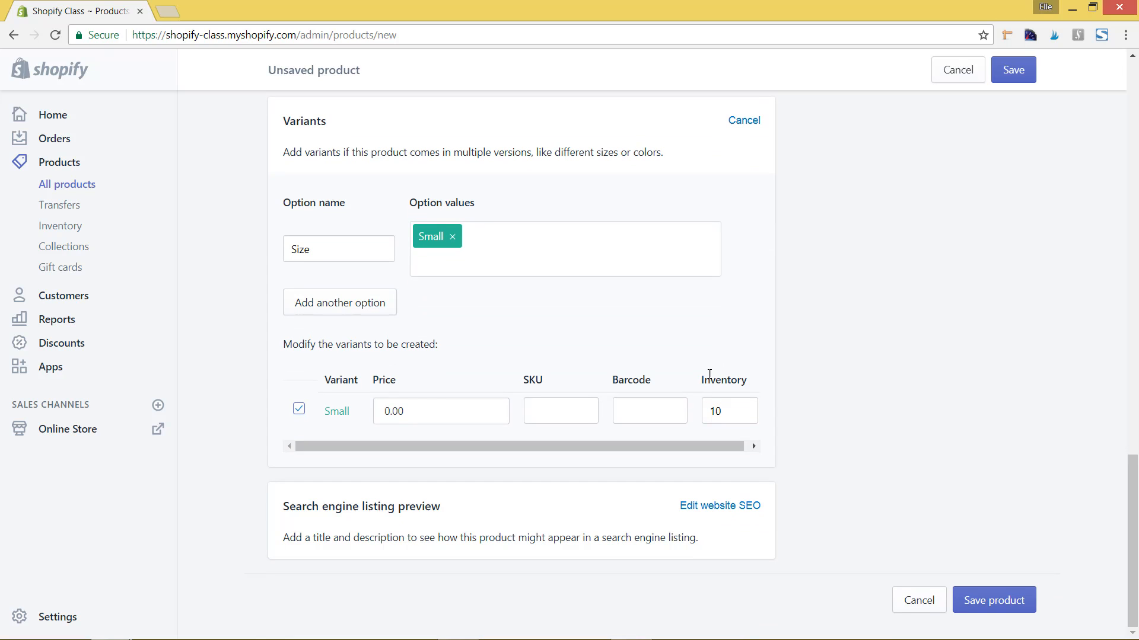
type("Medium")
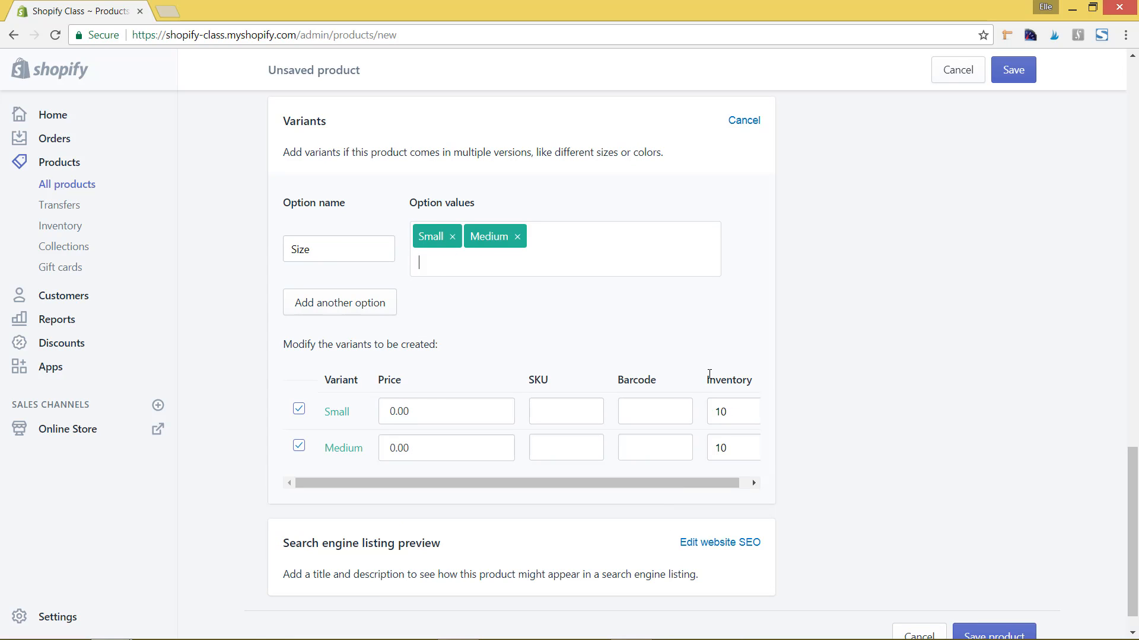
type("Large")
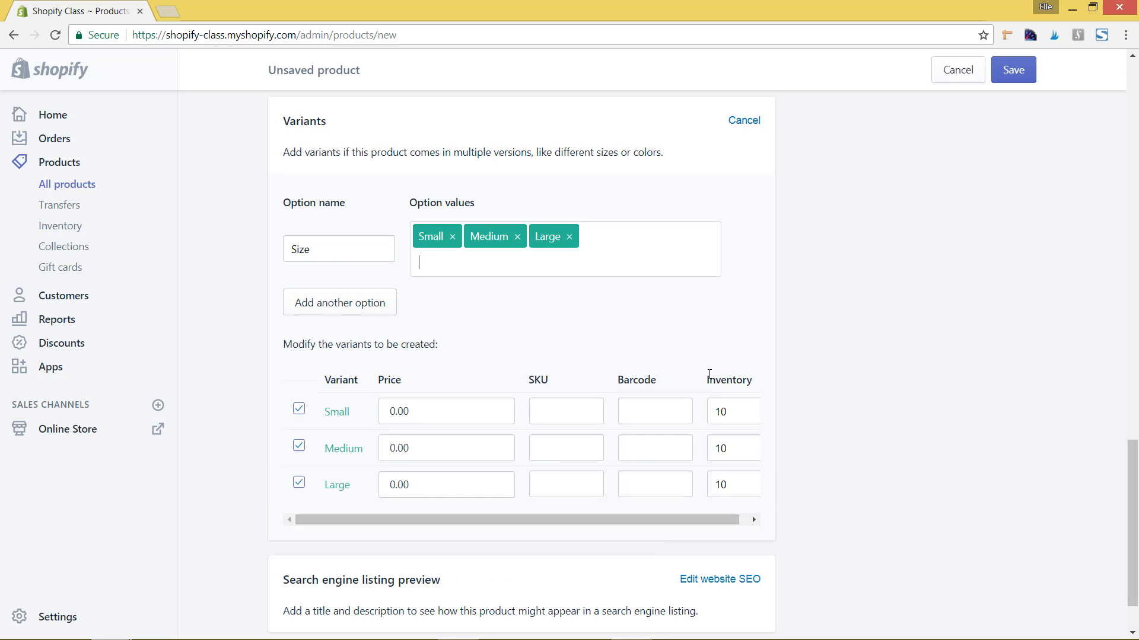
mouse_move(720, 533)
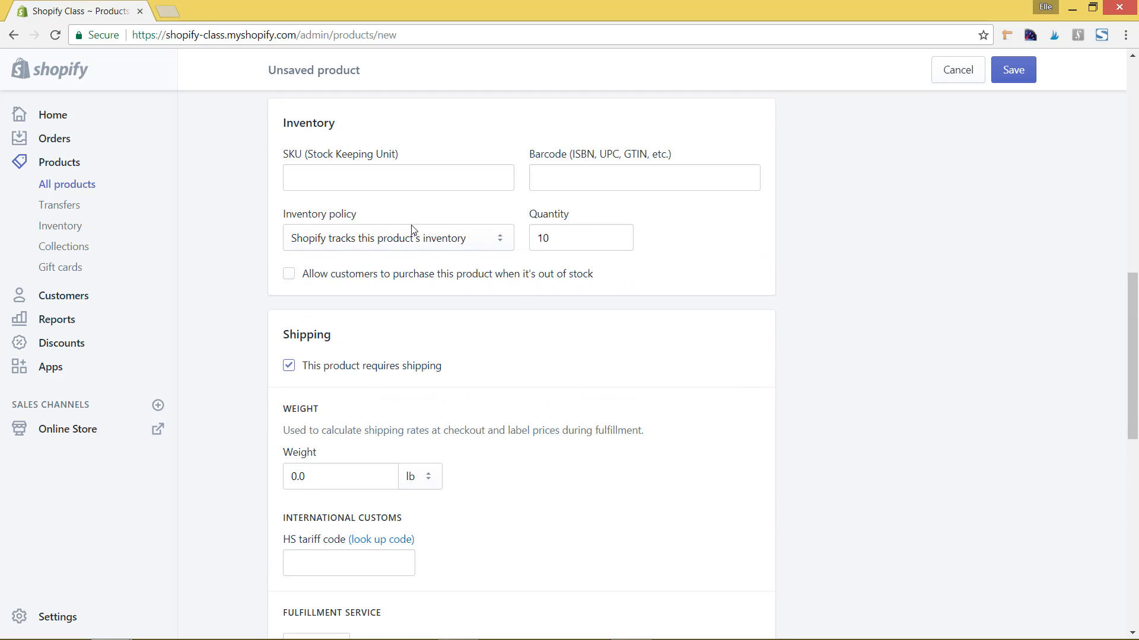
mouse_move(786, 398)
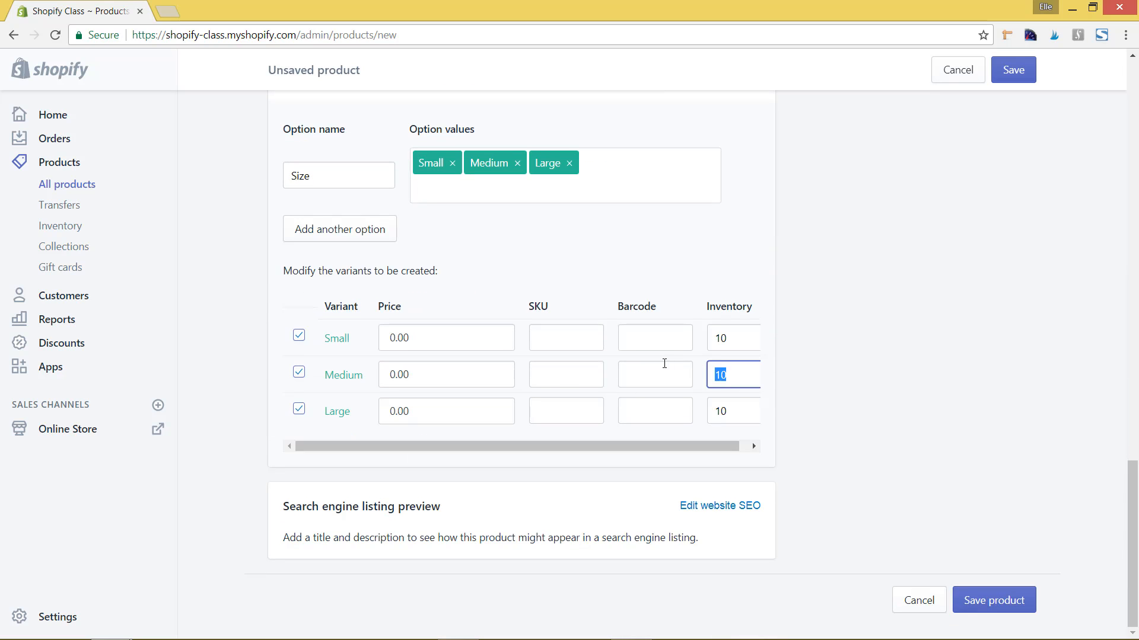
- Set the Medium variant's inventory to 9, leaving the variant stock counts unsaved
type("9")
left_click(733, 410)
type("8")
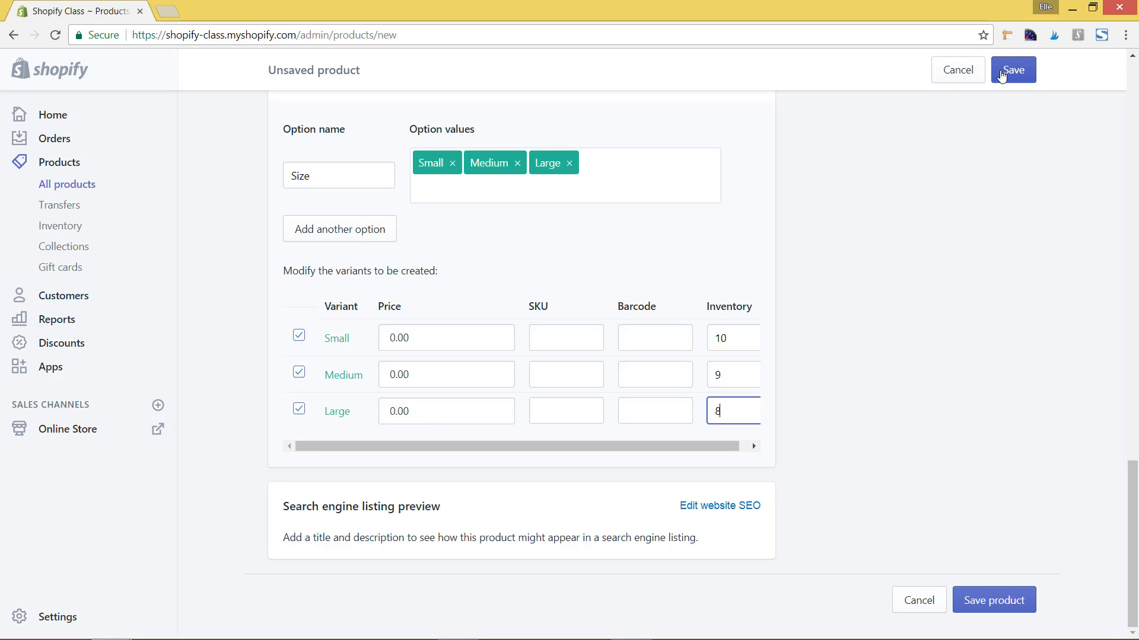
mouse_move(1014, 120)
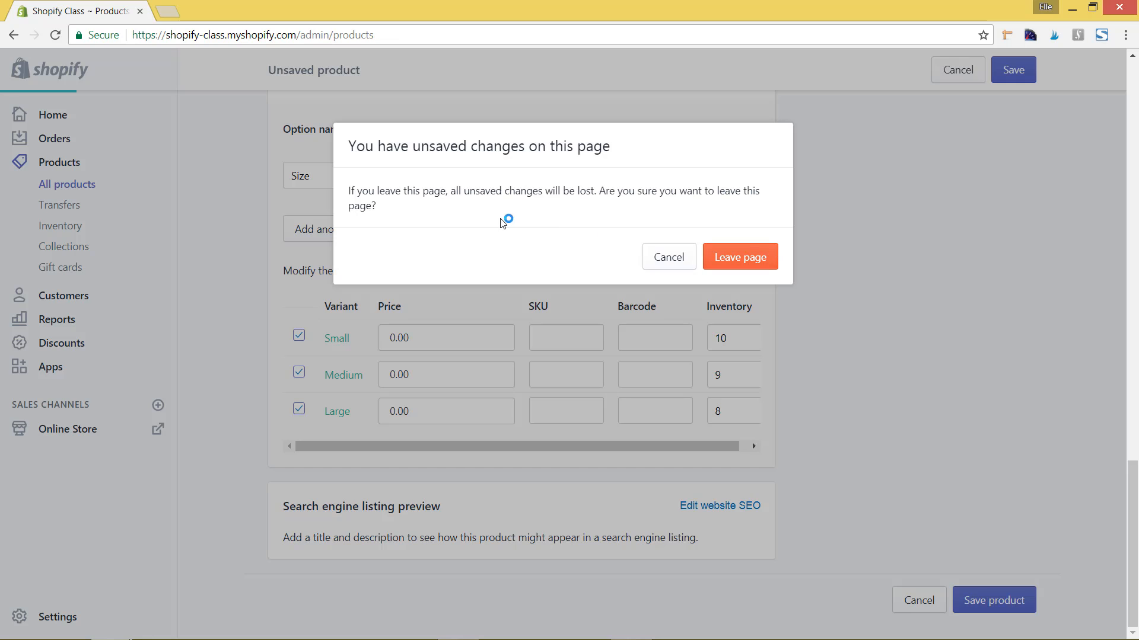
- Leave the page, discarding the unsaved new product and returning to All products
left_click(739, 256)
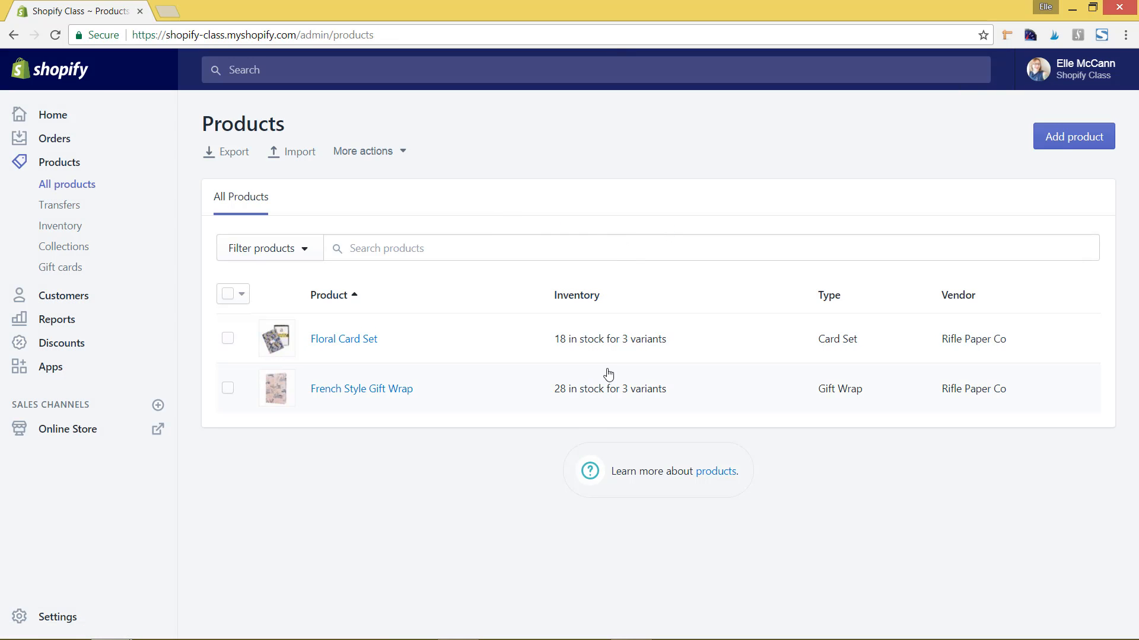
mouse_move(692, 439)
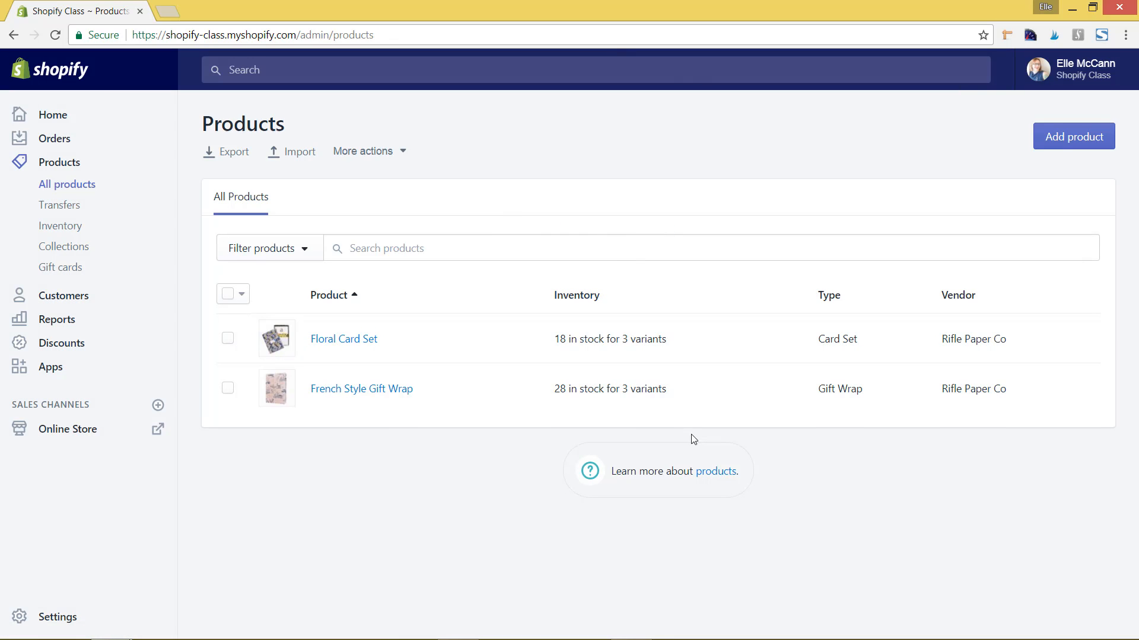
mouse_move(706, 423)
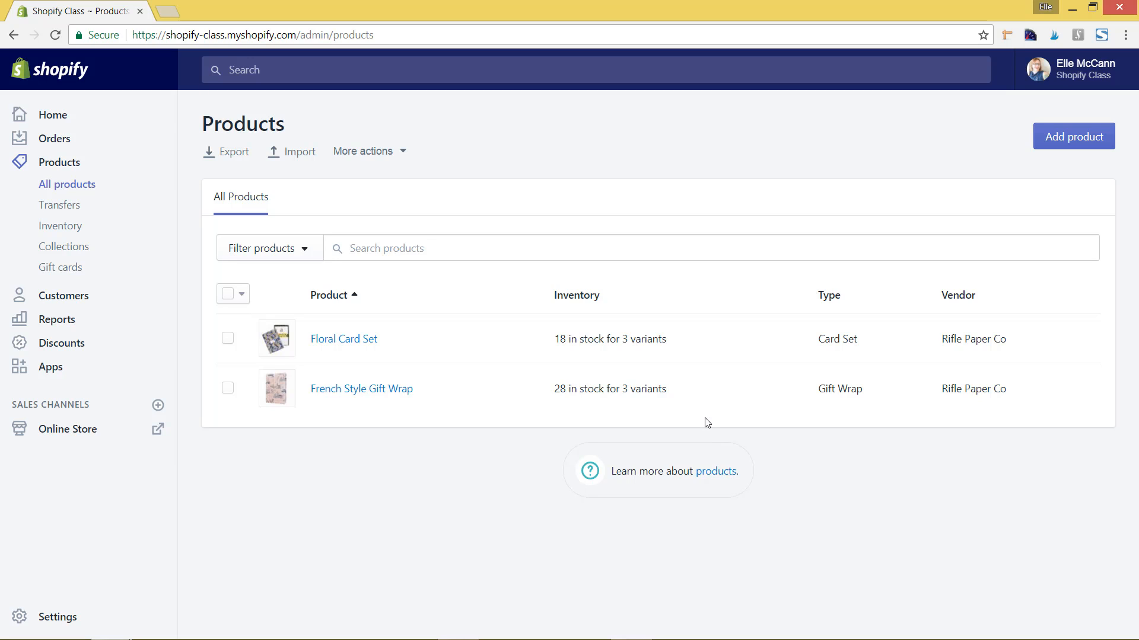